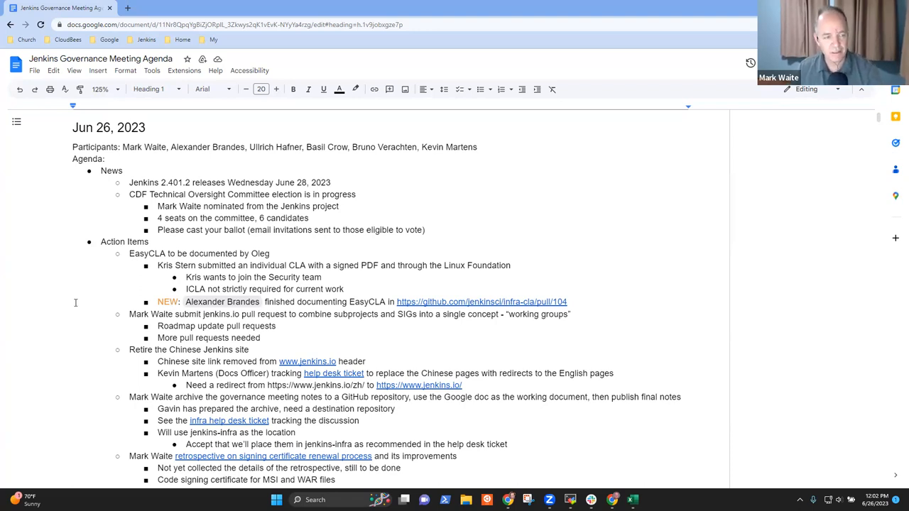
{"action": "mouse_move", "coordinate": [431, 256]}
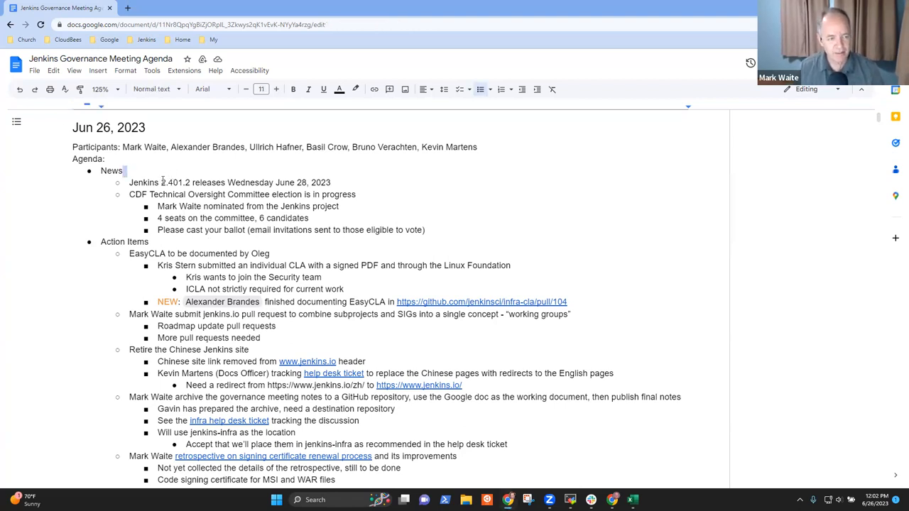
- Review the News and Action Items headings and move down to the agenda topics
{"action": "double_click", "coordinate": [110, 170]}
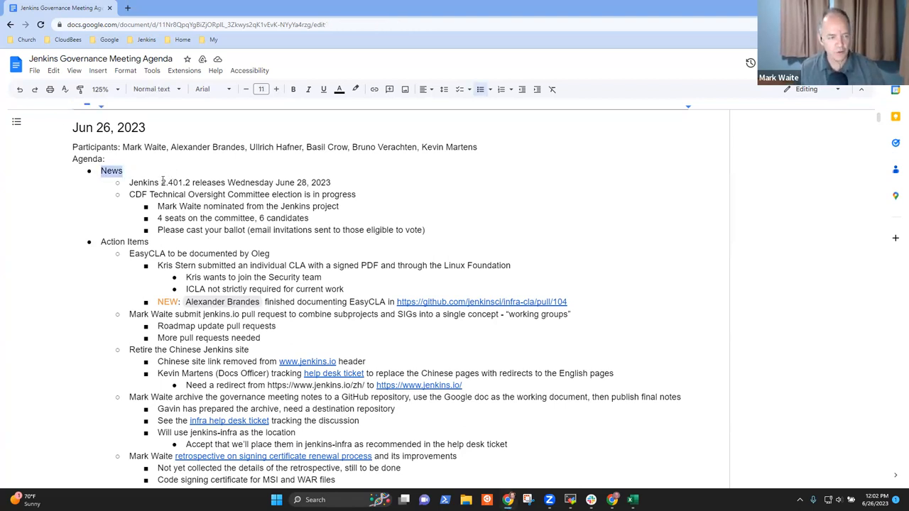
{"action": "double_click", "coordinate": [123, 241]}
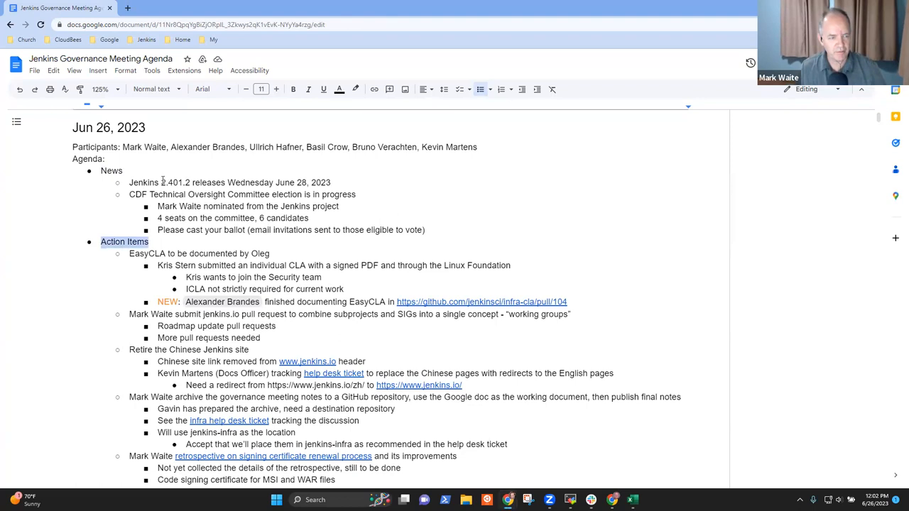
{"action": "scroll", "scroll_direction": "down", "scroll_amount": 3}
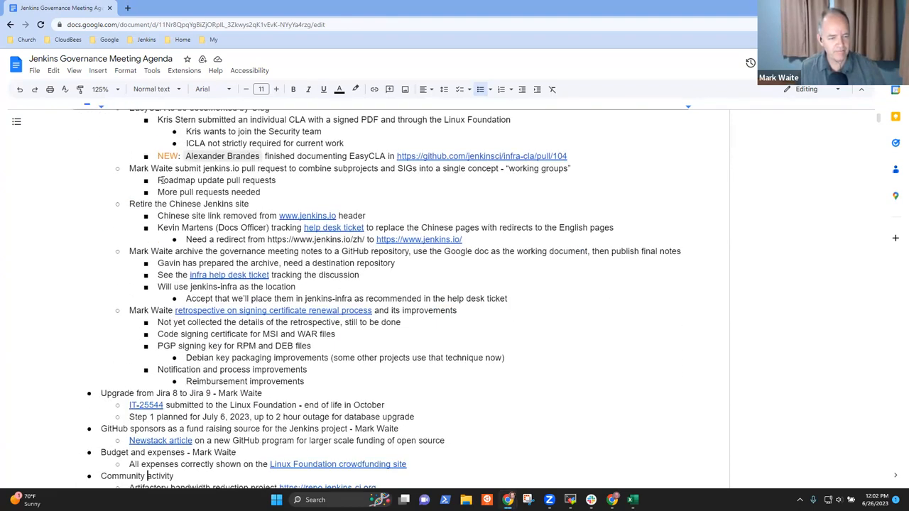
{"action": "scroll", "scroll_direction": "down", "scroll_amount": 3}
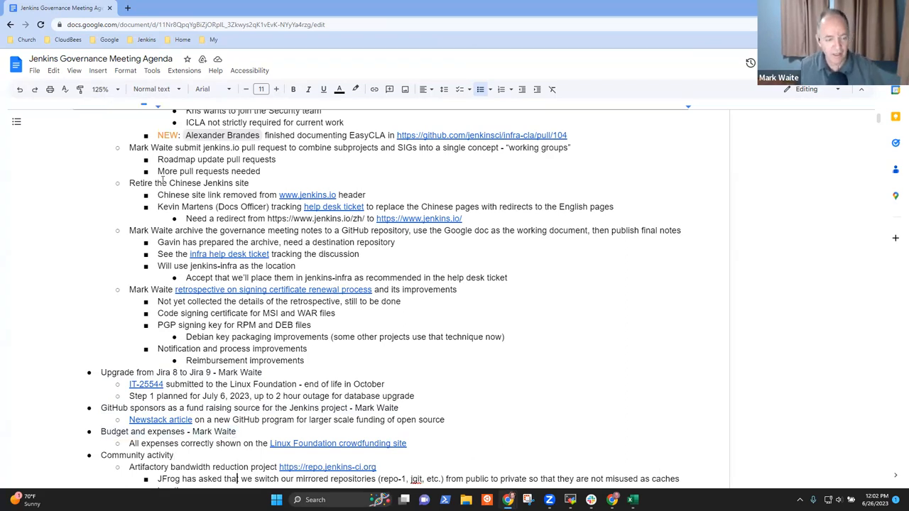
{"action": "scroll", "scroll_direction": "down", "scroll_amount": 3}
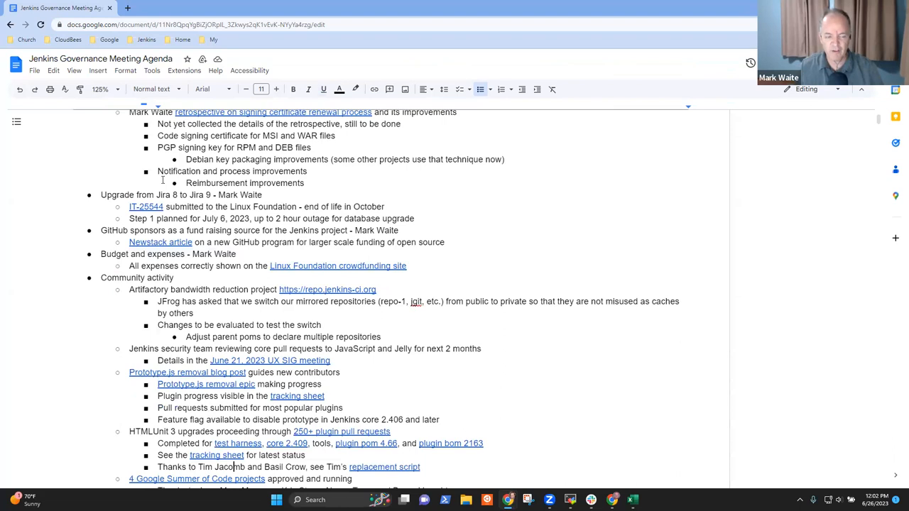
{"action": "scroll", "scroll_direction": "down", "scroll_amount": 3}
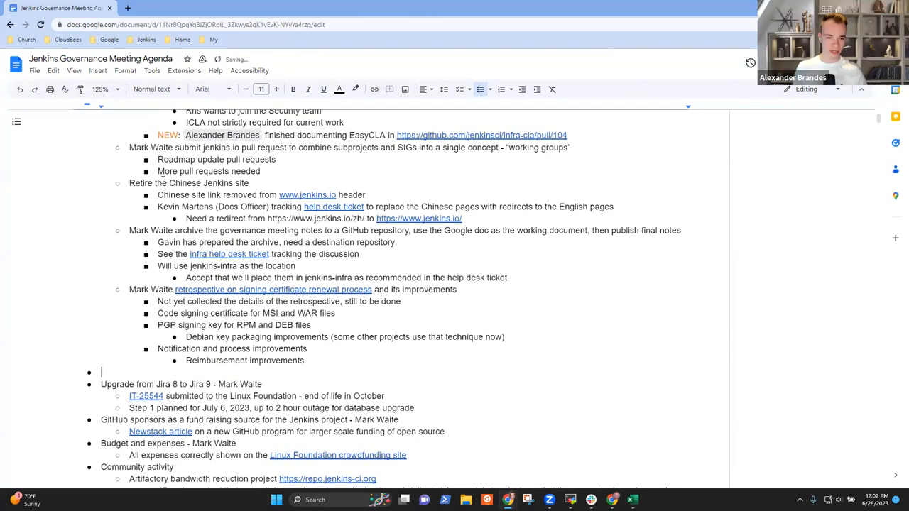
{"action": "type", "text": "LFX Tooling - Alex"}
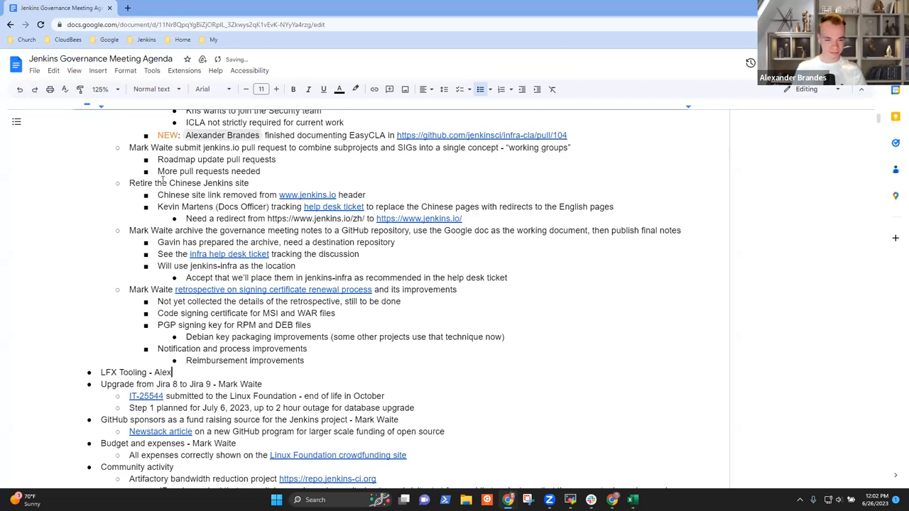
{"action": "type", "text": "Brande"}
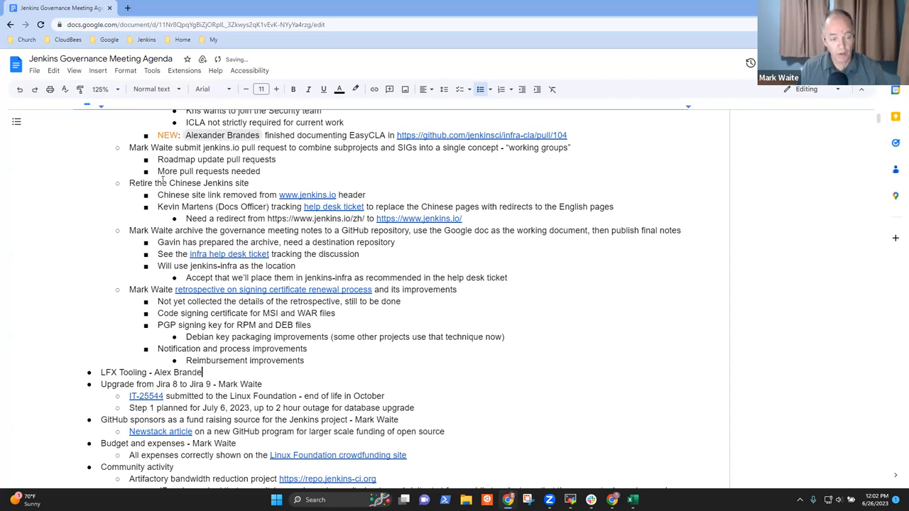
{"action": "triple_click", "coordinate": [153, 372]}
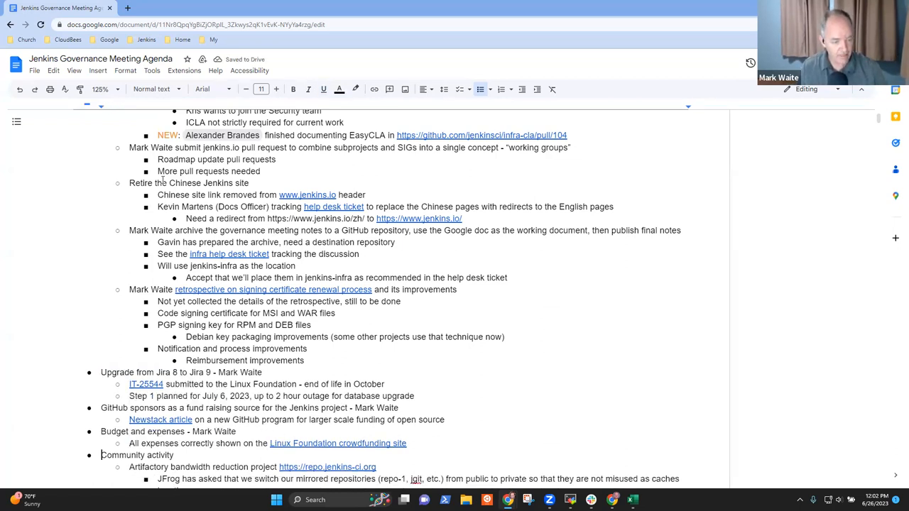
{"action": "type", "text": "LFX Tooling - Alex Brandes"}
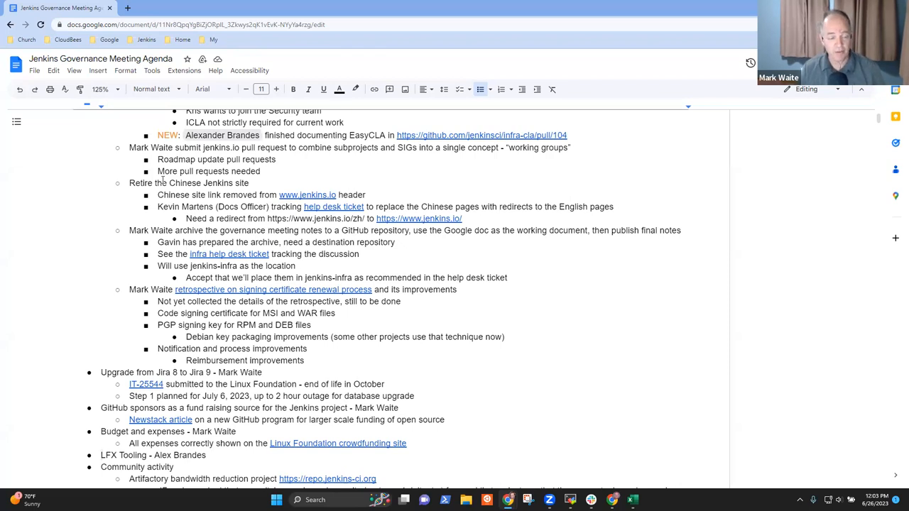
{"action": "left_click", "coordinate": [207, 454]}
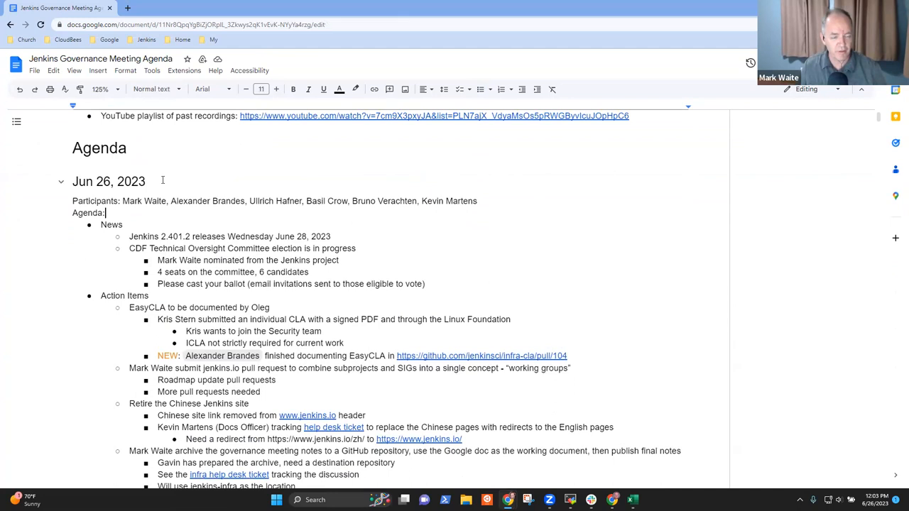
{"action": "scroll", "scroll_direction": "down", "scroll_amount": 3}
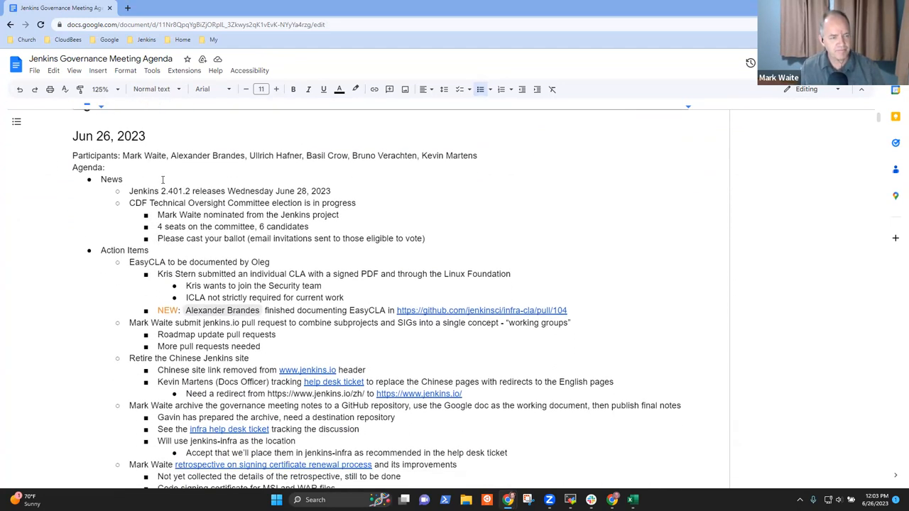
{"action": "scroll", "scroll_direction": "down", "scroll_amount": 3}
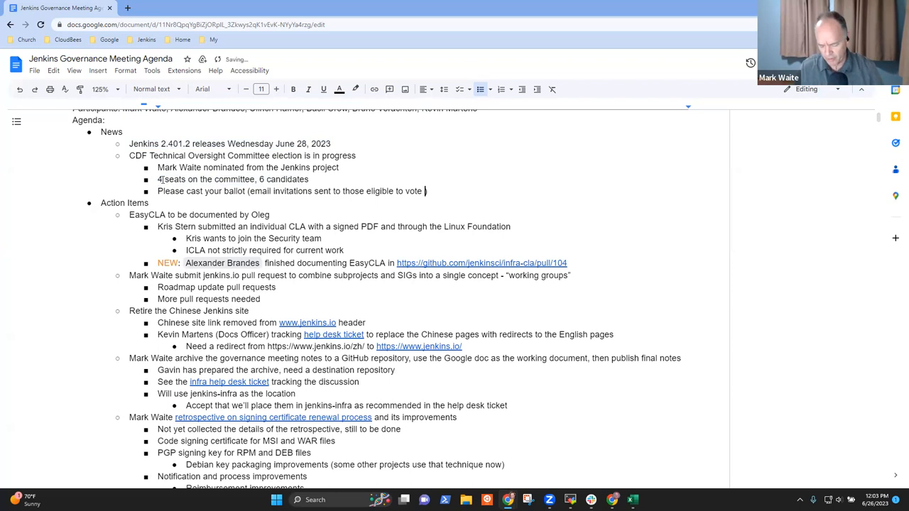
- Credit the ballot line '(from opavote.com)' and add a 'Deadline for voting is today' bullet
{"action": "type", "text": "(from opavote.com))"}
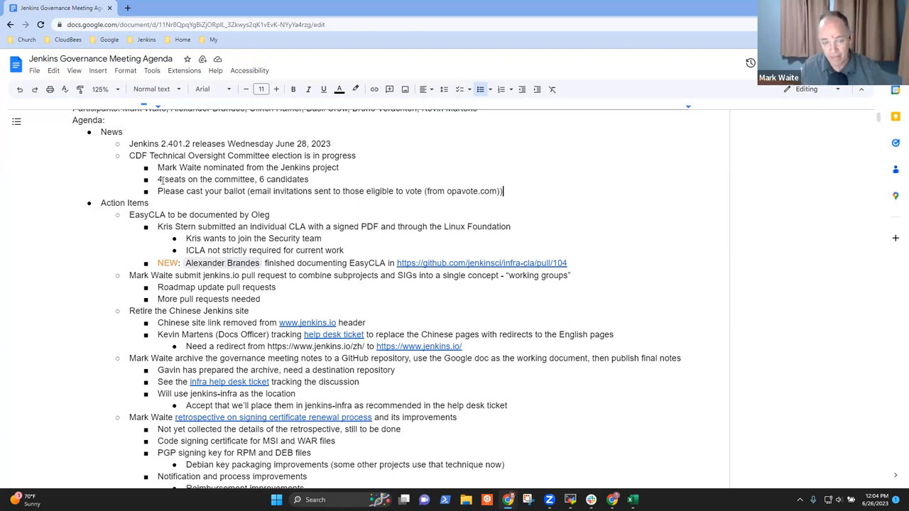
{"action": "type", "text": "Deadline"}
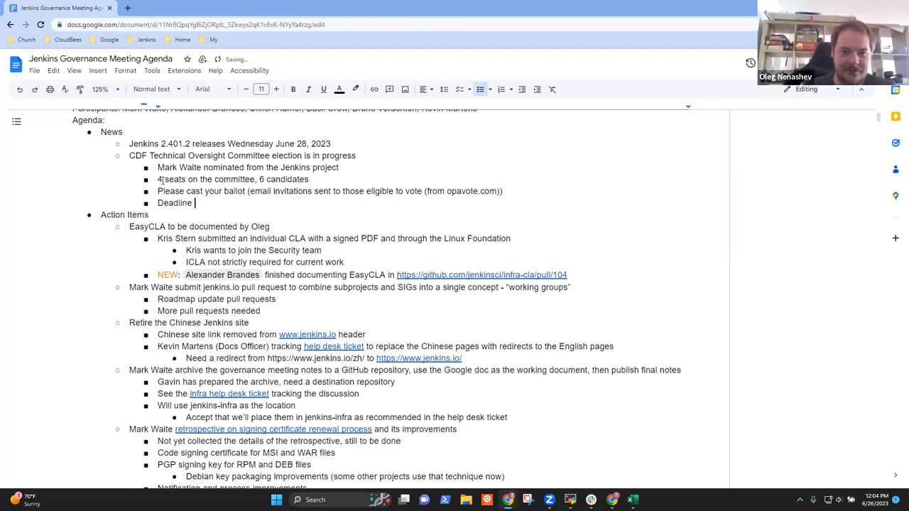
{"action": "type", "text": "for voting is"}
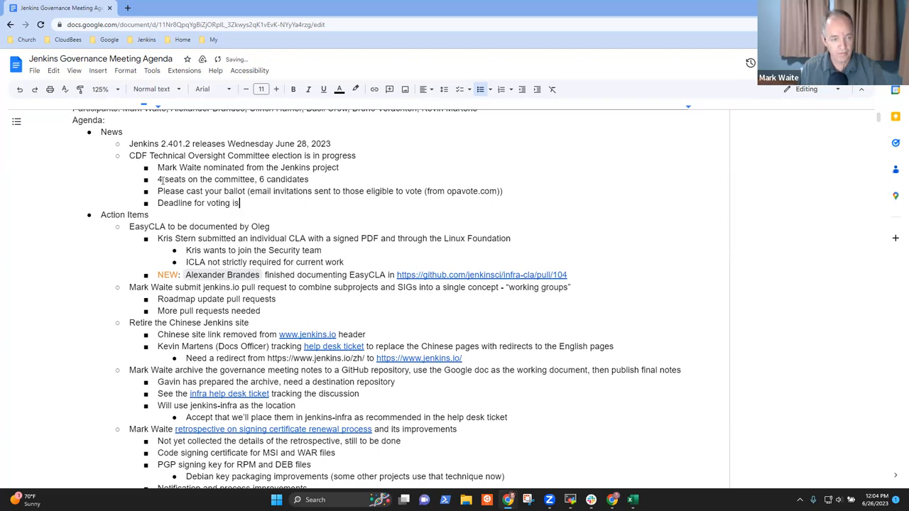
{"action": "type", "text": "today"}
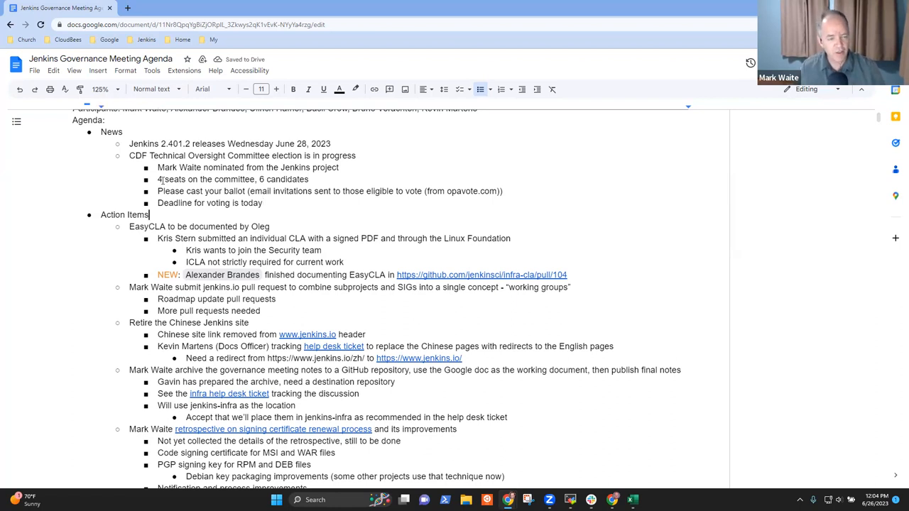
{"action": "double_click", "coordinate": [199, 227]}
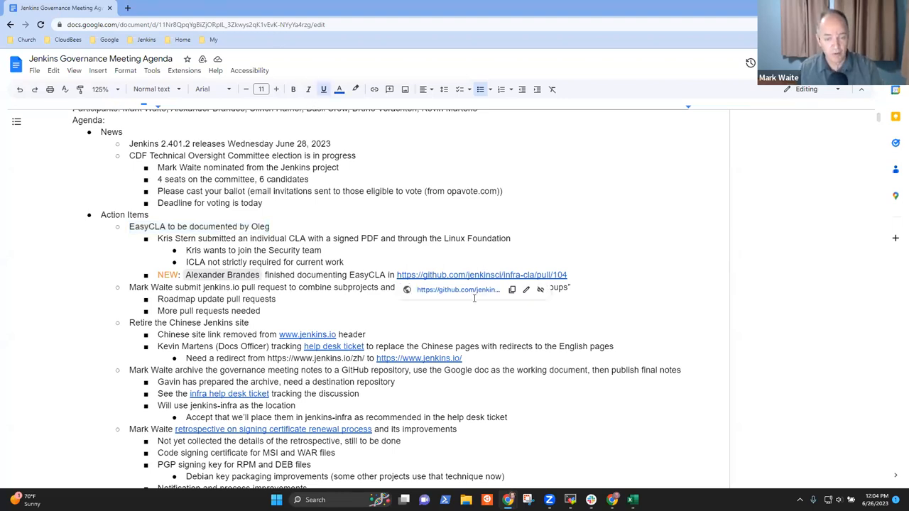
- Open pull request #104 'Document EasyCLA' and review the README diff in Files changed
{"action": "left_click", "coordinate": [480, 275]}
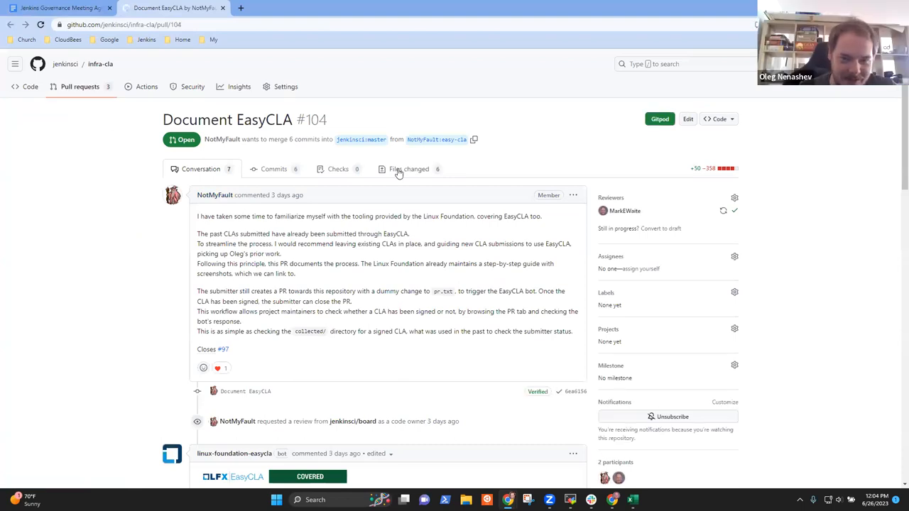
{"action": "left_click", "coordinate": [406, 169]}
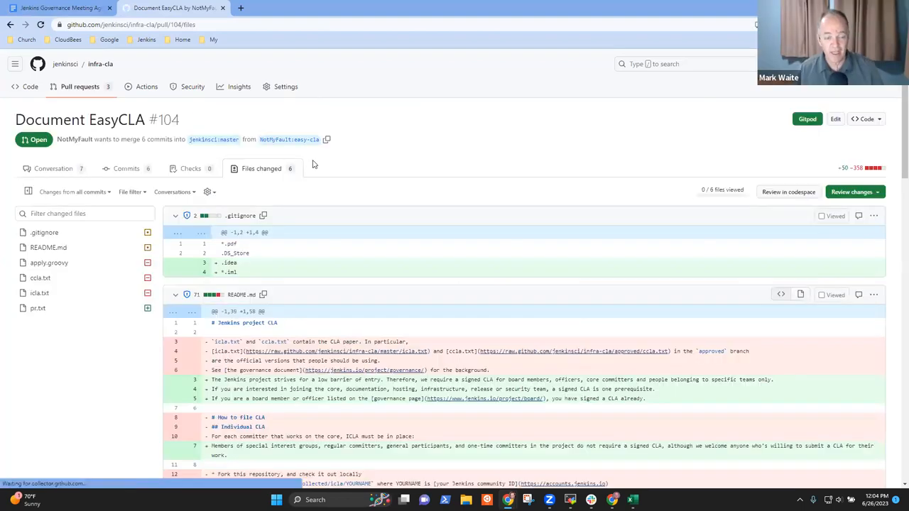
{"action": "scroll", "scroll_direction": "down", "scroll_amount": 3}
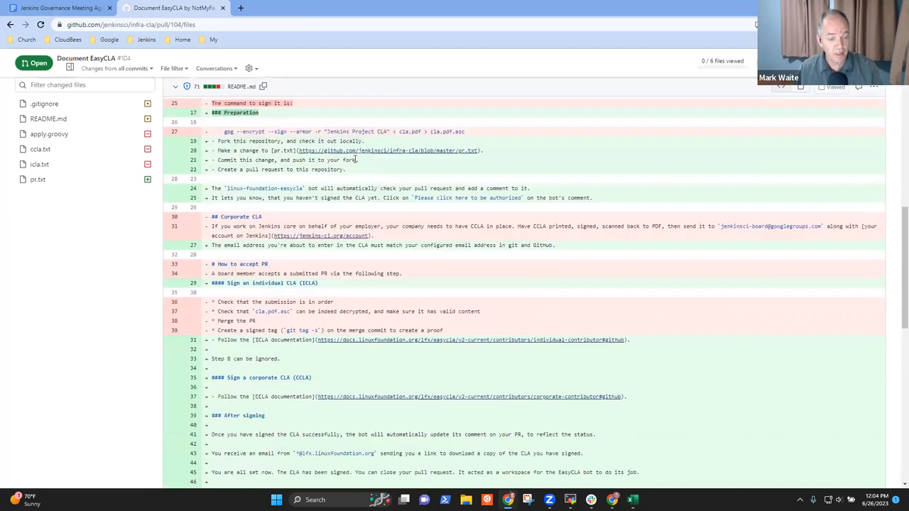
{"action": "scroll", "scroll_direction": "down", "scroll_amount": 3}
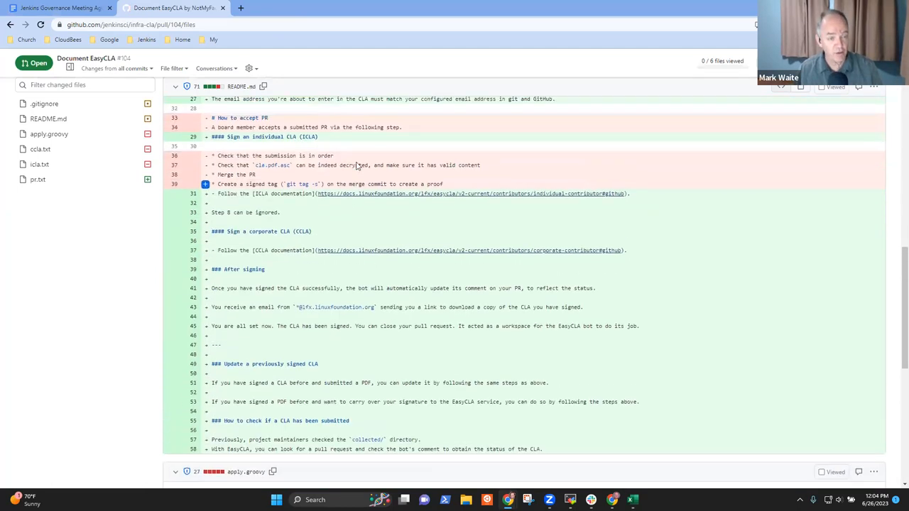
{"action": "scroll", "scroll_direction": "up", "scroll_amount": 3}
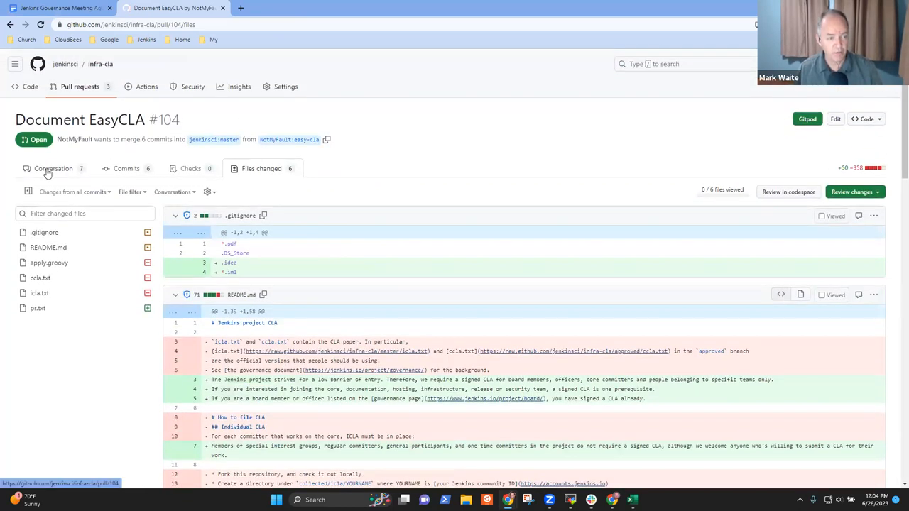
- Return to the Conversation view and read through the pull request description
{"action": "left_click", "coordinate": [54, 168]}
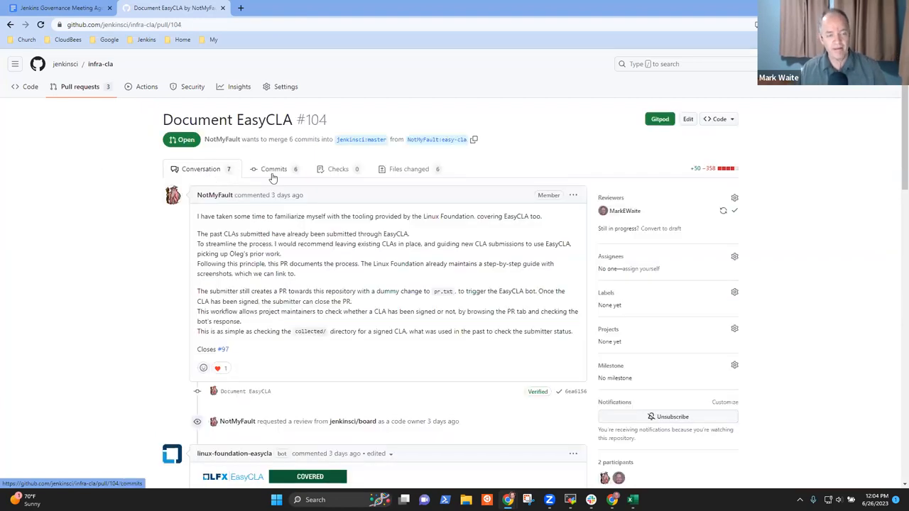
{"action": "left_click", "coordinate": [60, 9]}
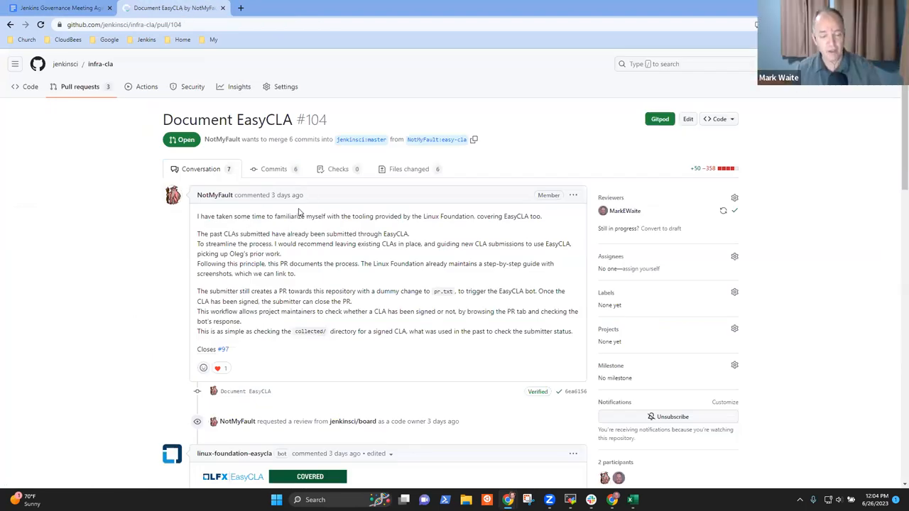
{"action": "scroll", "scroll_direction": "down", "scroll_amount": 3}
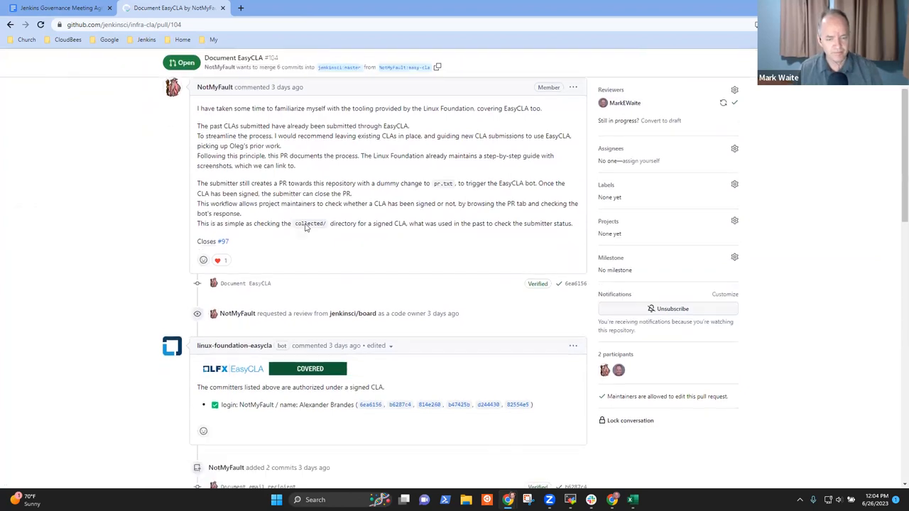
{"action": "scroll", "scroll_direction": "down", "scroll_amount": 3}
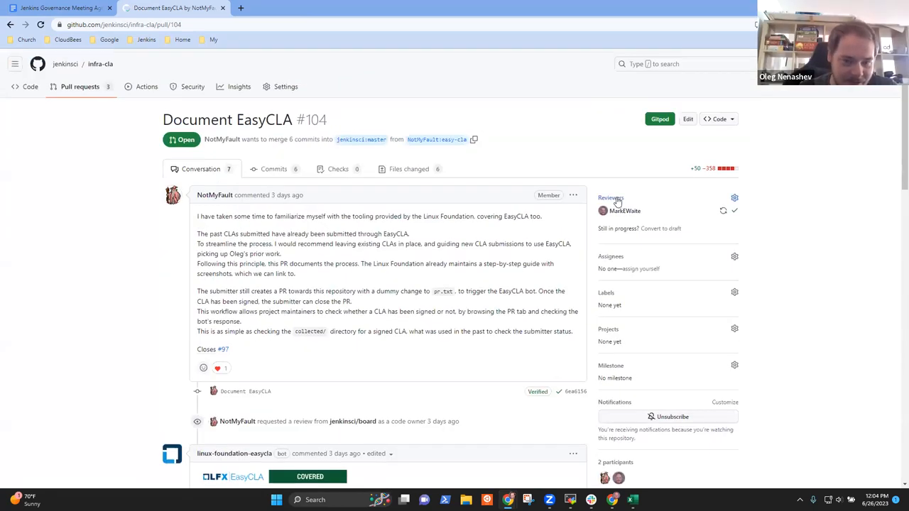
- Request Oleg Nenashev as a reviewer on pull request #104 and return to the agenda
{"action": "left_click", "coordinate": [734, 197]}
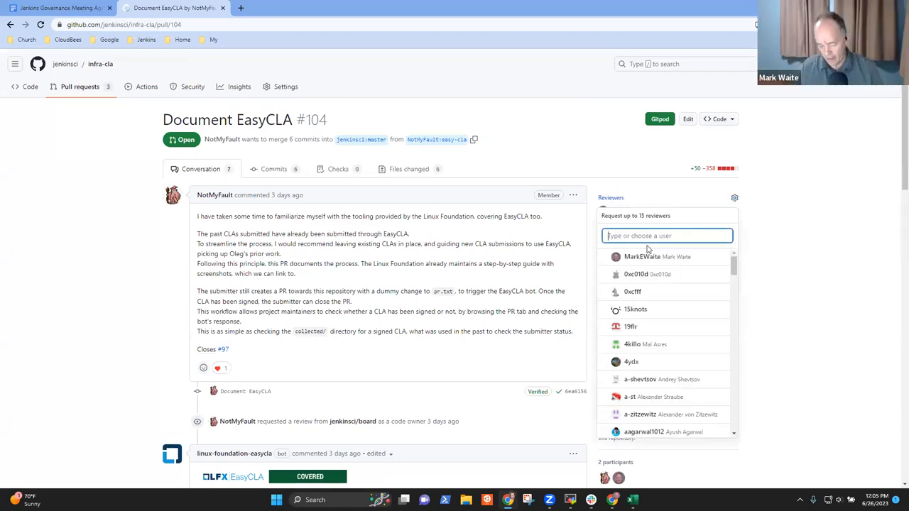
{"action": "type", "text": "oleg"}
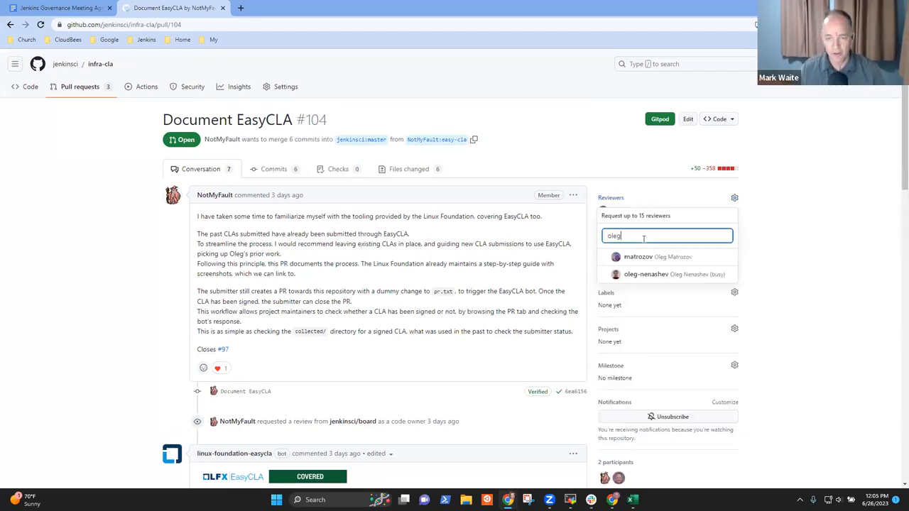
{"action": "left_click", "coordinate": [646, 274]}
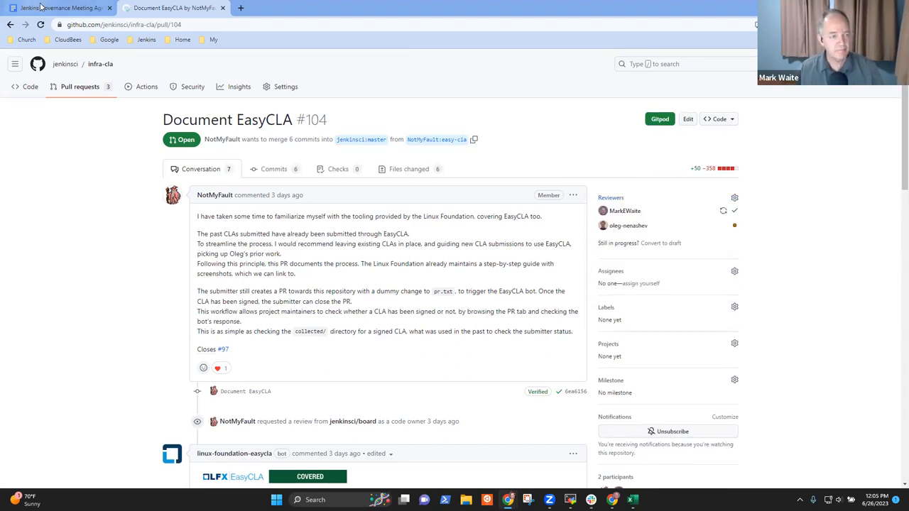
{"action": "left_click", "coordinate": [57, 9]}
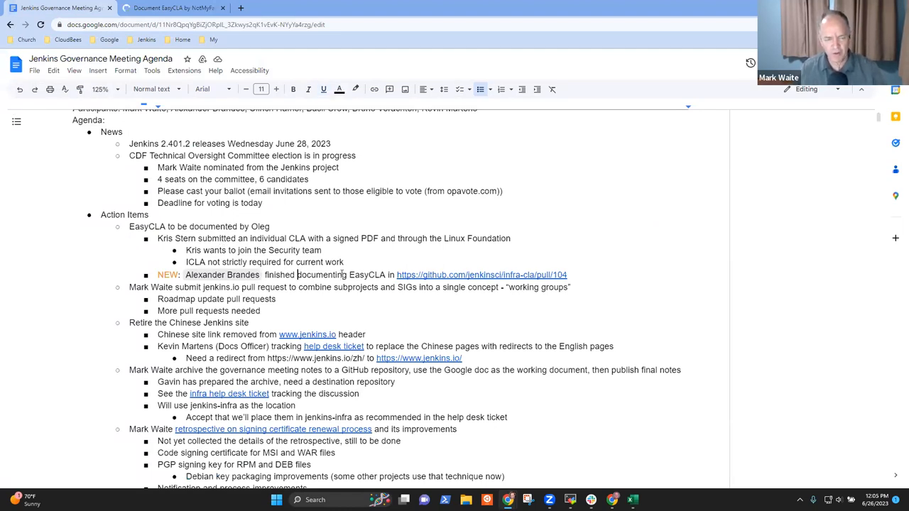
- Add a sub-bullet under the EasyCLA update: 'No more GPG armor, no more printing of PDF files'
{"action": "left_click_drag", "start_coordinate": [264, 275], "coordinate": [385, 275]}
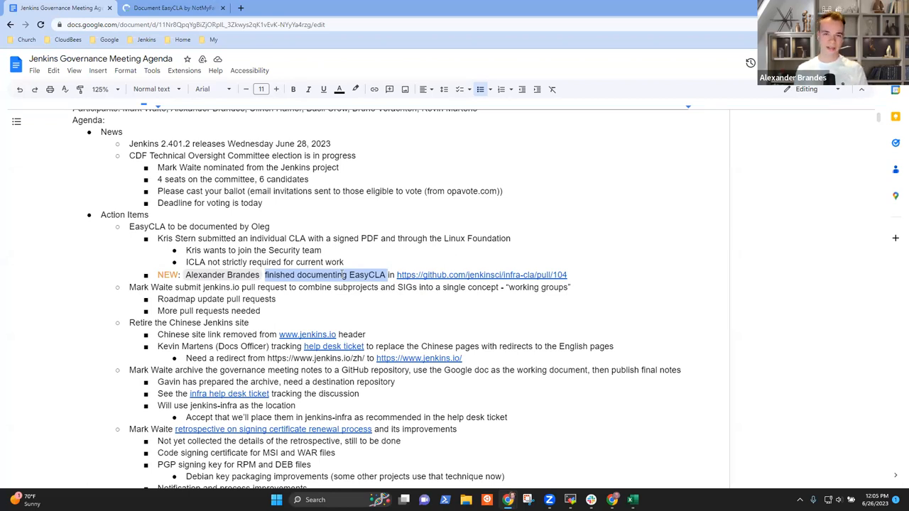
{"action": "key", "text": "enter"}
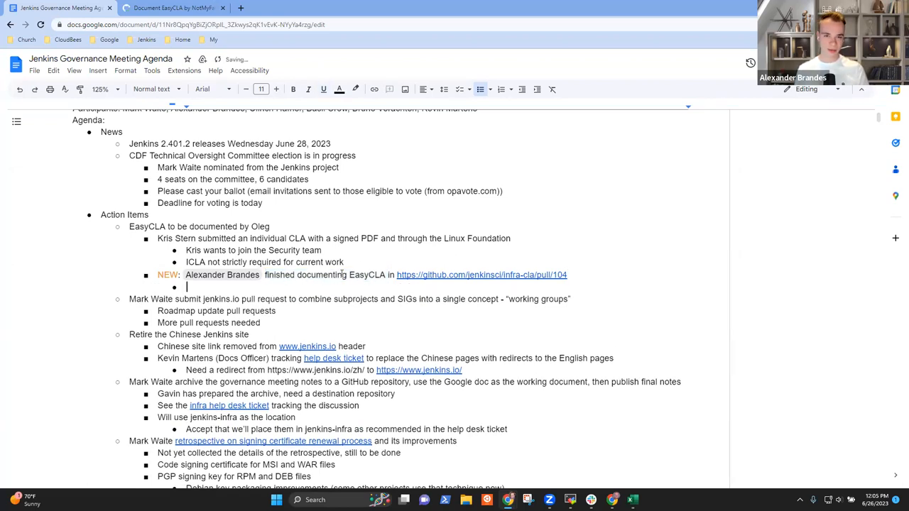
{"action": "type", "text": "No more"}
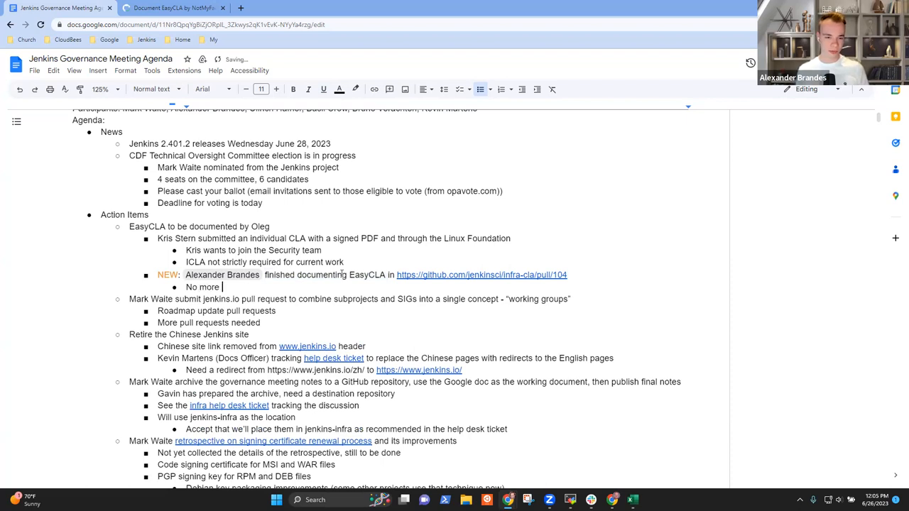
{"action": "type", "text": "GPG armor,"}
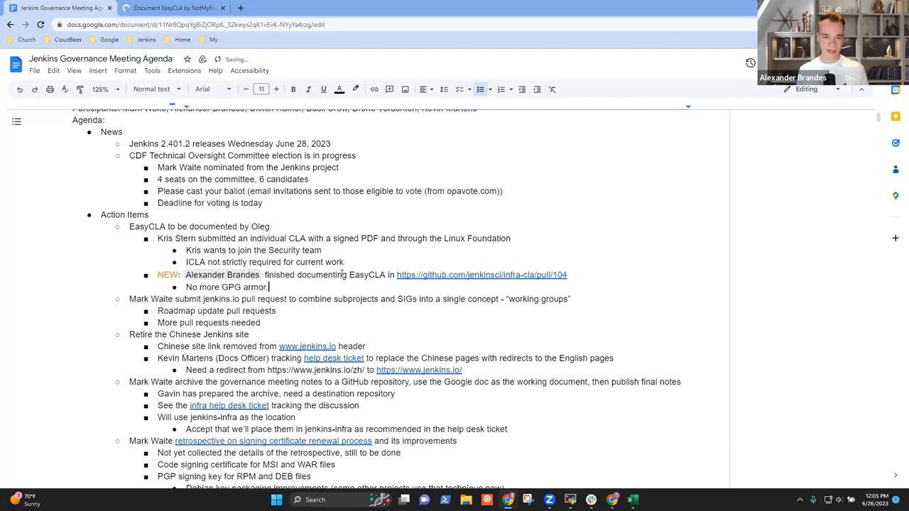
{"action": "type", "text": "no more"}
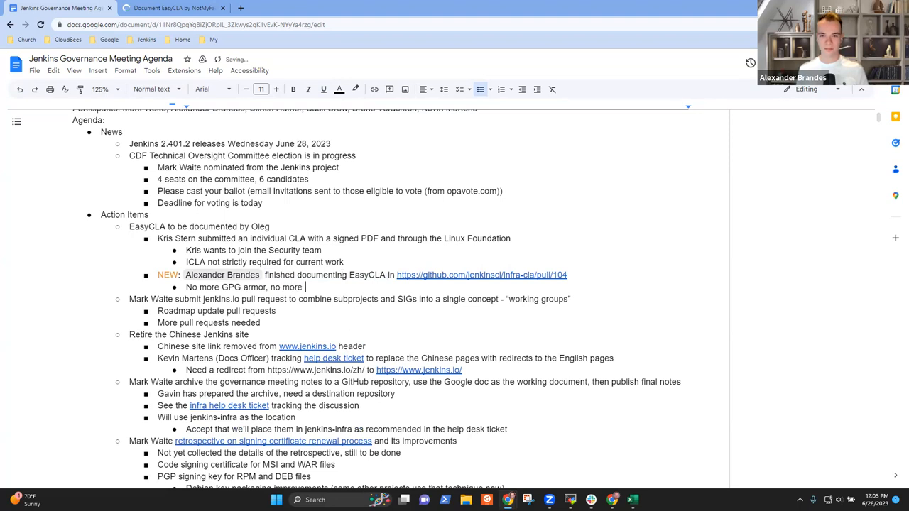
{"action": "type", "text": "printing of"}
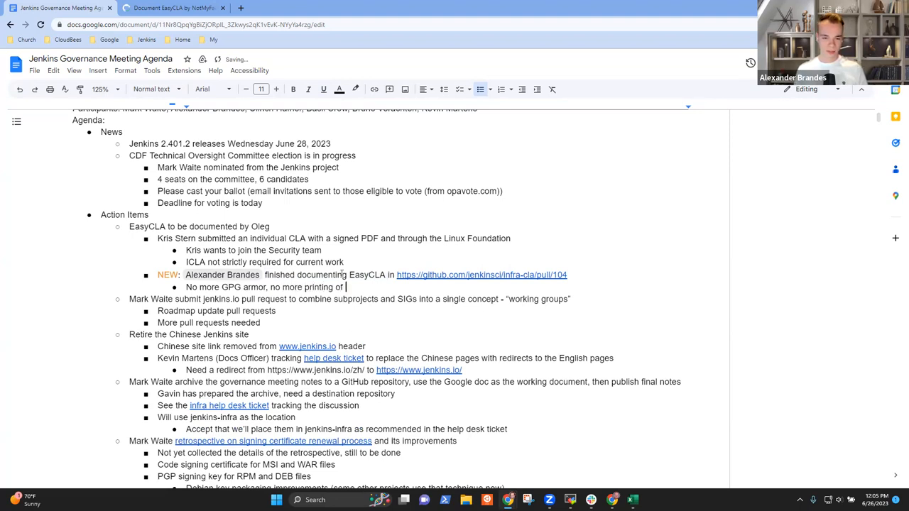
{"action": "type", "text": "PDF files"}
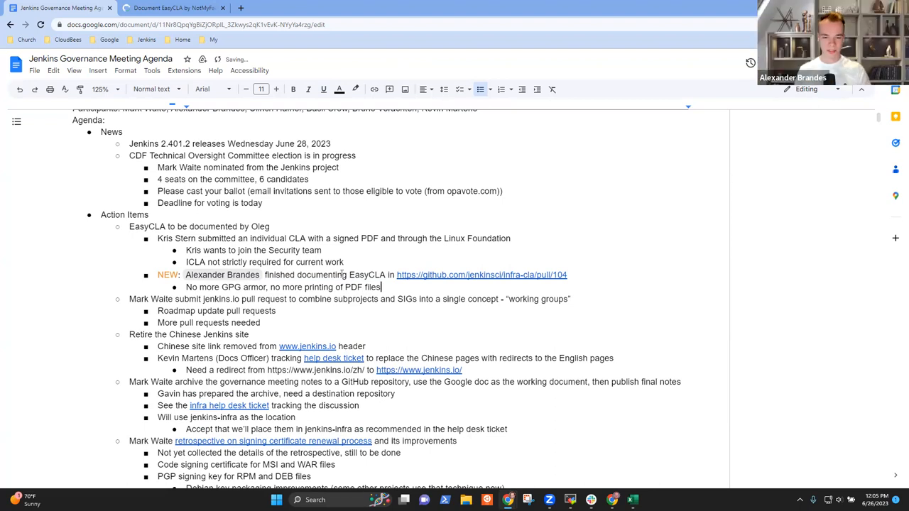
- Add a second sub-bullet noting links to Linux Foundation documentation with screenshots
{"action": "type", "text": "Links to documentation from"}
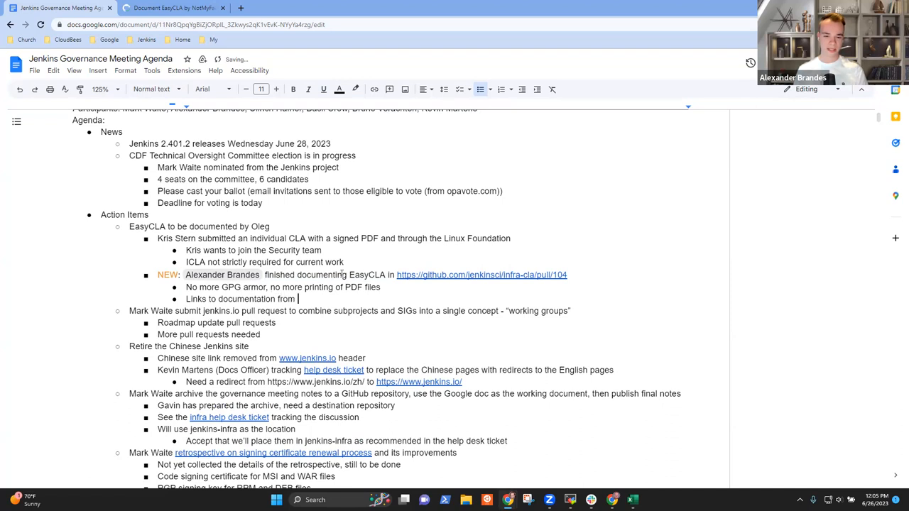
{"action": "type", "text": "Linux Founda"}
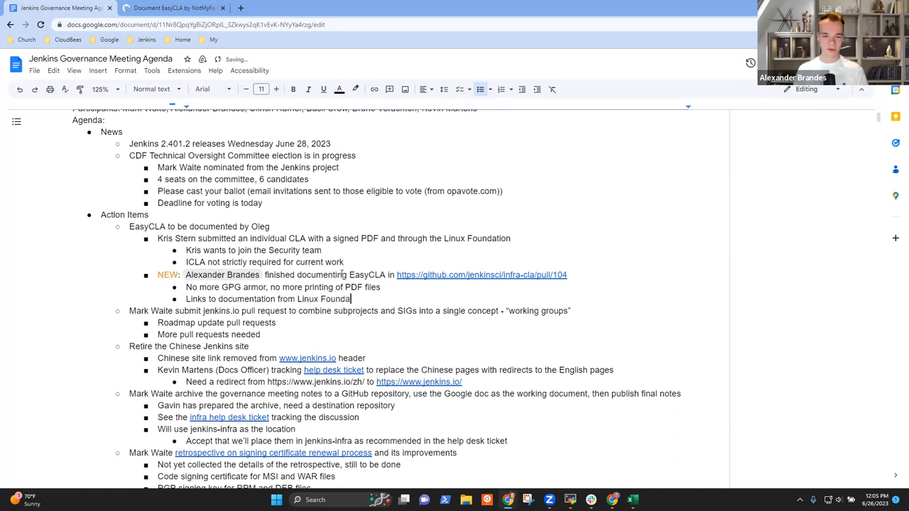
{"action": "type", "text": "with scree"}
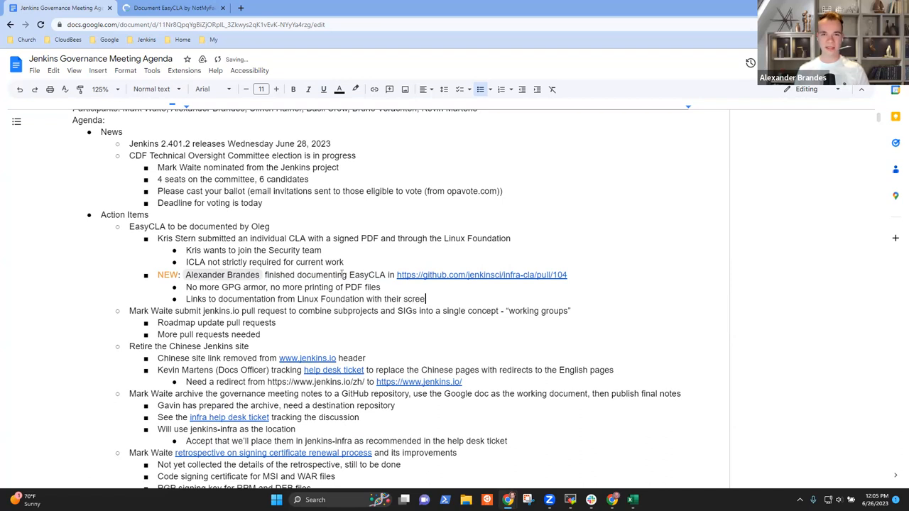
{"action": "type", "text": "shots"}
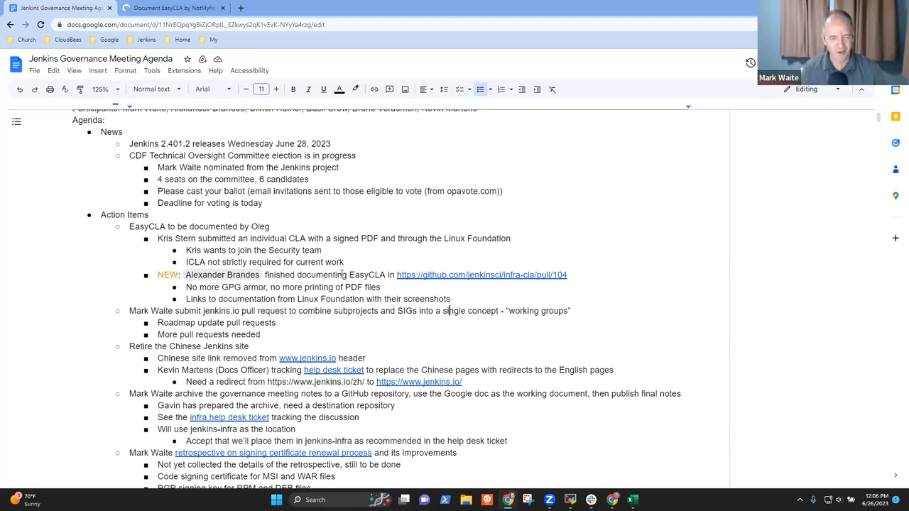
- Open the jenkins.io/zh/ Chinese site to check it, then return to the agenda
{"action": "triple_click", "coordinate": [348, 311]}
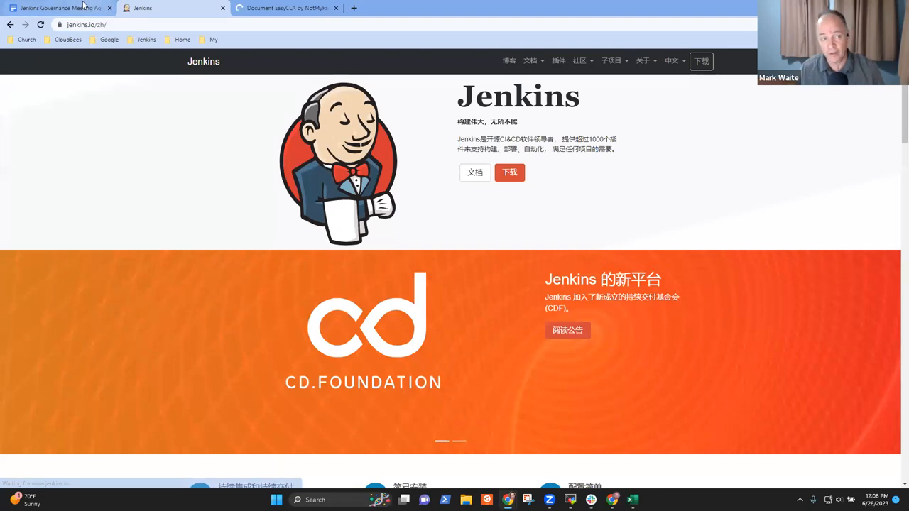
{"action": "mouse_move", "coordinate": [60, 9]}
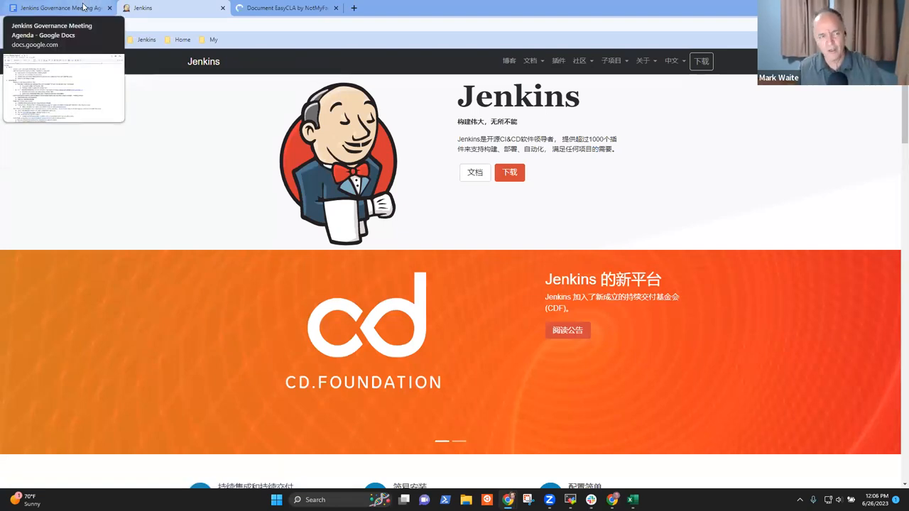
{"action": "left_click", "coordinate": [57, 9]}
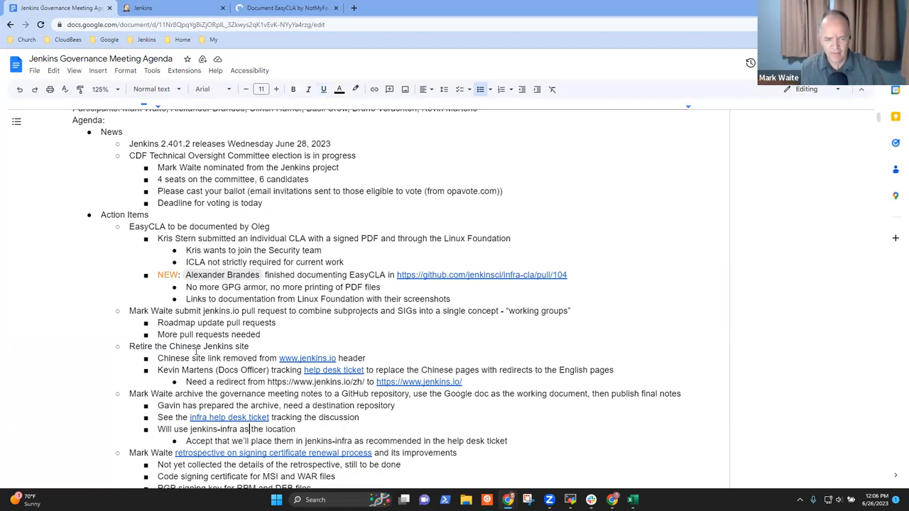
{"action": "scroll", "scroll_direction": "down", "scroll_amount": 3}
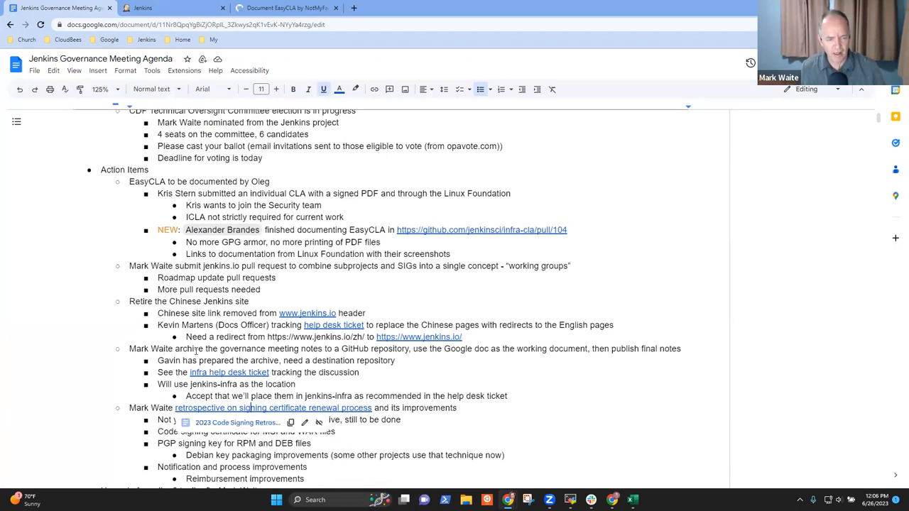
{"action": "triple_click", "coordinate": [348, 349]}
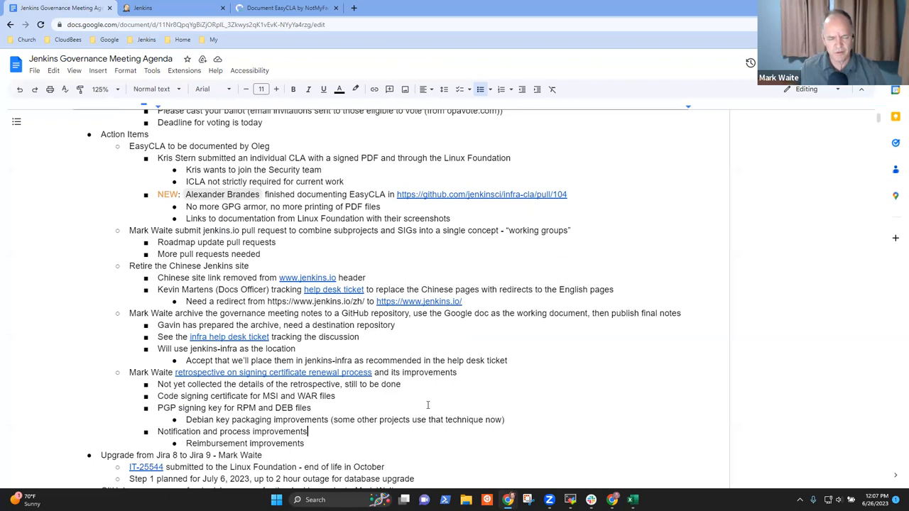
{"action": "scroll", "scroll_direction": "down", "scroll_amount": 3}
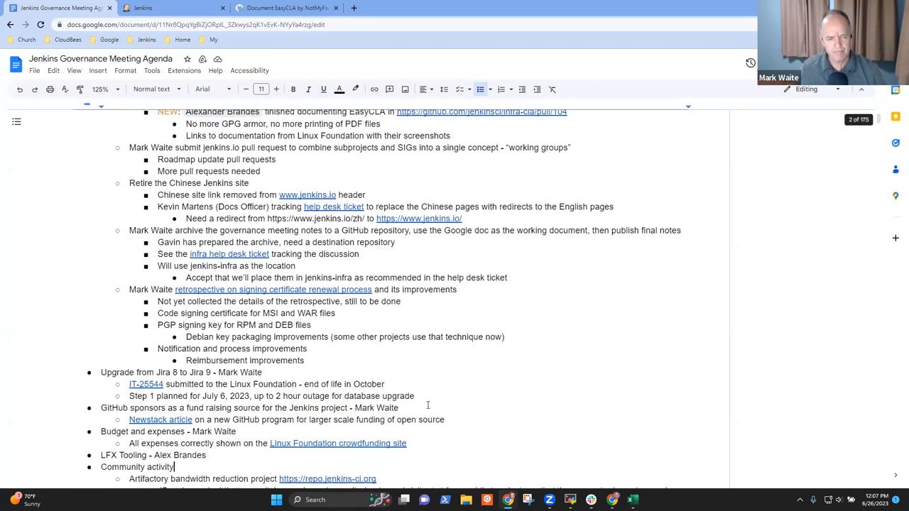
{"action": "scroll", "scroll_direction": "down", "scroll_amount": 3}
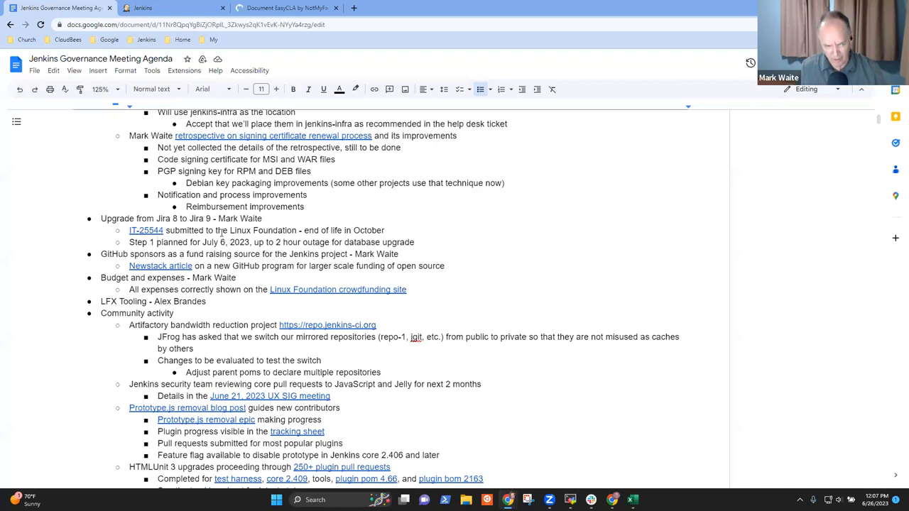
- Add a sub-bullet under the July 6 outage line noting the afternoon 2:00 PM Pacific time
{"action": "left_click", "coordinate": [204, 241]}
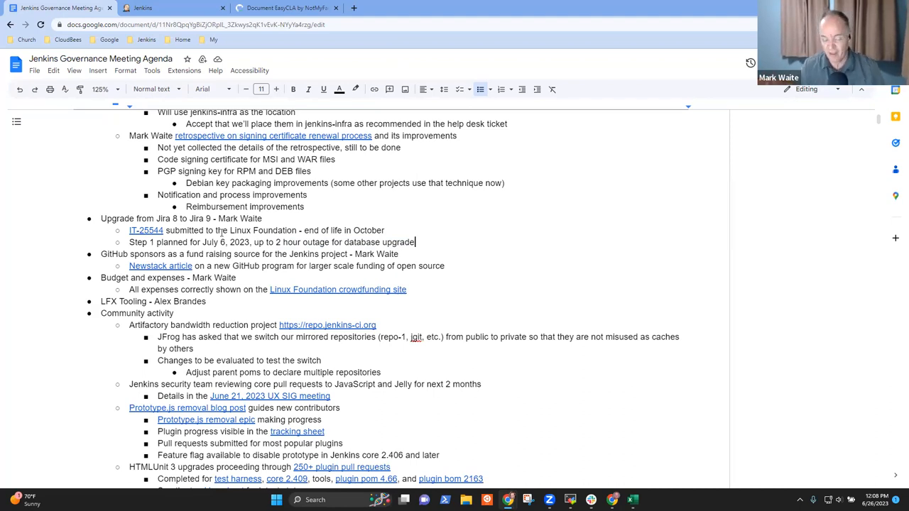
{"action": "key", "text": "enter"}
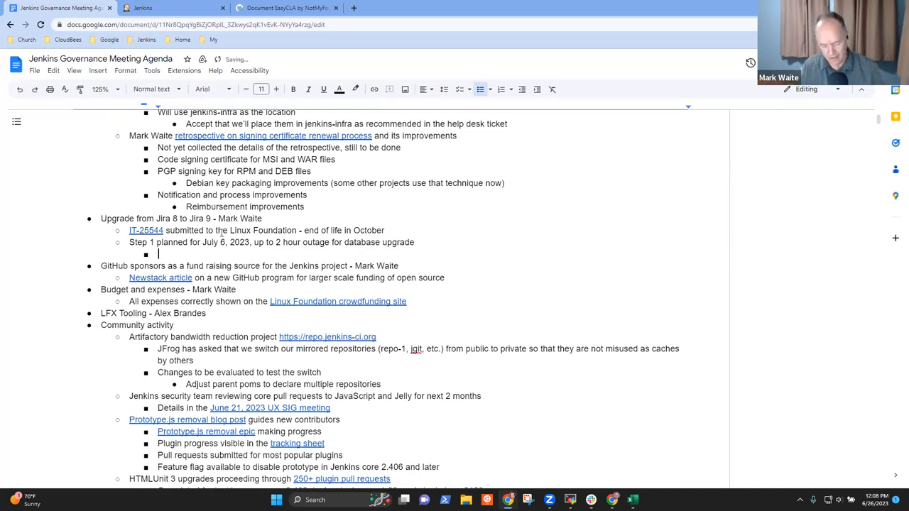
{"action": "type", "text": "Pacific"}
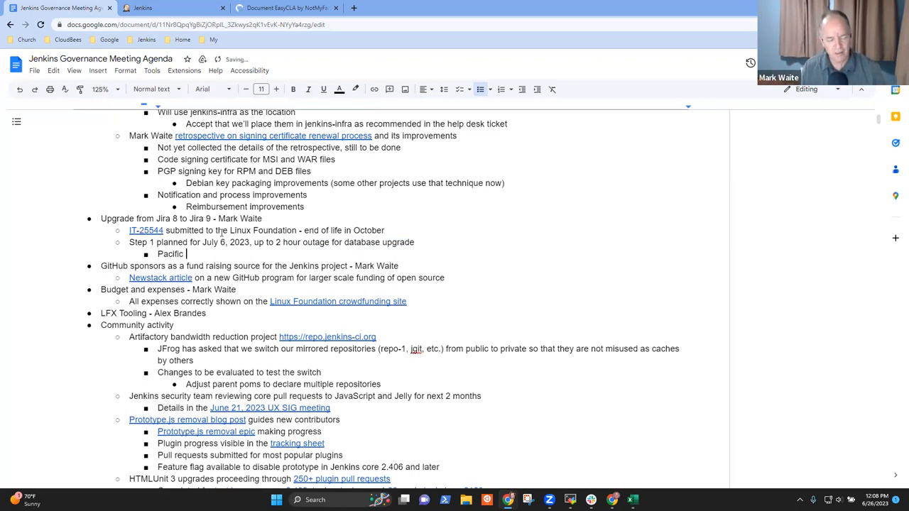
{"action": "type", "text": "time - afternoon"}
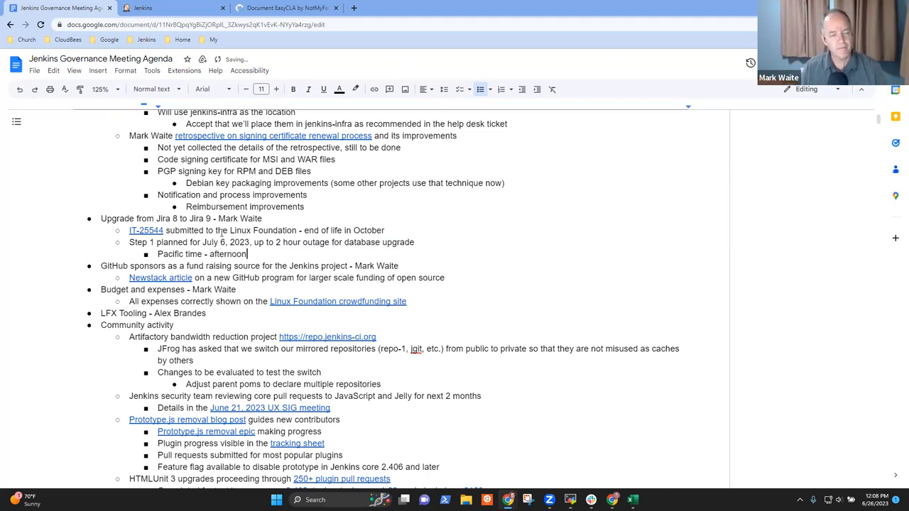
{"action": "type", "text": "(2:00 PM"}
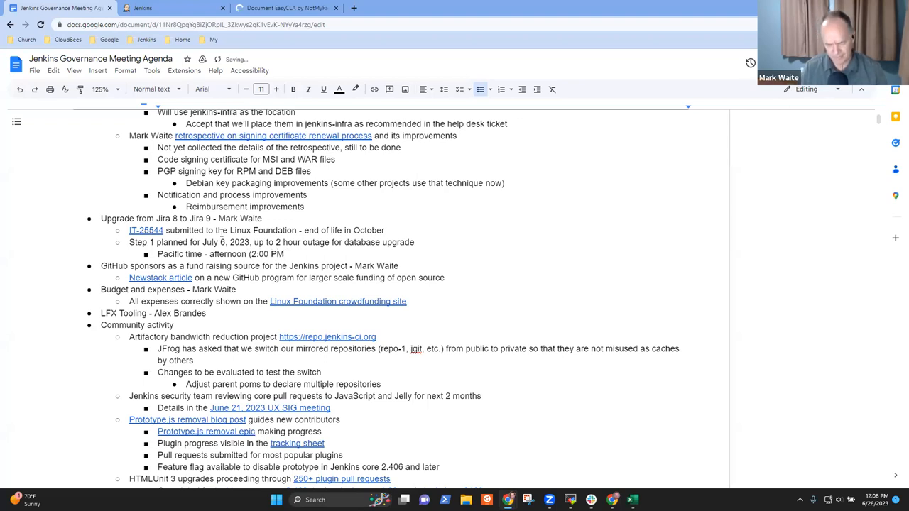
{"action": "type", "text": "Pacific"}
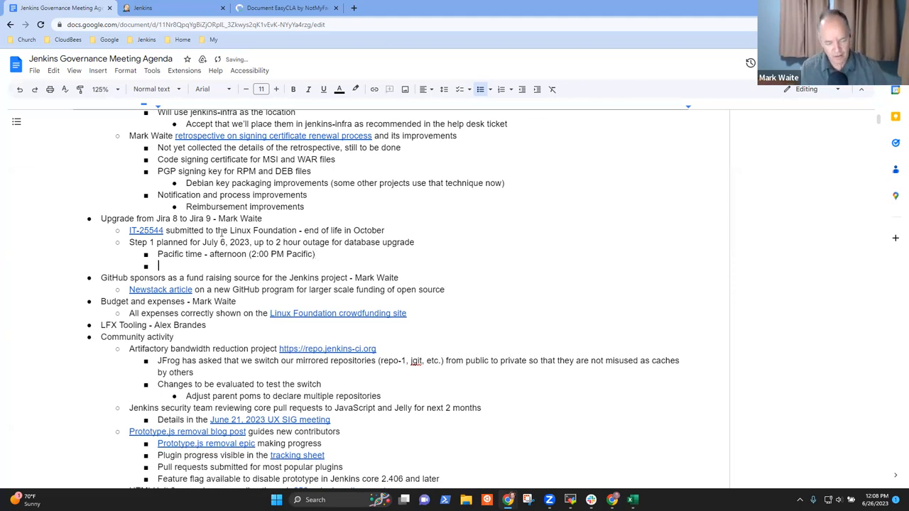
- Note 'Database upgrade is in step 1', then highlight the GitHub sponsors item
{"action": "type", "text": "Database"}
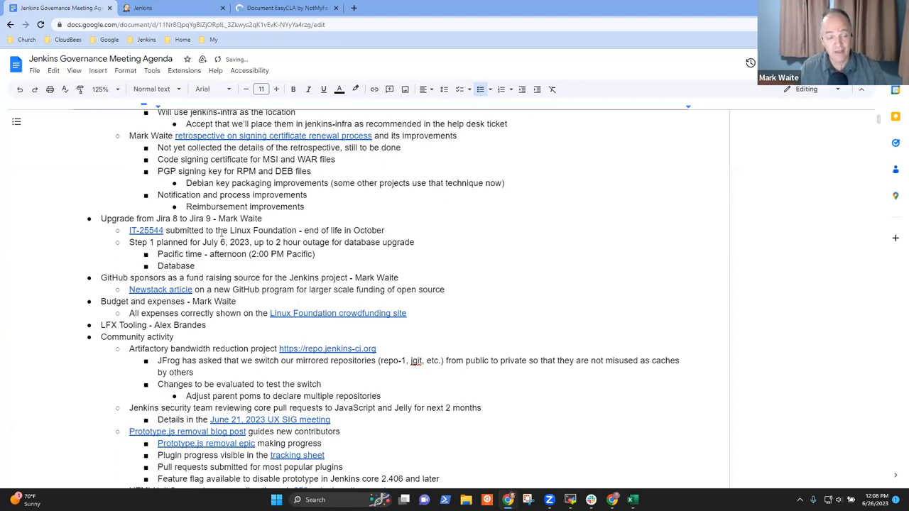
{"action": "type", "text": "upgra"}
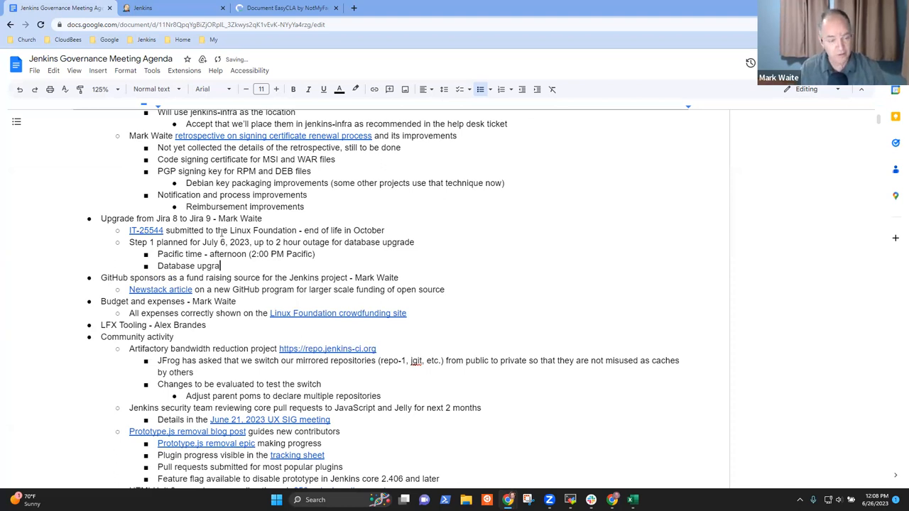
{"action": "type", "text": "de is"}
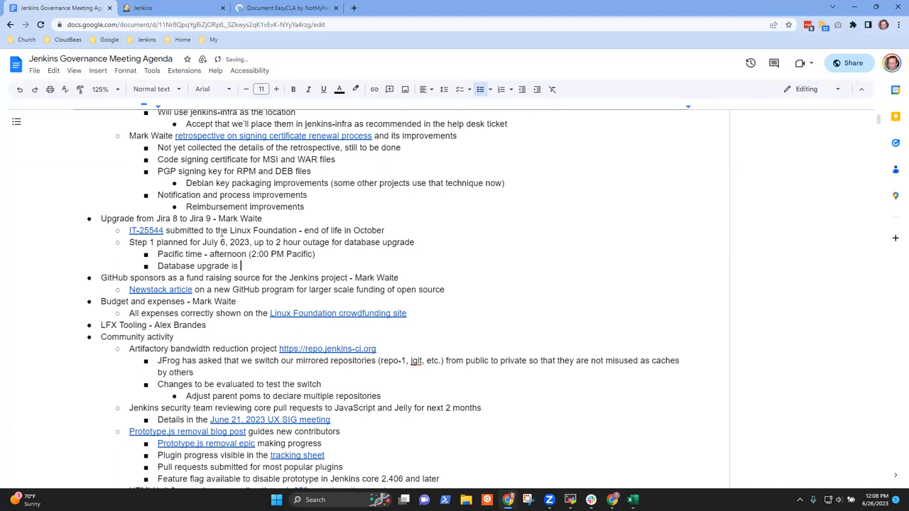
{"action": "type", "text": "in step 1"}
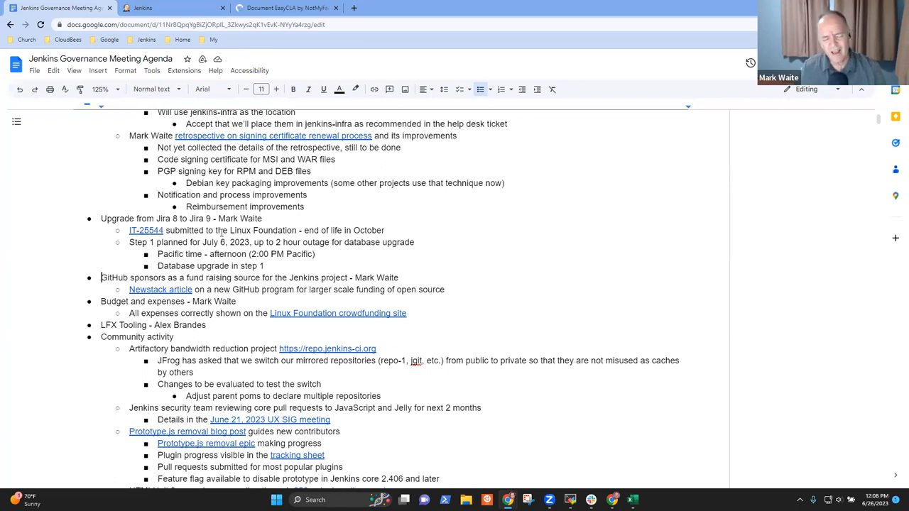
{"action": "triple_click", "coordinate": [249, 277]}
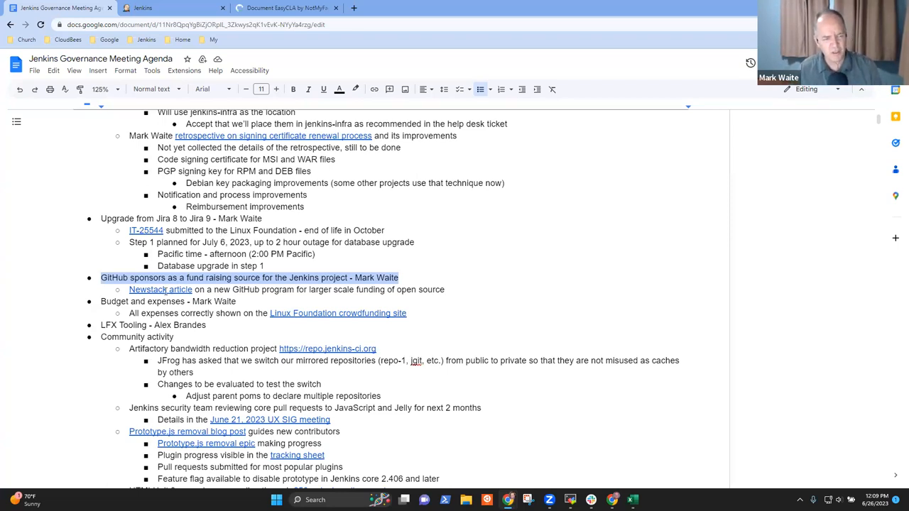
- Read The New Stack article on GitHub's open source donations spike, then return to the agenda
{"action": "left_click", "coordinate": [159, 290]}
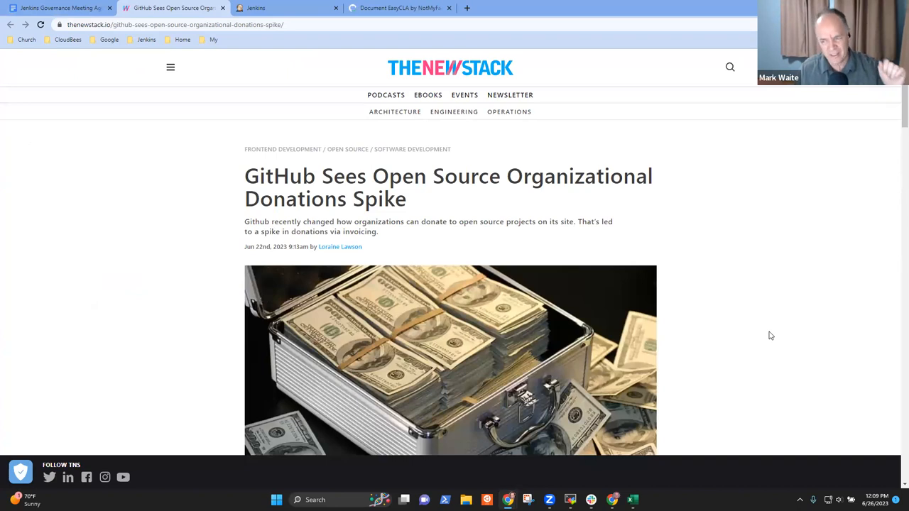
{"action": "mouse_move", "coordinate": [687, 342]}
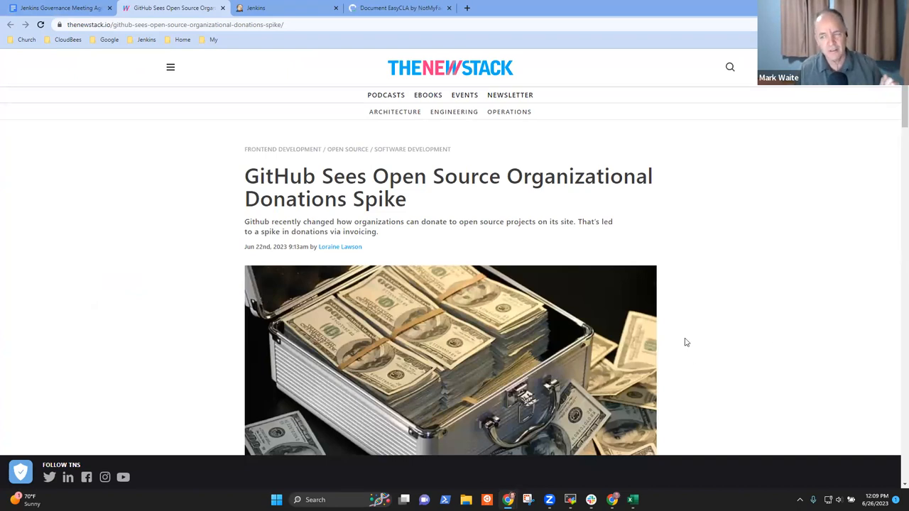
{"action": "mouse_move", "coordinate": [690, 355]}
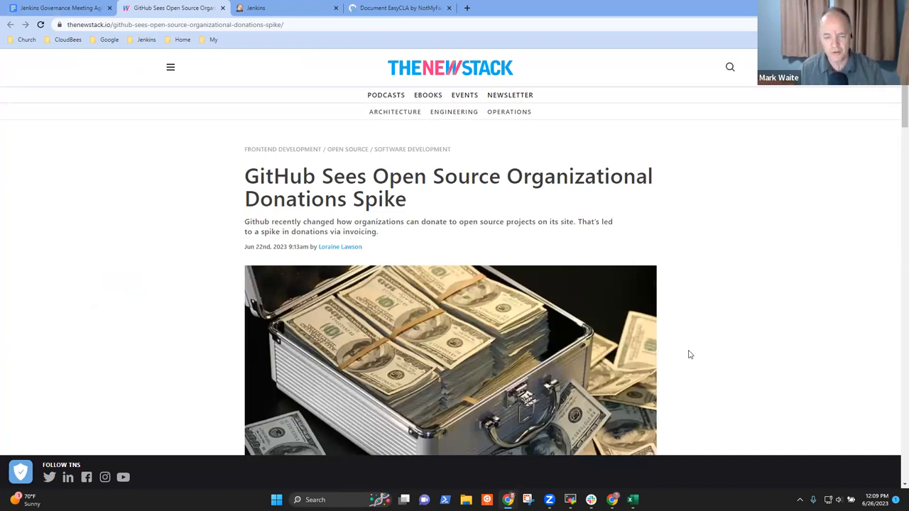
{"action": "scroll", "scroll_direction": "down", "scroll_amount": 3}
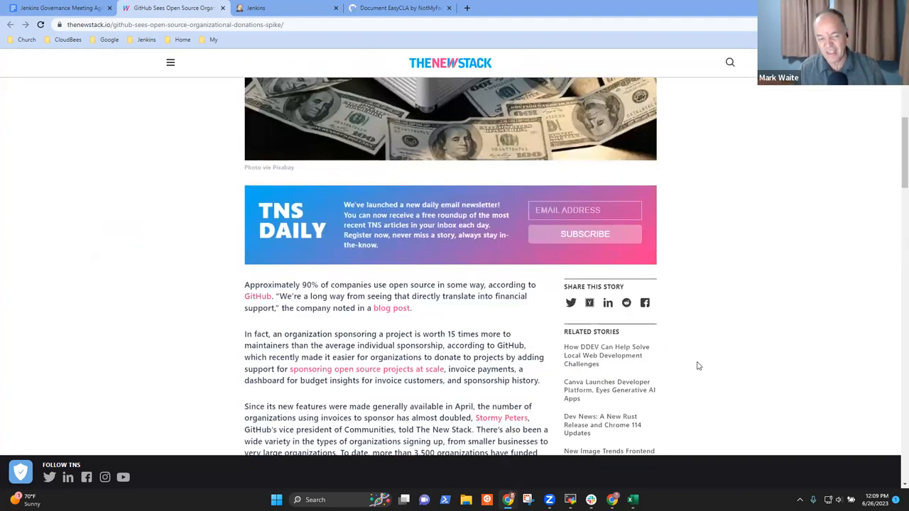
{"action": "scroll", "scroll_direction": "down", "scroll_amount": 3}
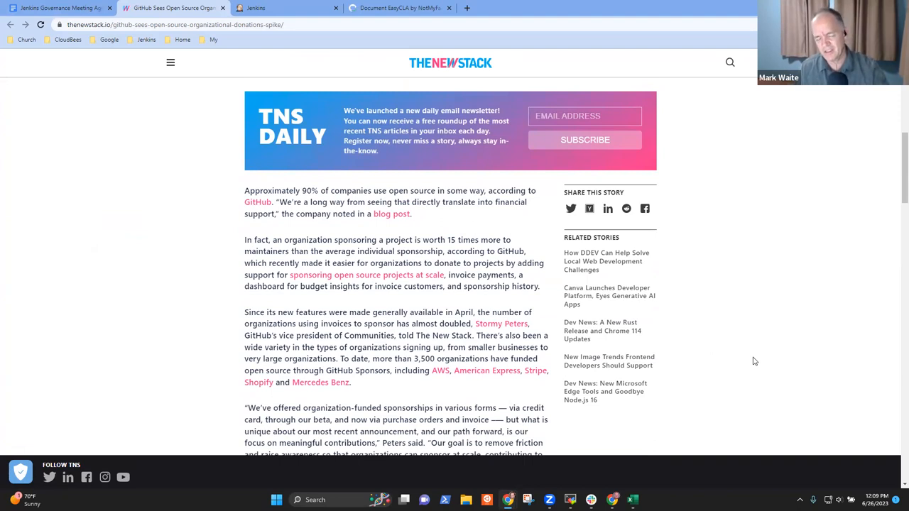
{"action": "mouse_move", "coordinate": [751, 364]}
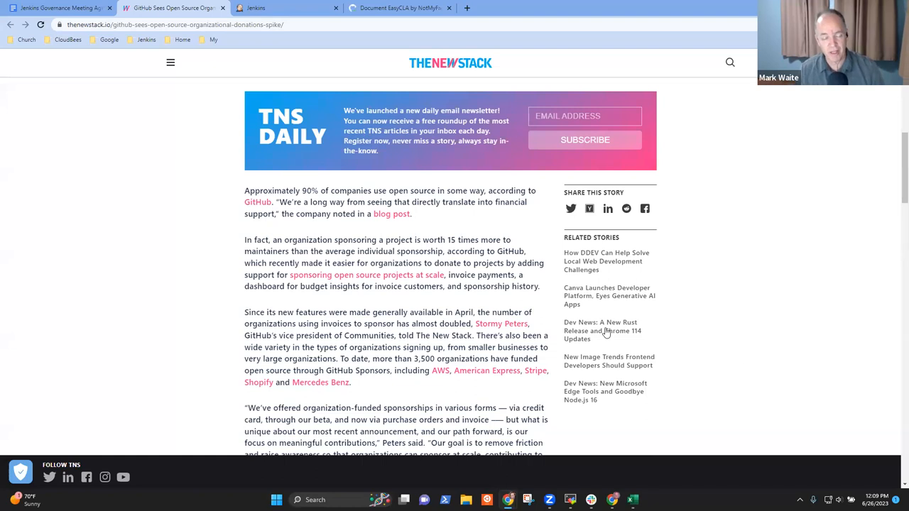
{"action": "mouse_move", "coordinate": [744, 338]}
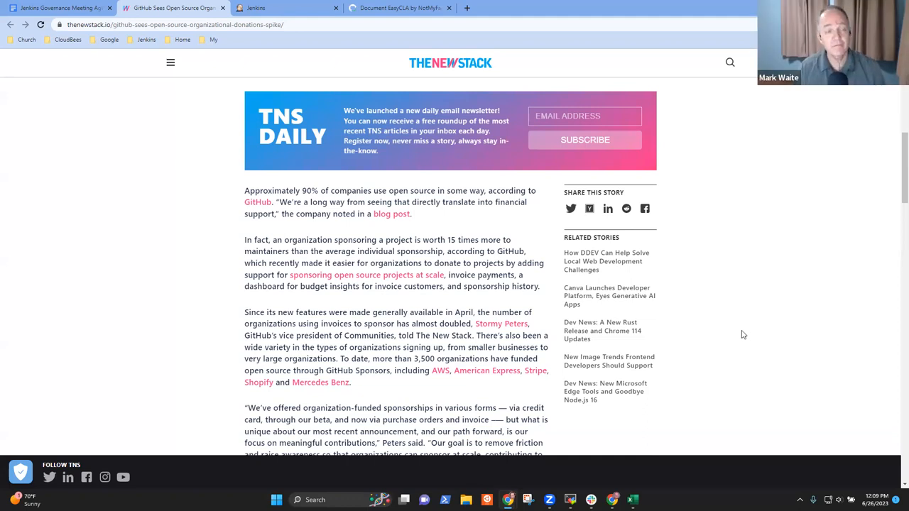
{"action": "left_click", "coordinate": [60, 9]}
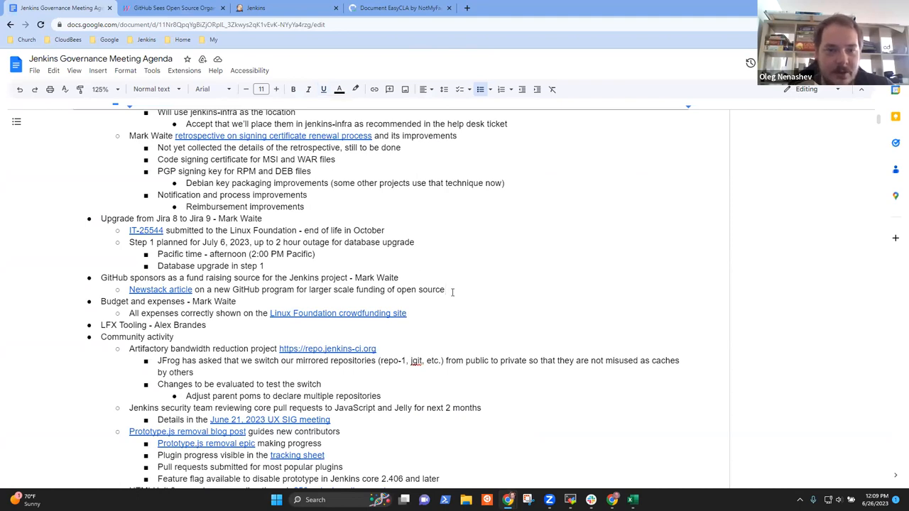
- Note that Oleg says it is not easy to get GitHub sponsor funds into LFX Crowdfunding
{"action": "type", "text": "Oleg notes that"}
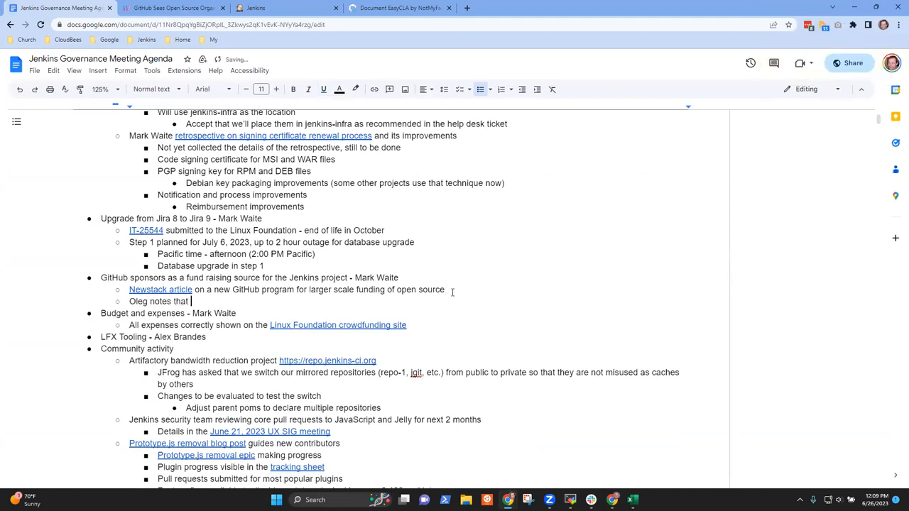
{"action": "type", "text": "it is not easy to"}
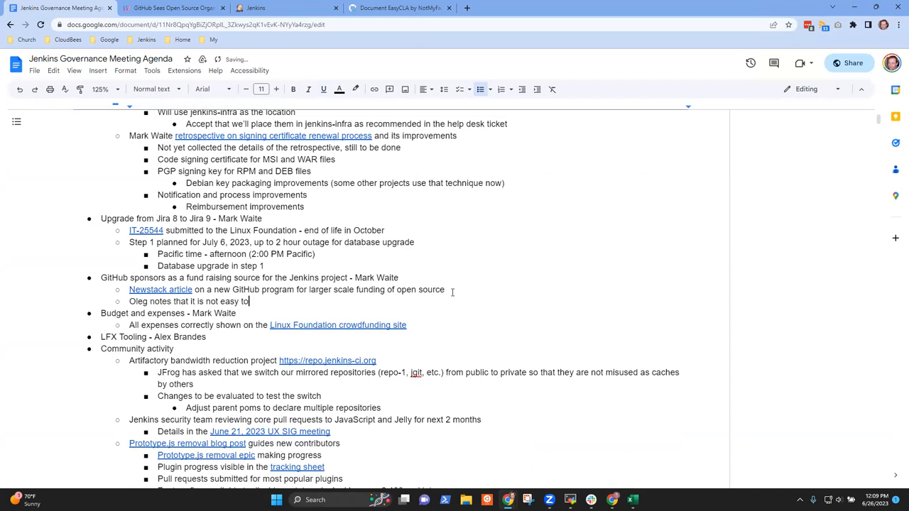
{"action": "type", "text": "creaet"}
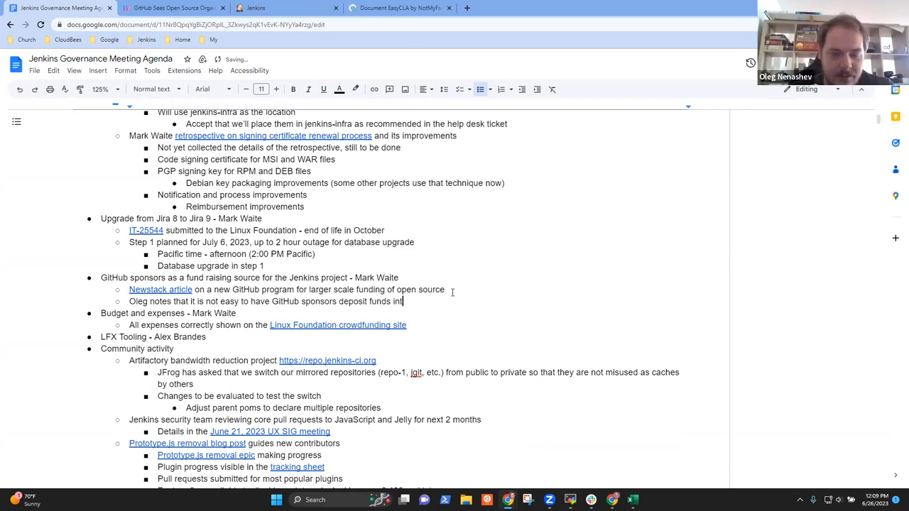
{"action": "type", "text": "LFX"}
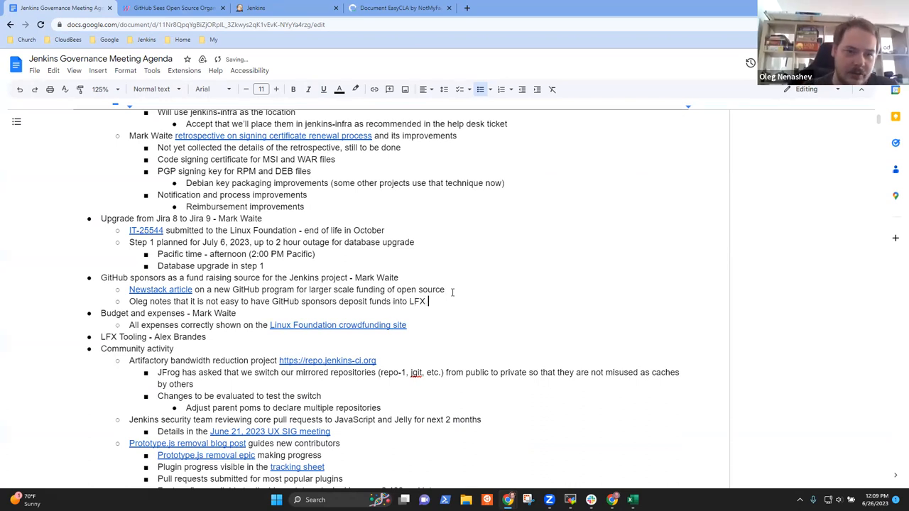
{"action": "type", "text": "Crowdf"}
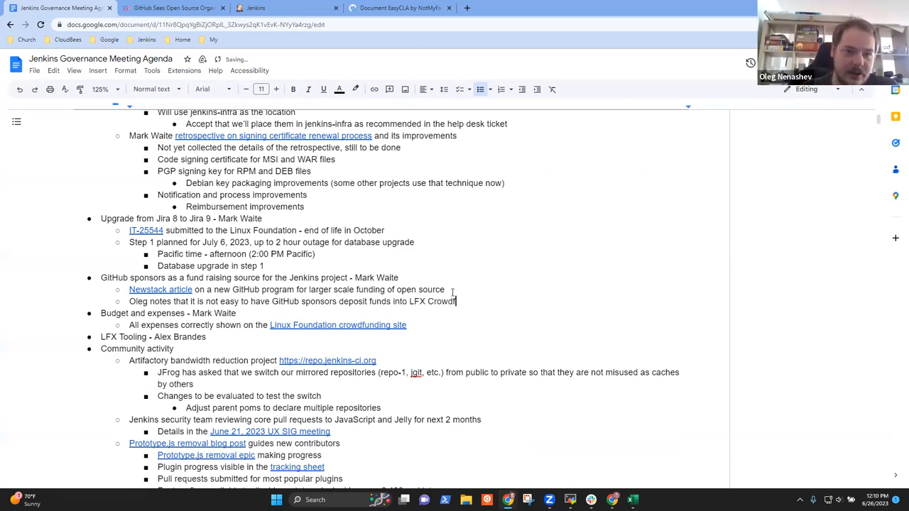
{"action": "type", "text": "unding"}
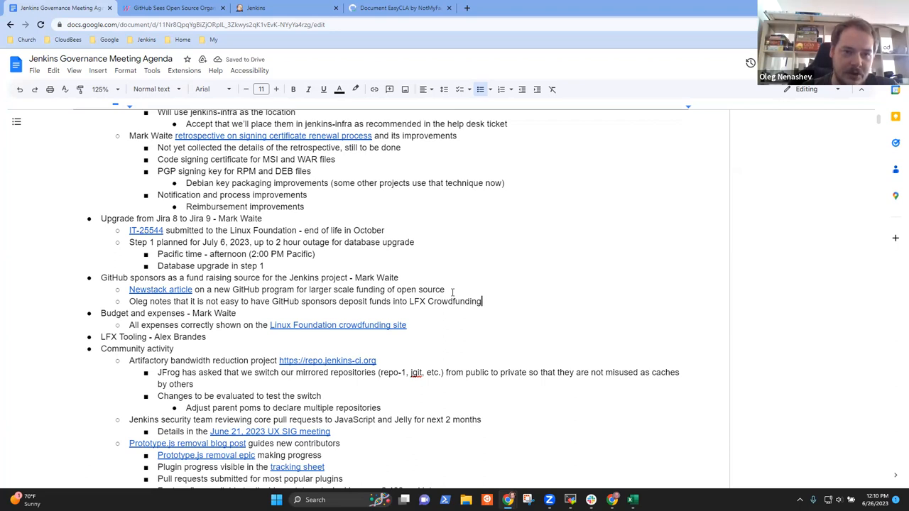
- Add a nested bullet that funds would need a Stripe account then transfer to LFX, and begin an LF Charities bullet
{"action": "key", "text": "enter"}
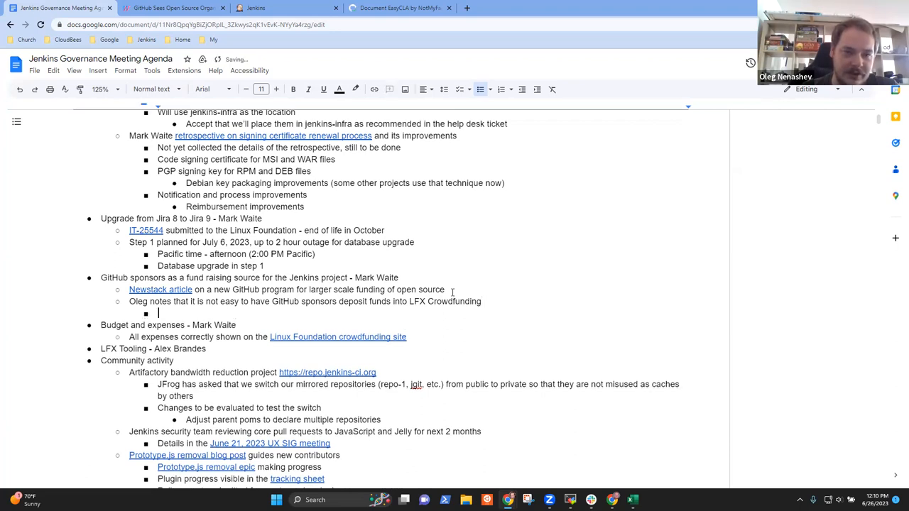
{"action": "type", "text": "Would"}
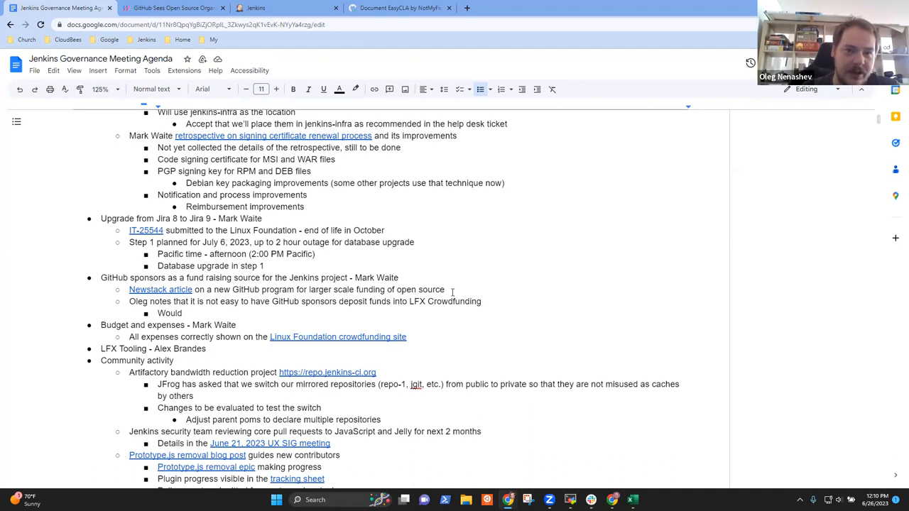
{"action": "type", "text": "Would need Git"}
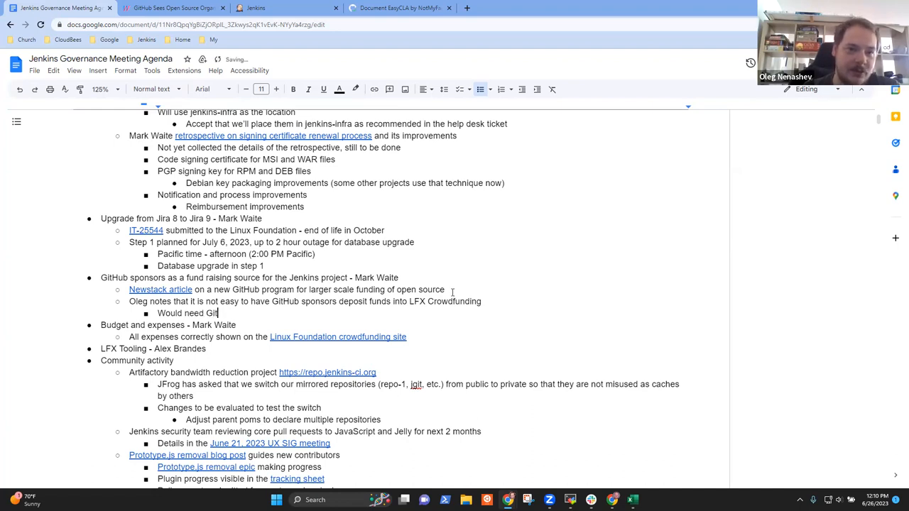
{"action": "type", "text": "Hubn"}
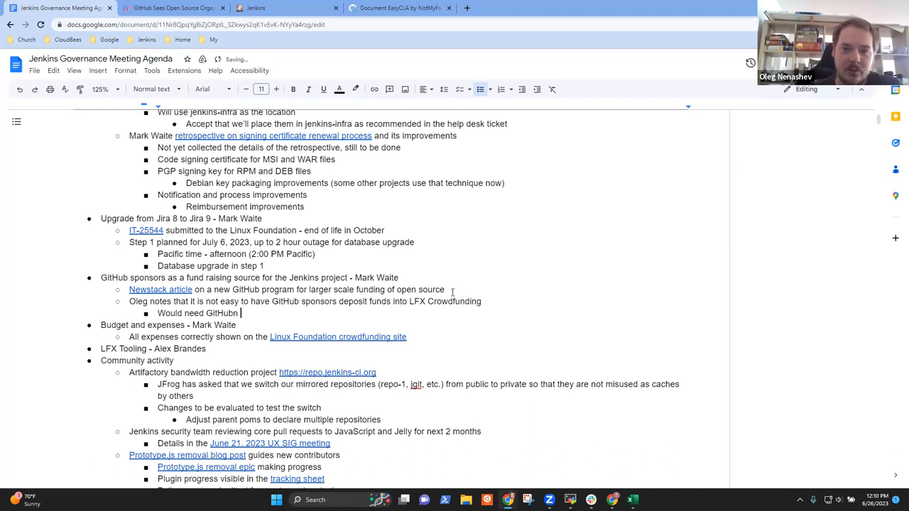
{"action": "type", "text": "Sponsors to"}
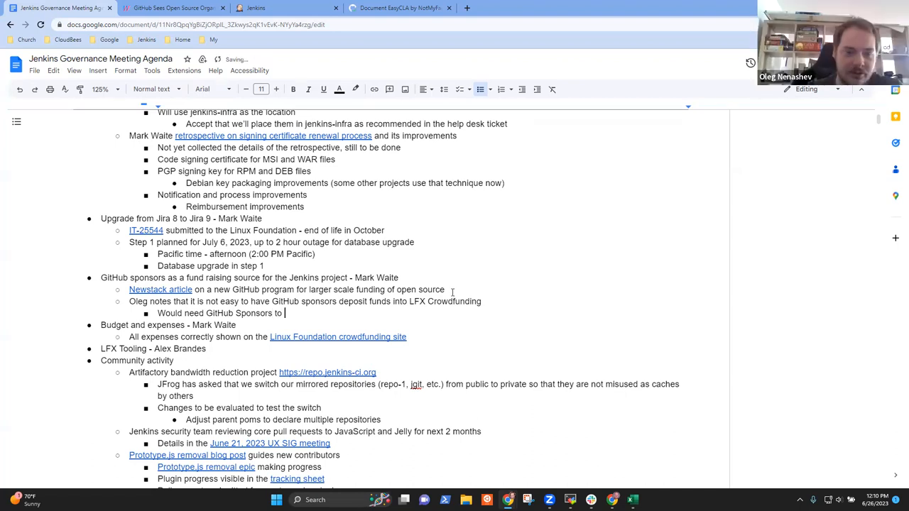
{"action": "type", "text": "ransfer to a Stripe"}
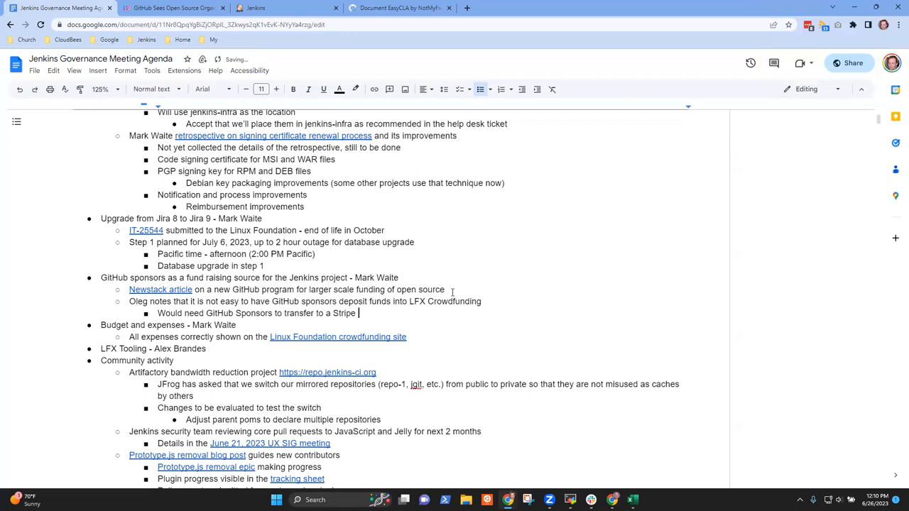
{"action": "type", "text": "account, then to"}
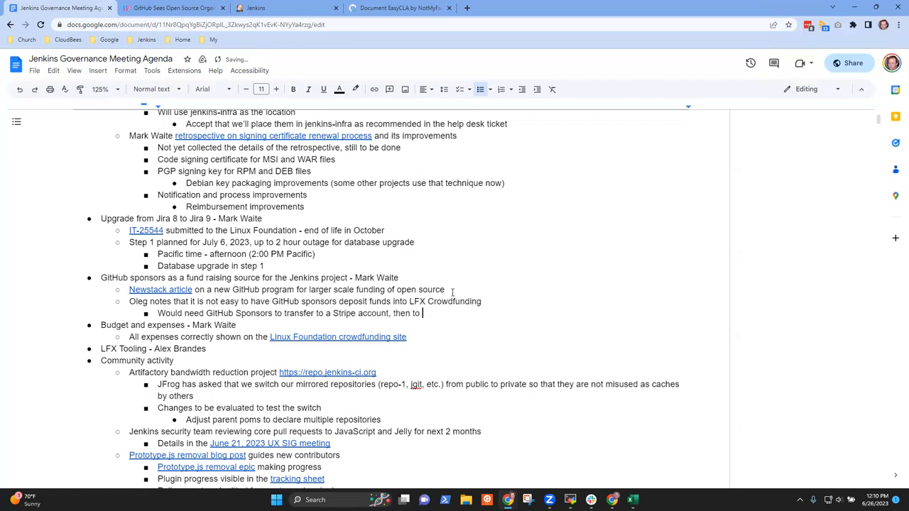
{"action": "type", "text": "LFX"}
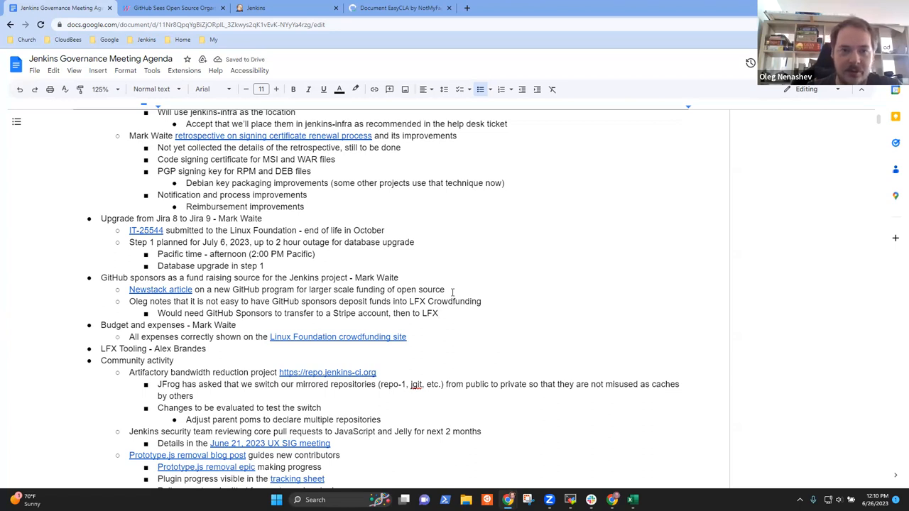
{"action": "type", "text": "account"}
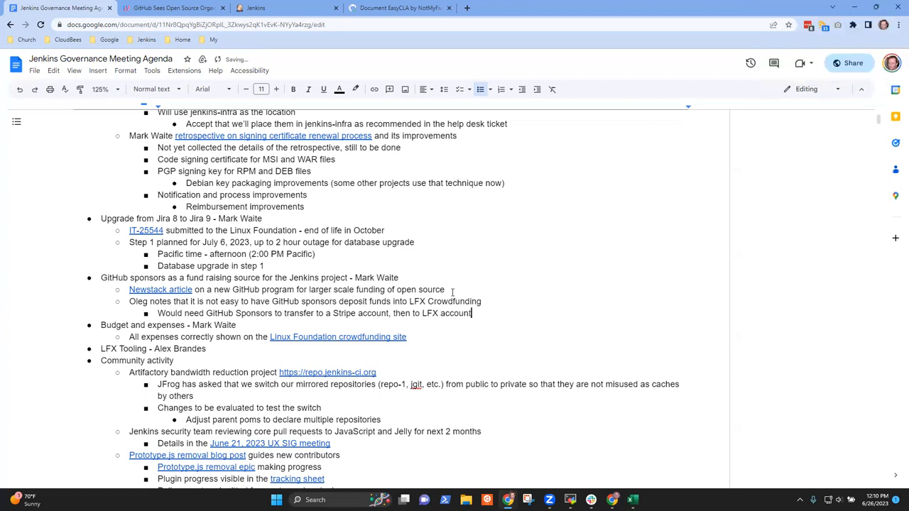
{"action": "type", "text": "LF"}
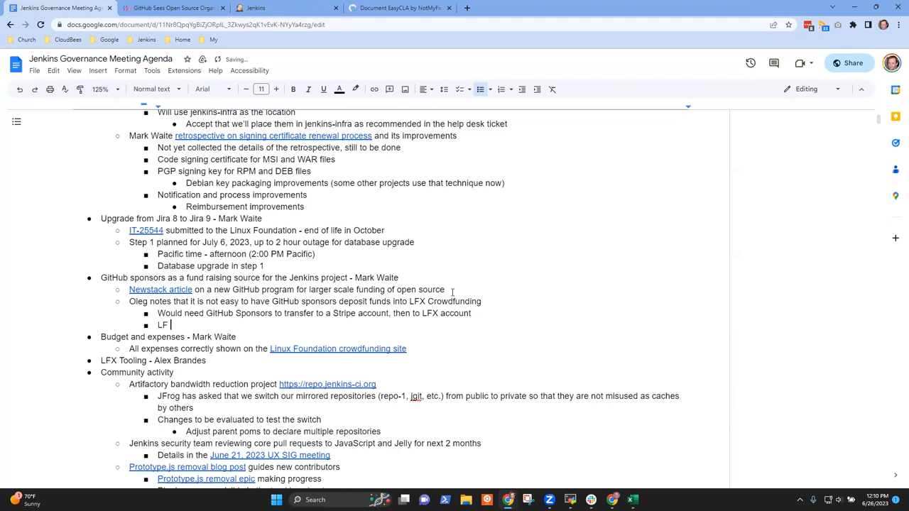
{"action": "type", "text": "Charities is a non-profit"}
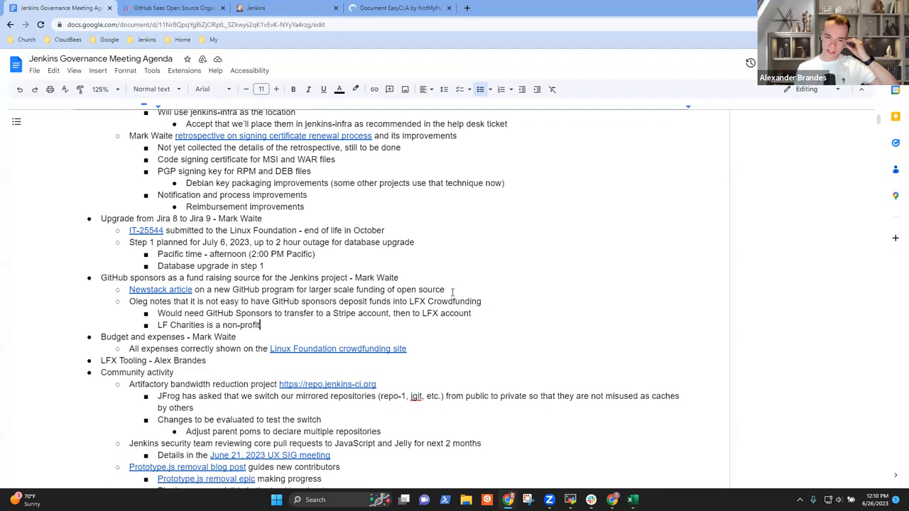
- Note that GitHub supports fiscal hosts, which CNCF and Linux Foundation use
{"action": "type", "text": "GitHub"}
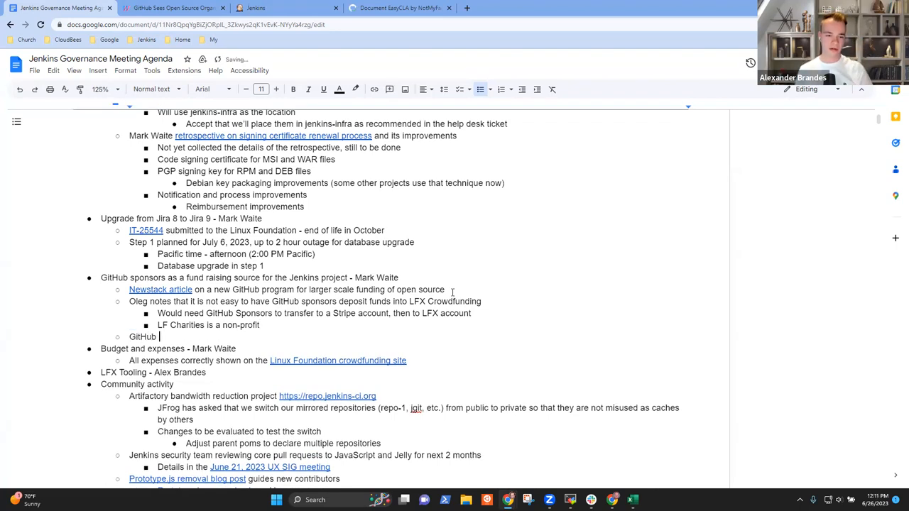
{"action": "type", "text": "supports concept o"}
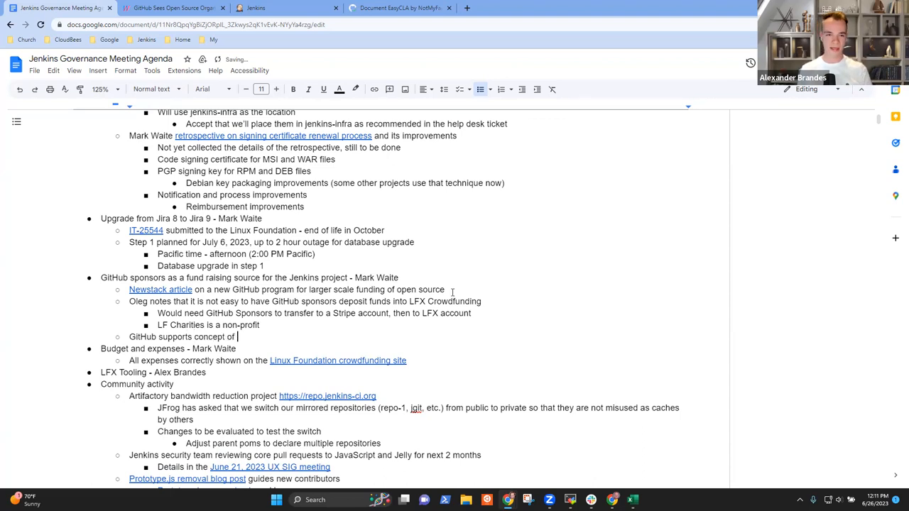
{"action": "type", "text": "fiscal h"}
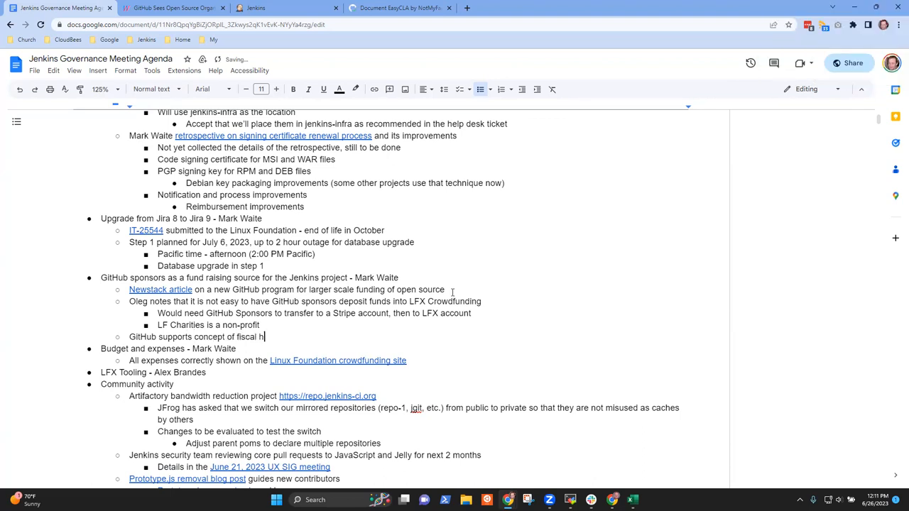
{"action": "type", "text": "osts"}
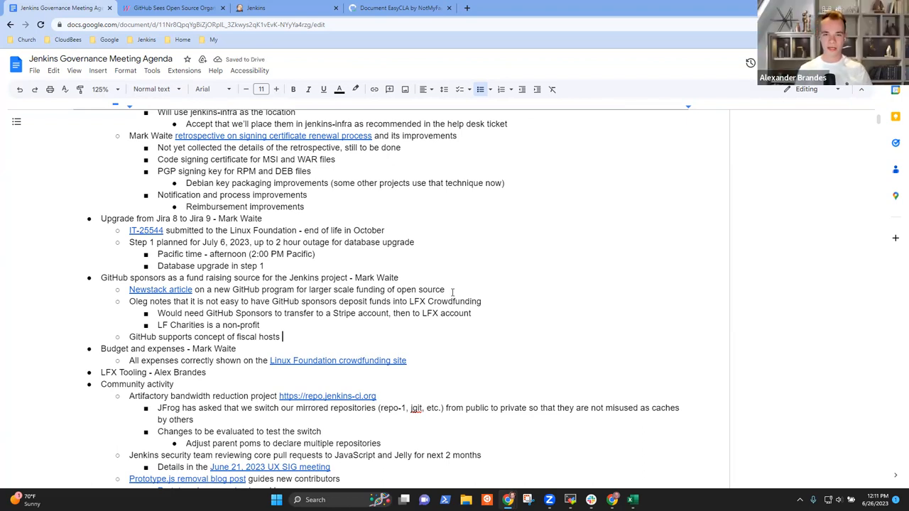
{"action": "type", "text": "and"}
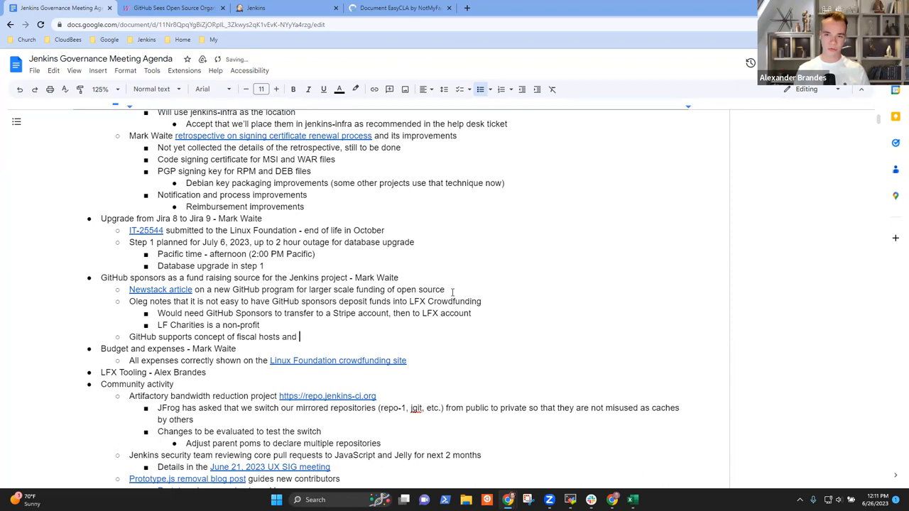
{"action": "type", "text": "CNCF"}
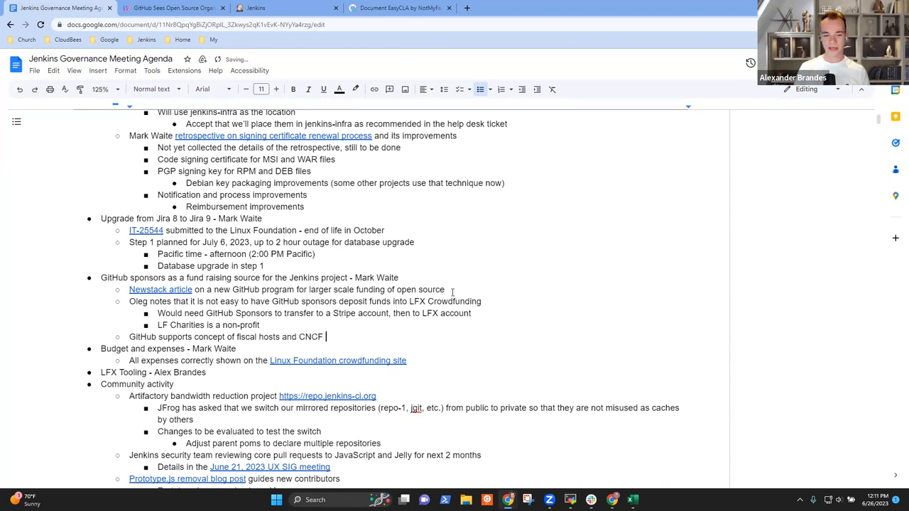
{"action": "type", "text": "and Linux"}
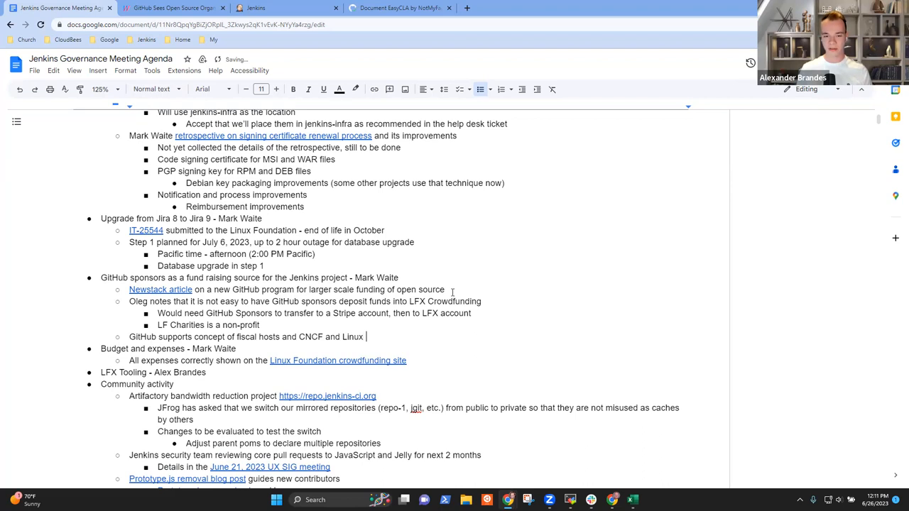
{"action": "type", "text": "FOundation"}
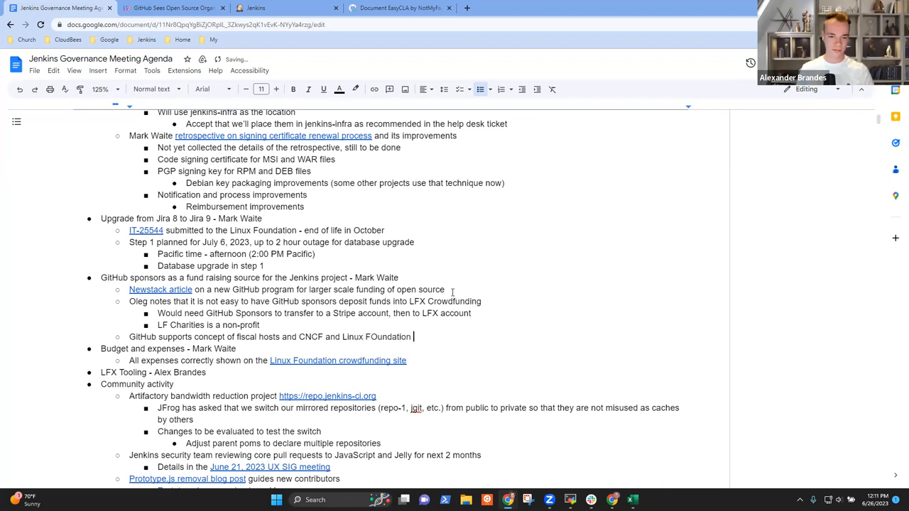
- Finish the sentence: they use OpenCollective, which might be possible to use
{"action": "type", "text": "use Open"}
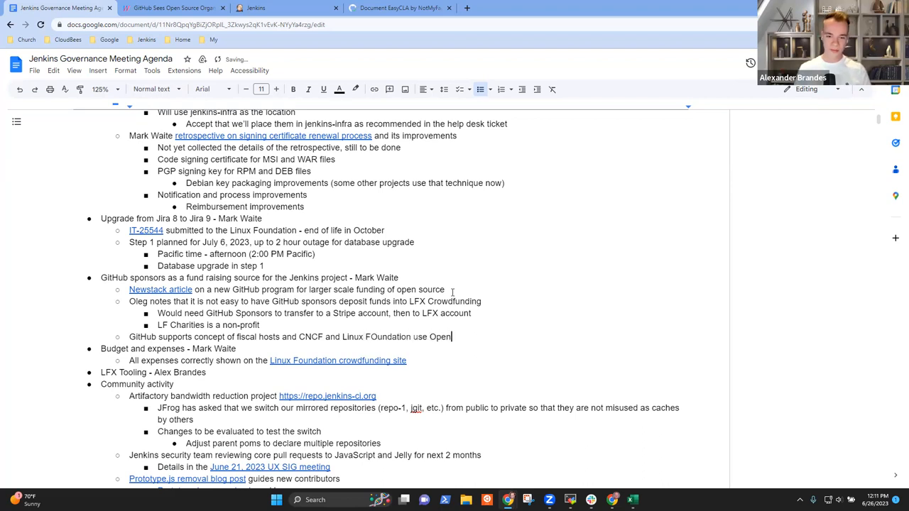
{"action": "type", "text": "Collective"}
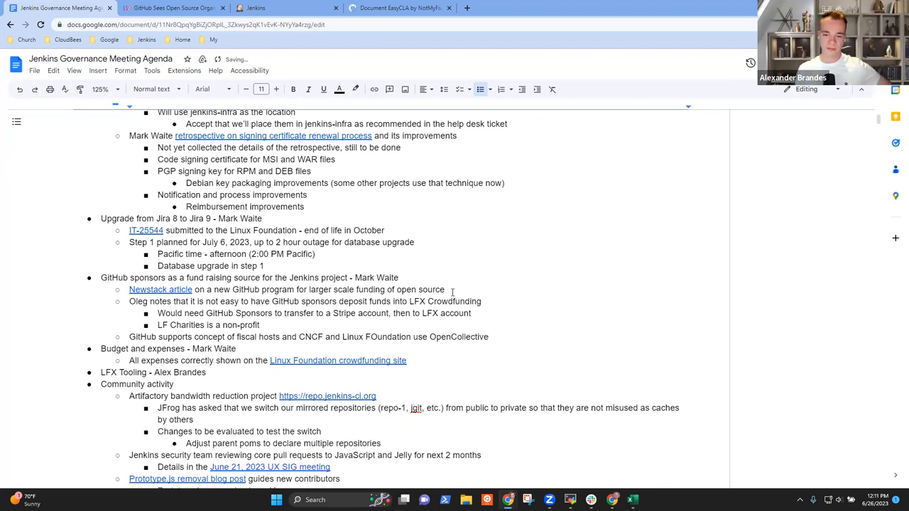
{"action": "type", "text": "that"}
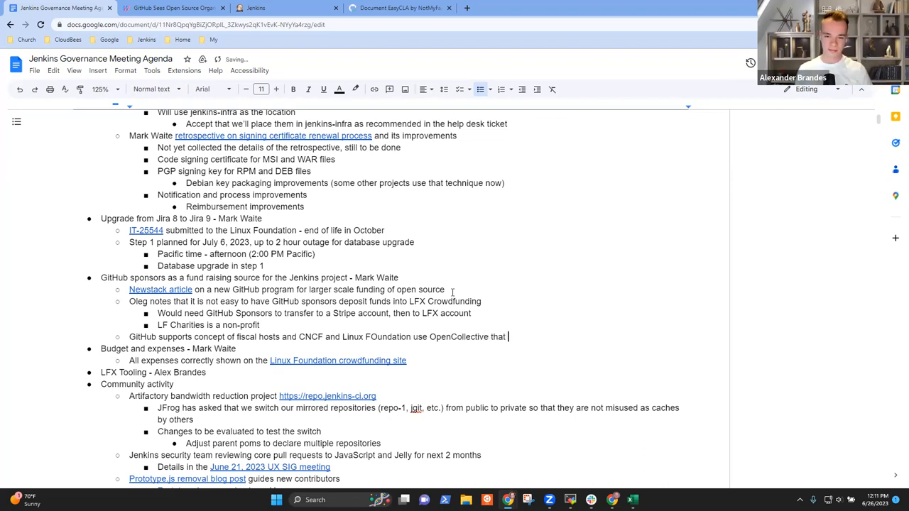
{"action": "type", "text": "might be possible"}
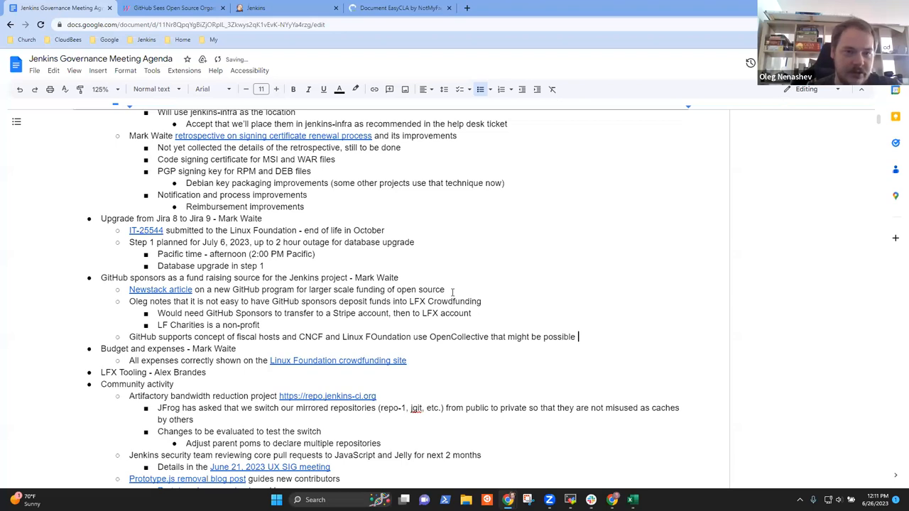
{"action": "type", "text": "to use"}
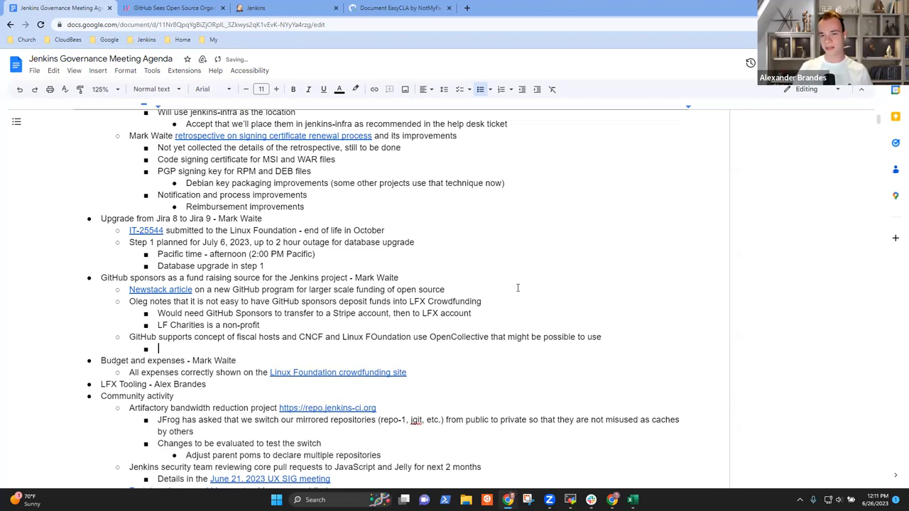
- Write that GitHub transfers to the OpenCollective account of Linux Foundation as fiscal host
{"action": "type", "text": "GitHub"}
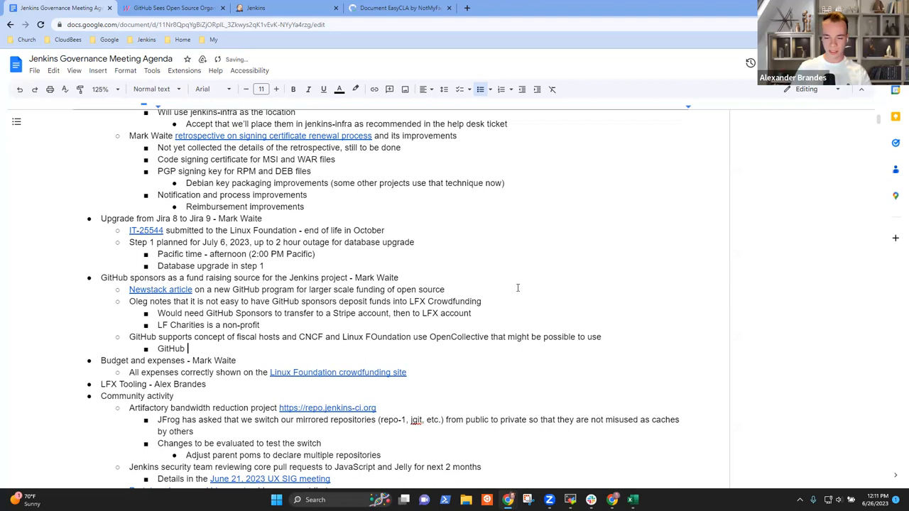
{"action": "type", "text": "transfers to"}
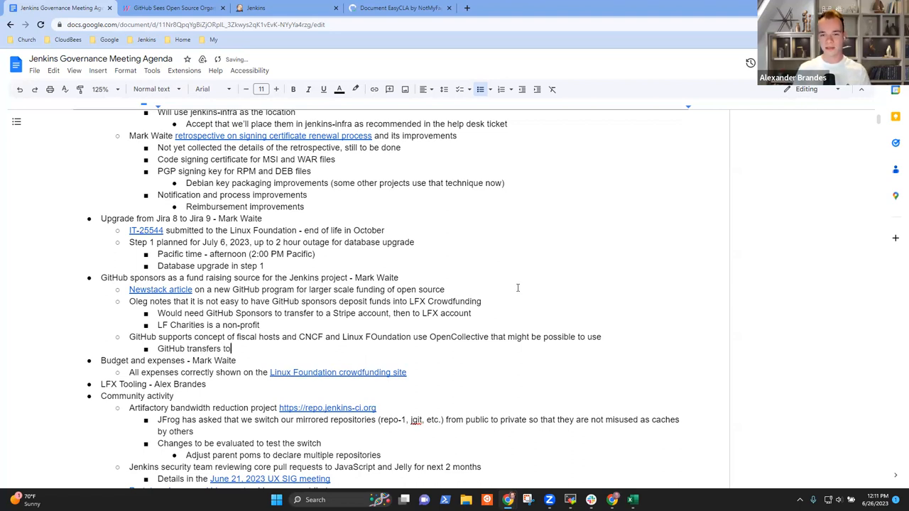
{"action": "type", "text": "OpenCollective"}
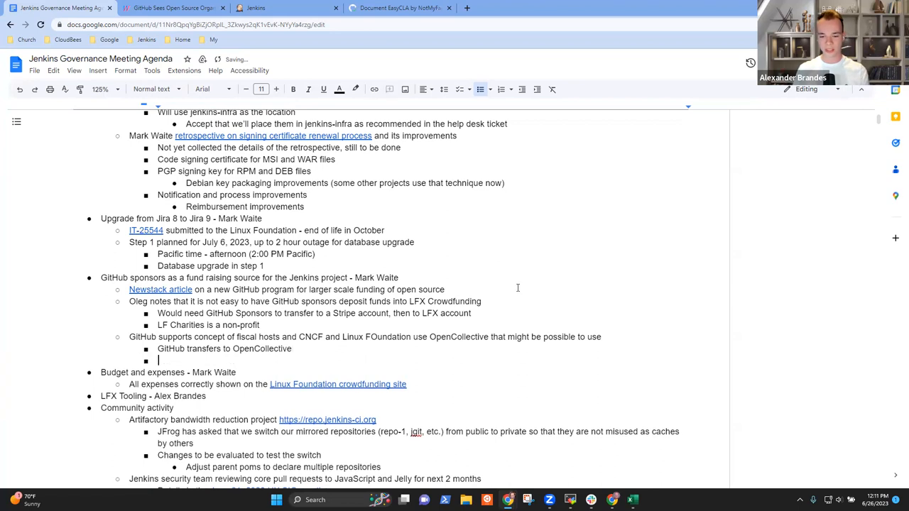
{"action": "type", "text": "GitHub"}
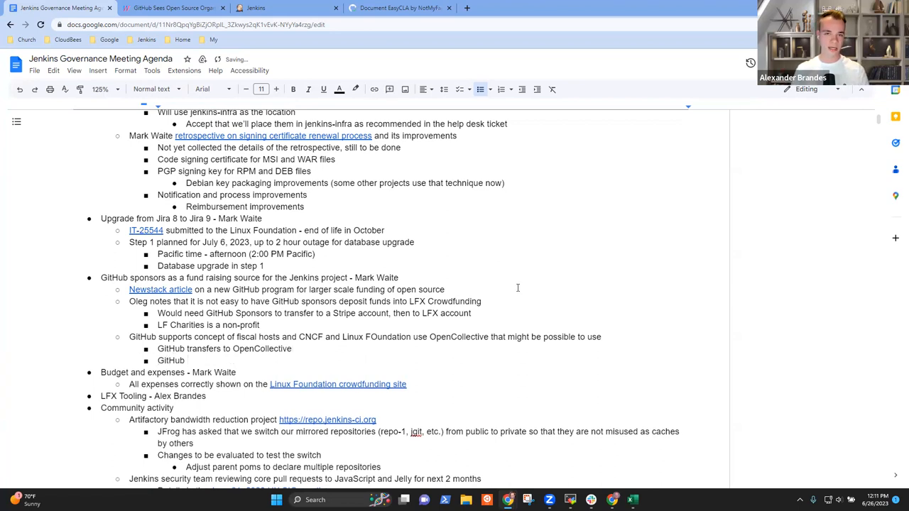
{"action": "type", "text": "account of Lin"}
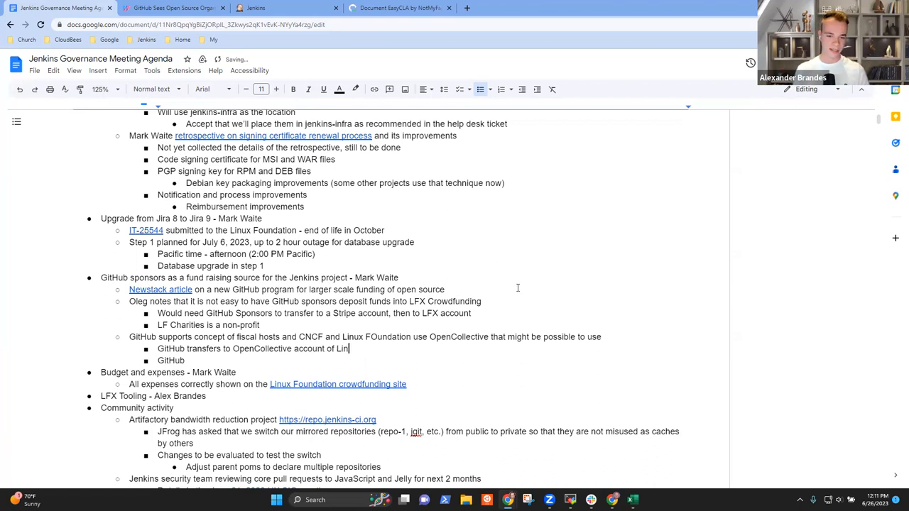
{"action": "type", "text": "ux Foundation as fiscal"}
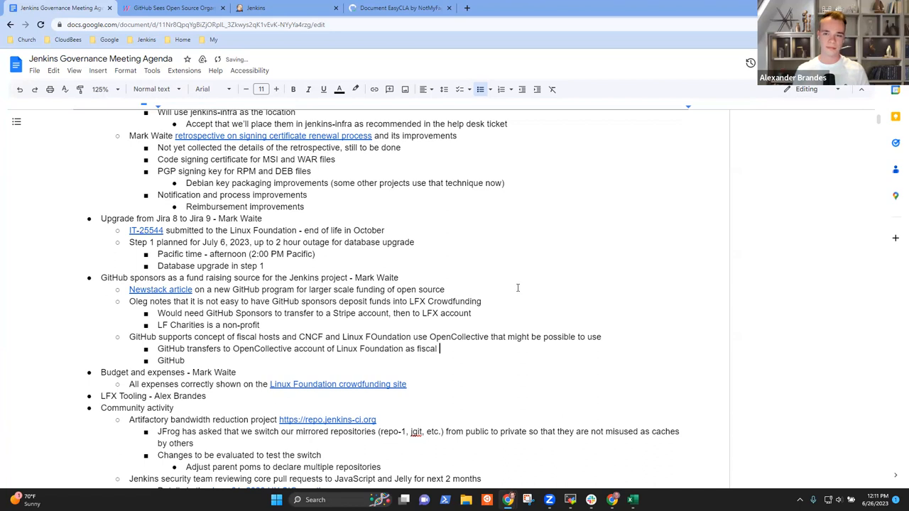
{"action": "type", "text": "host"}
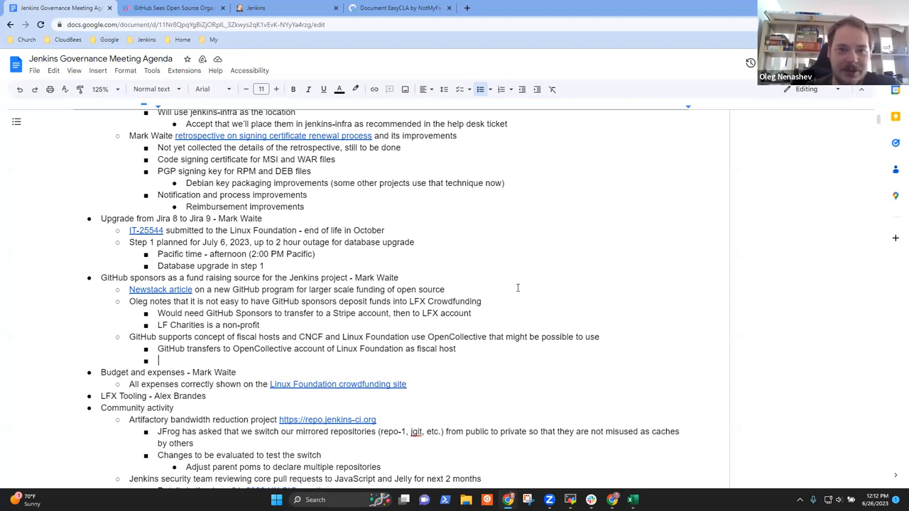
- Clear the stray 'Pa' text, leaving an empty bullet after the fiscal host note
{"action": "type", "text": "Pa"}
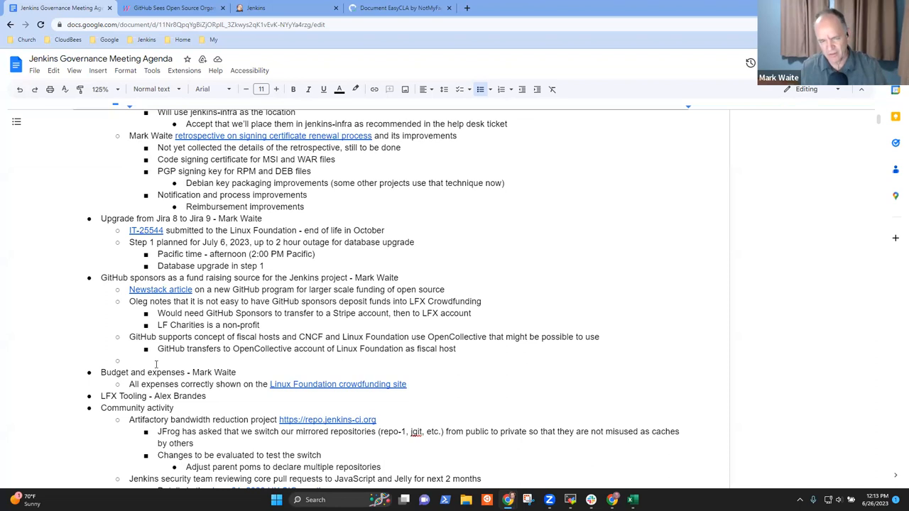
{"action": "double_click", "coordinate": [454, 301]}
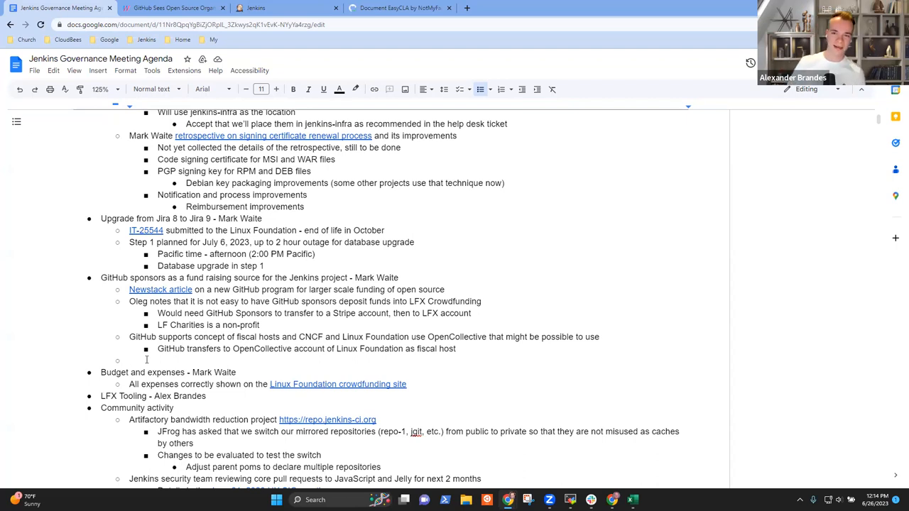
- Note no observed demand that we should enable GitHub Sponsors, then select that note
{"action": "type", "text": "No observ"}
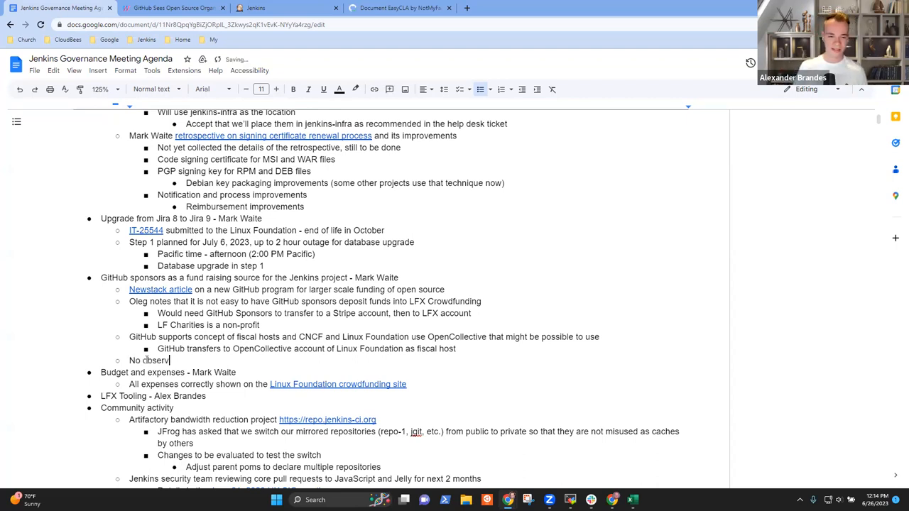
{"action": "type", "text": "ed demand that"}
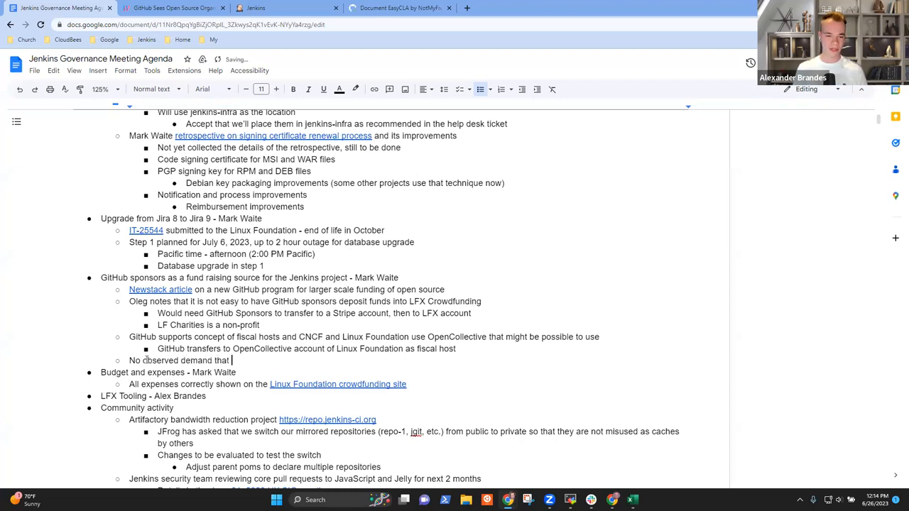
{"action": "type", "text": "we should enable GitHub Sponsors"}
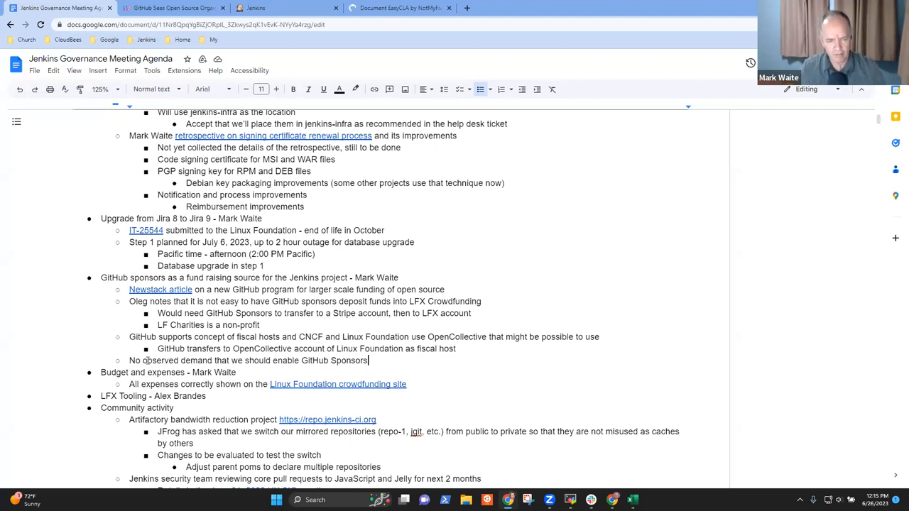
{"action": "left_click_drag", "start_coordinate": [144, 360], "coordinate": [367, 360]}
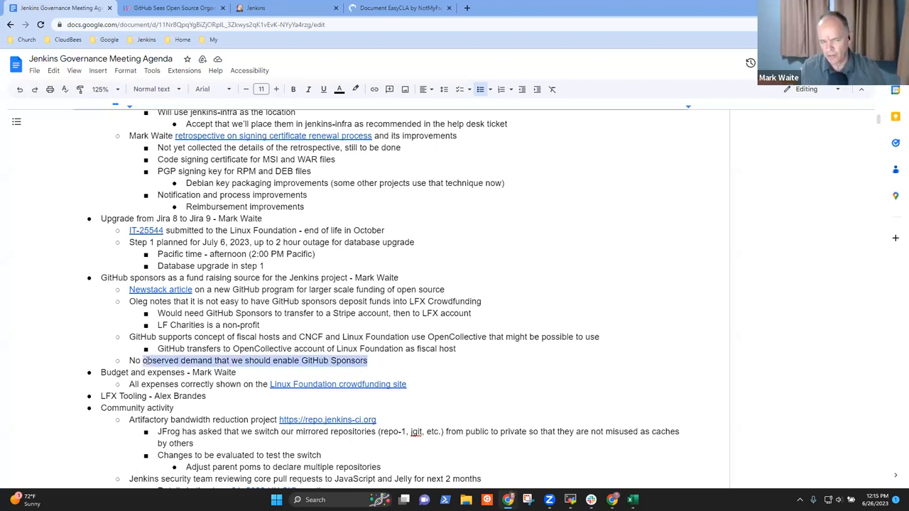
{"action": "left_click", "coordinate": [368, 360]}
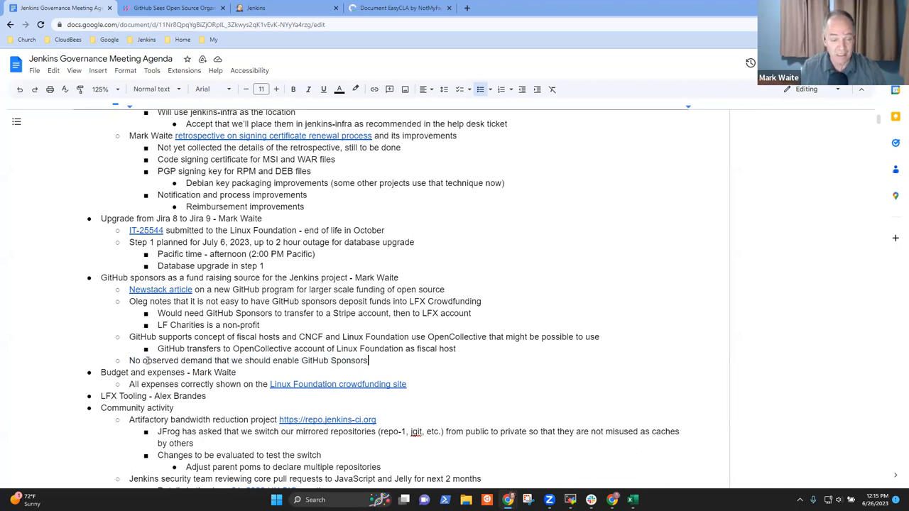
{"action": "left_click_drag", "start_coordinate": [144, 360], "coordinate": [367, 361]}
{"action": "type", "text": "No"}
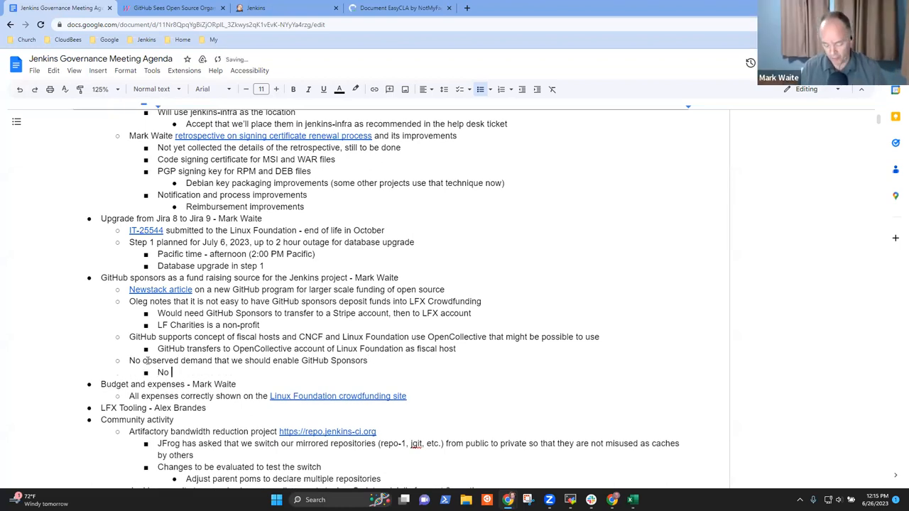
- Finish the bullet: no further plans for now, can reconsider in the future
{"action": "type", "text": "further plans for"}
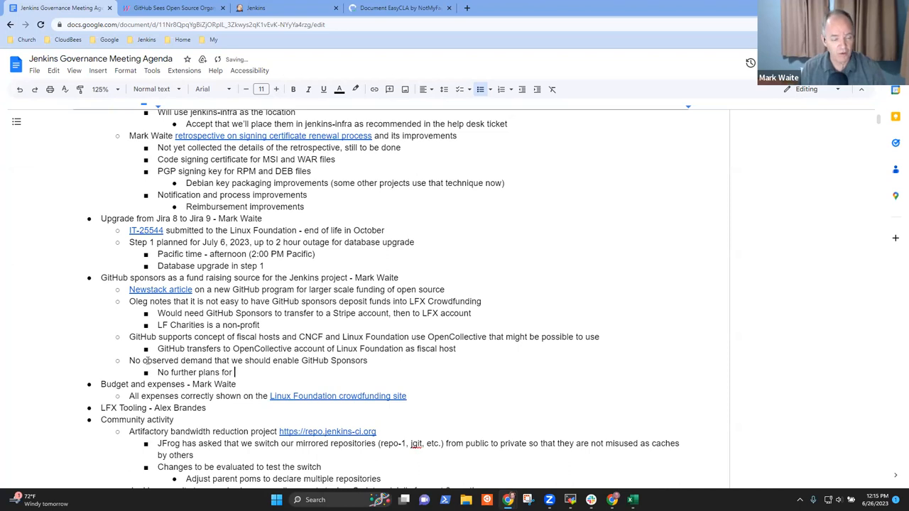
{"action": "type", "text": "now, can reconsider in the"}
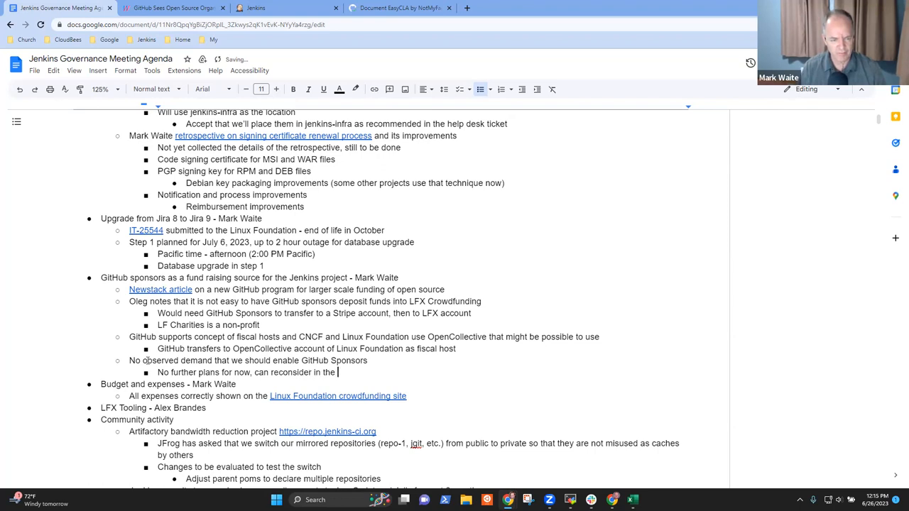
{"action": "type", "text": "future"}
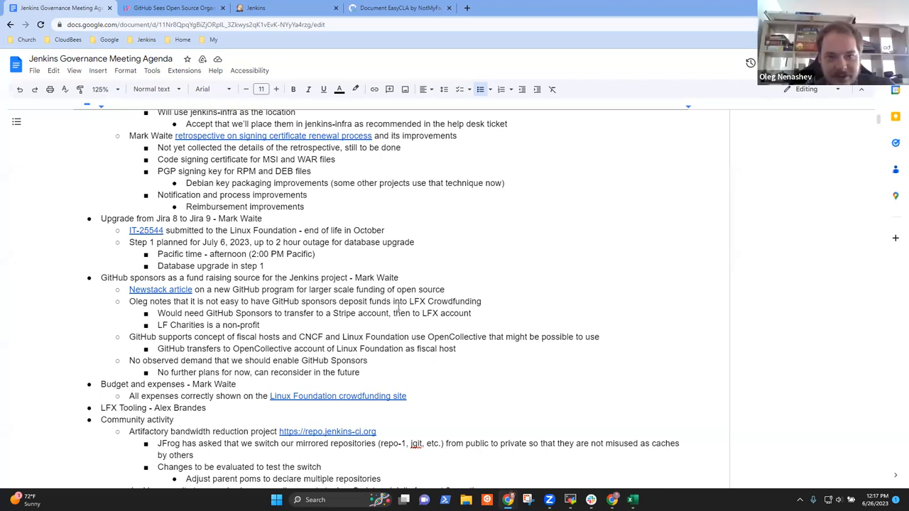
{"action": "mouse_move", "coordinate": [245, 378]}
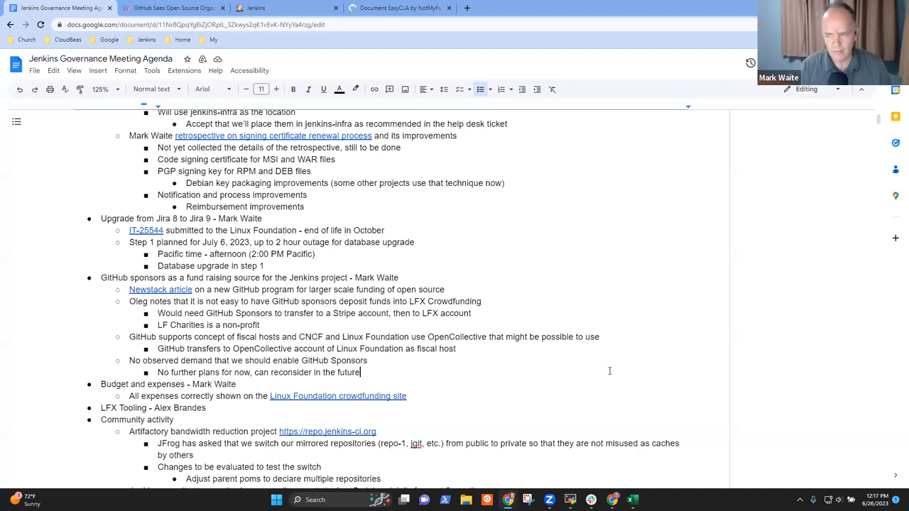
{"action": "mouse_move", "coordinate": [242, 352]}
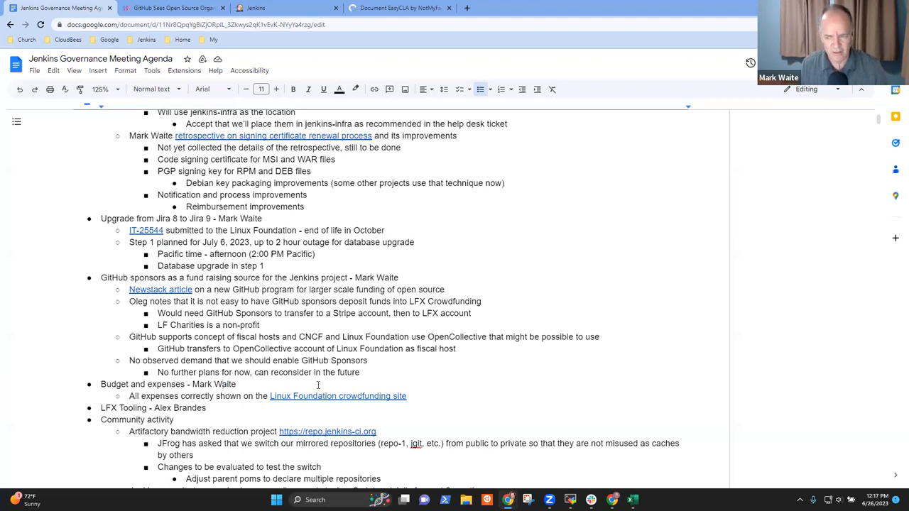
{"action": "triple_click", "coordinate": [167, 383]}
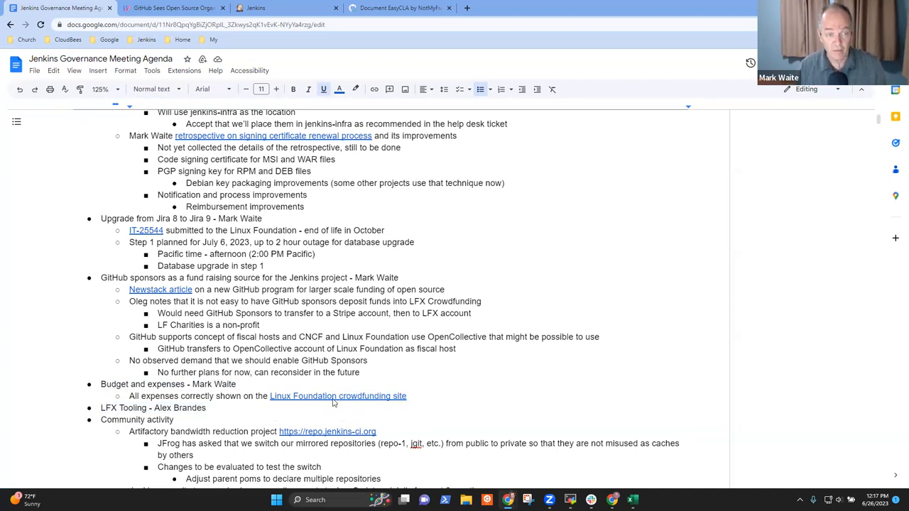
{"action": "left_click", "coordinate": [338, 395]}
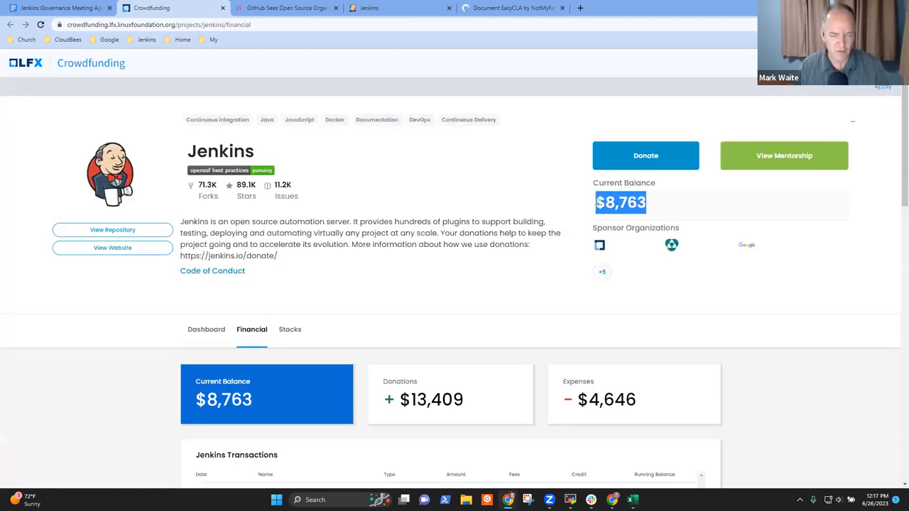
{"action": "mouse_move", "coordinate": [639, 404]}
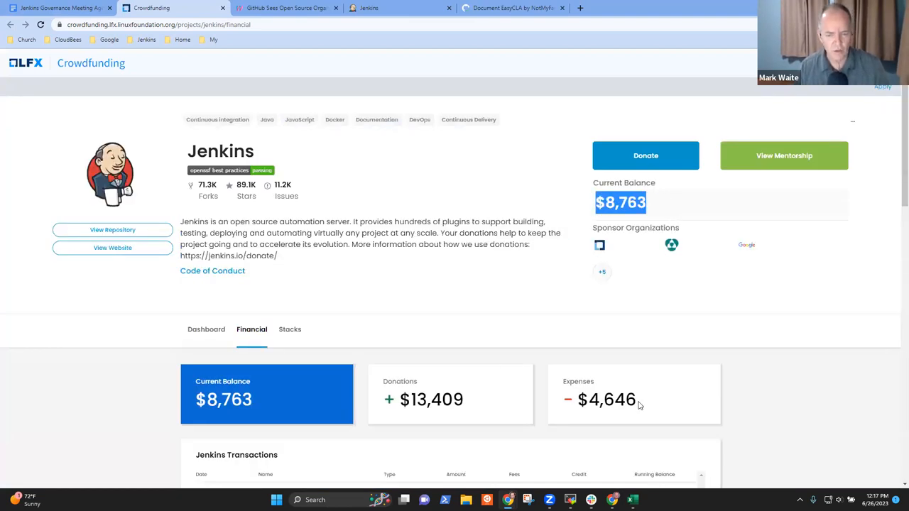
- Review Jenkins transactions in LFX Crowdfunding, highlighting the $1,536.00 DigiCert expense
{"action": "scroll", "scroll_direction": "down", "scroll_amount": 3}
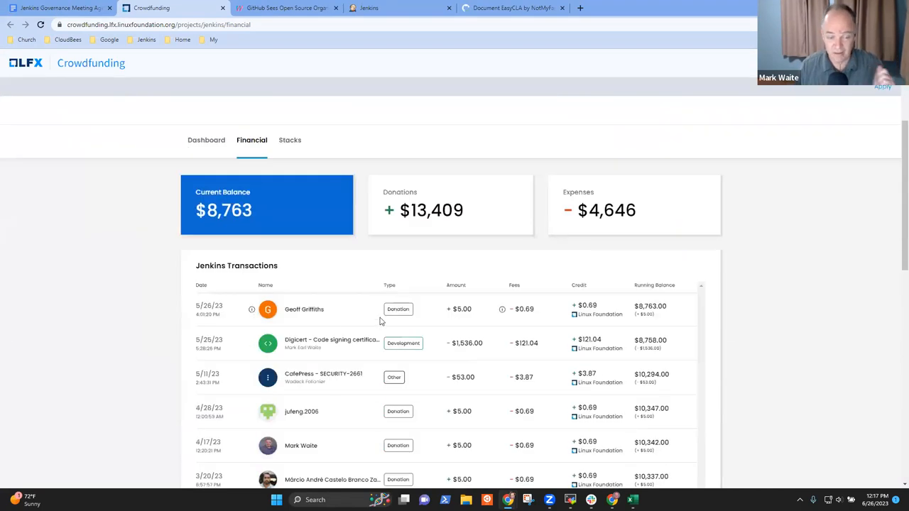
{"action": "double_click", "coordinate": [466, 342]}
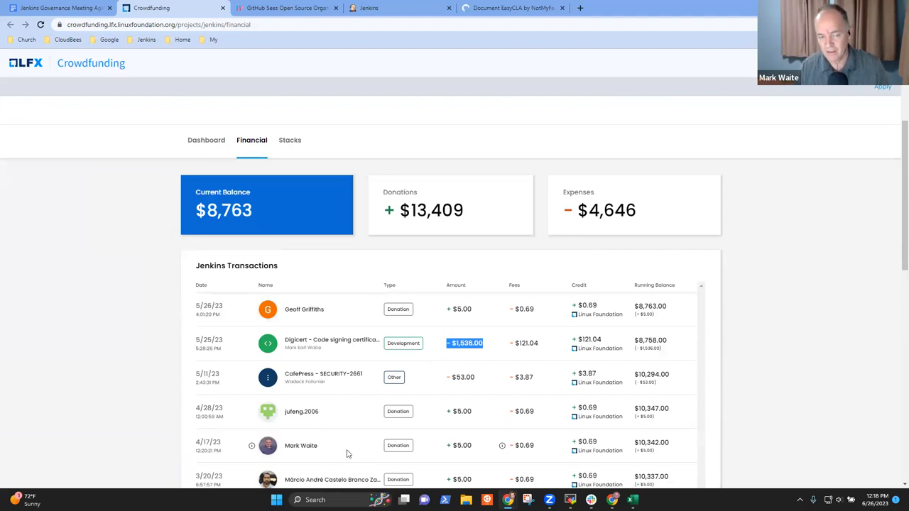
{"action": "scroll", "scroll_direction": "down", "scroll_amount": 3}
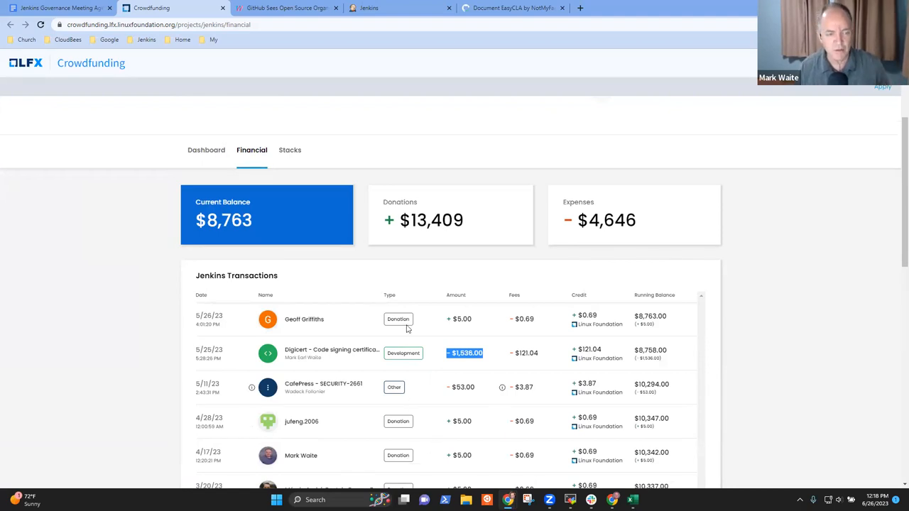
{"action": "left_click", "coordinate": [60, 8]}
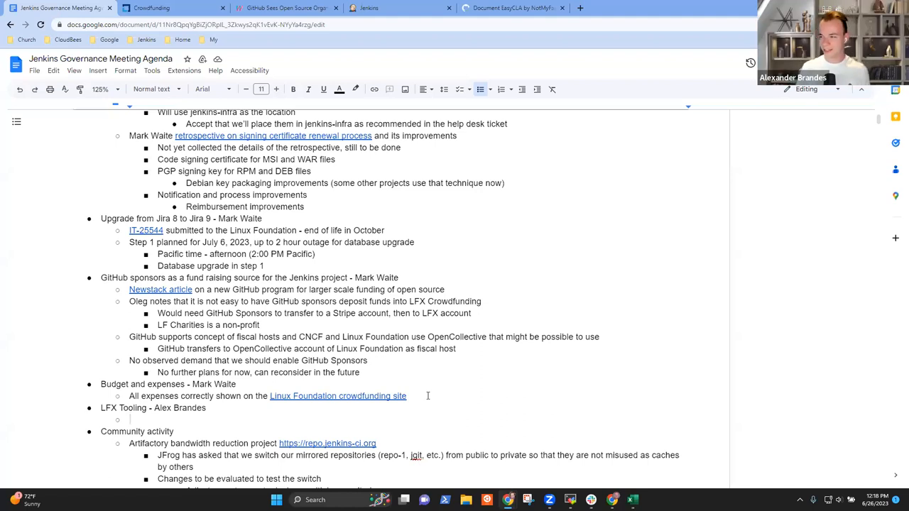
- Note the Jenkins project was piloted into LFX Security, which Alex explored a few weeks ago
{"action": "type", "text": "Jenkins p"}
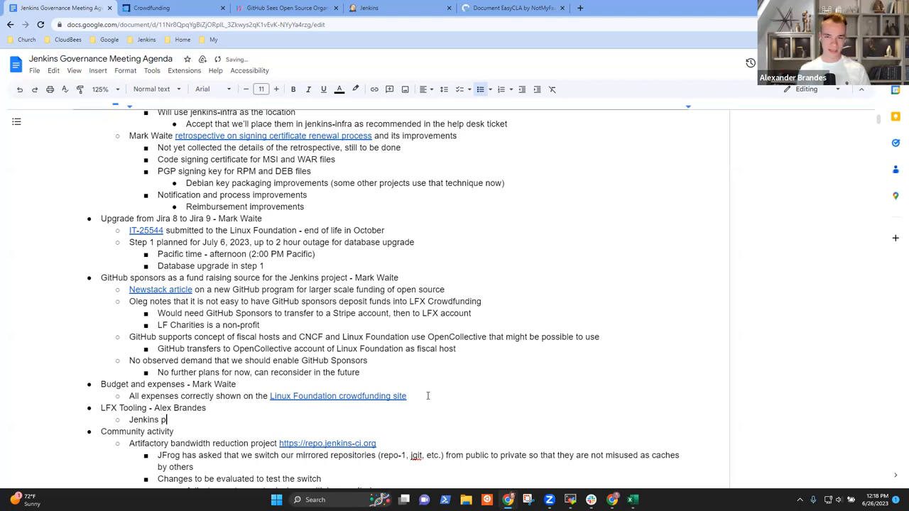
{"action": "type", "text": "roject piloted into"}
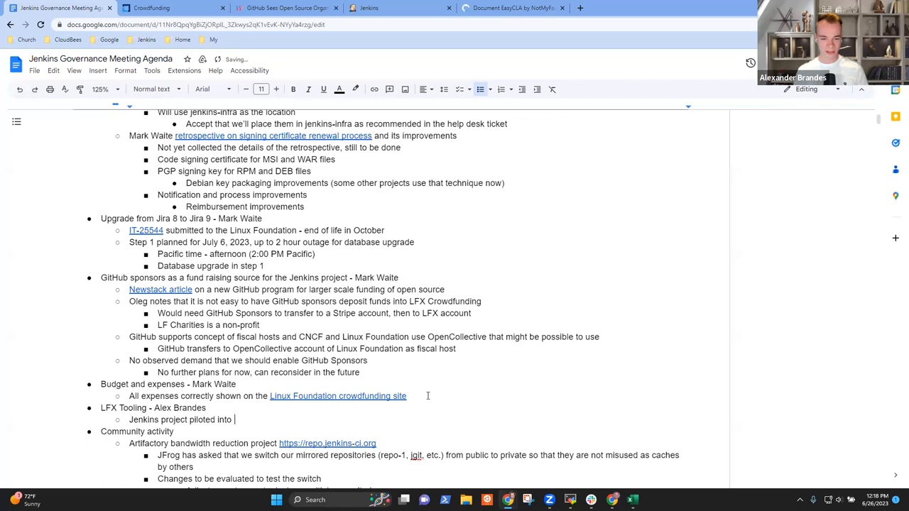
{"action": "type", "text": "L"}
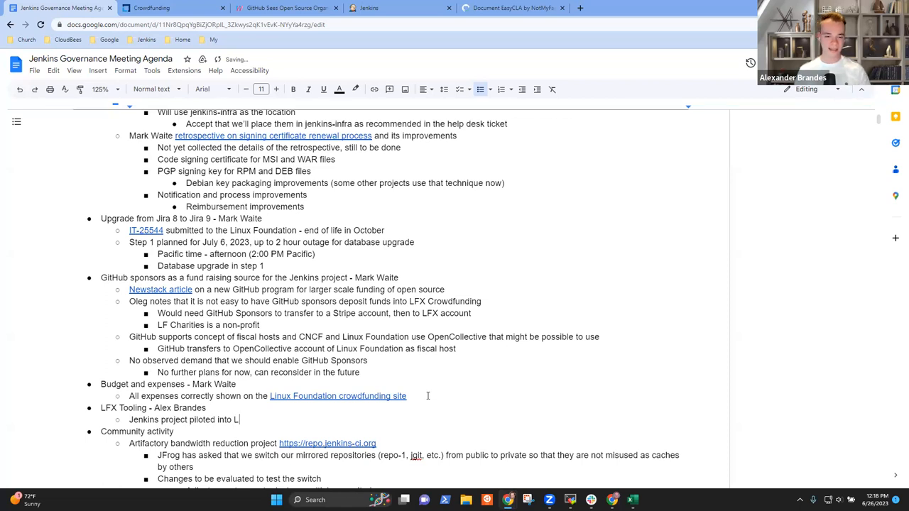
{"action": "type", "text": "FX Security"}
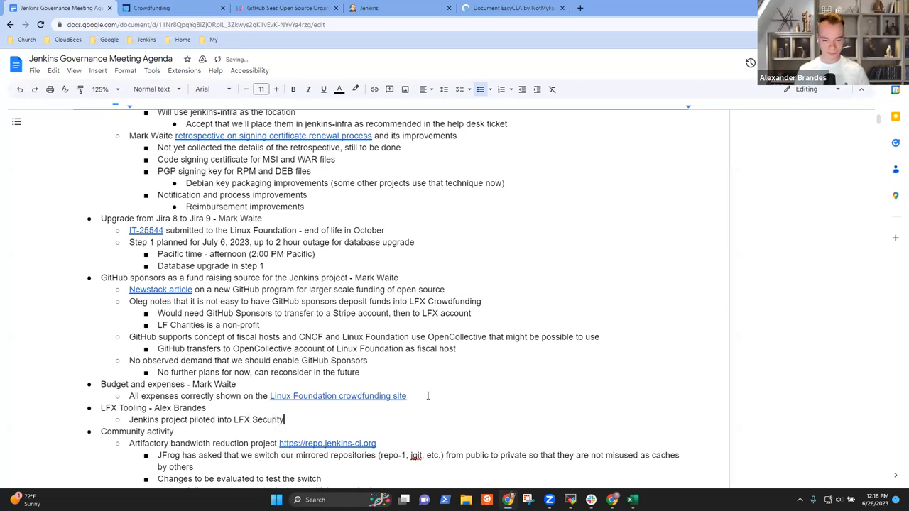
{"action": "type", "text": ","}
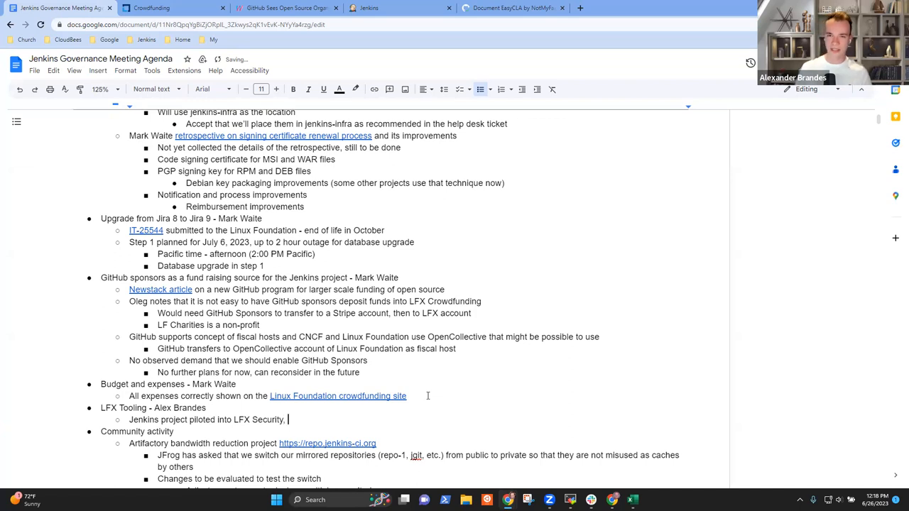
{"action": "type", "text": "Alex"}
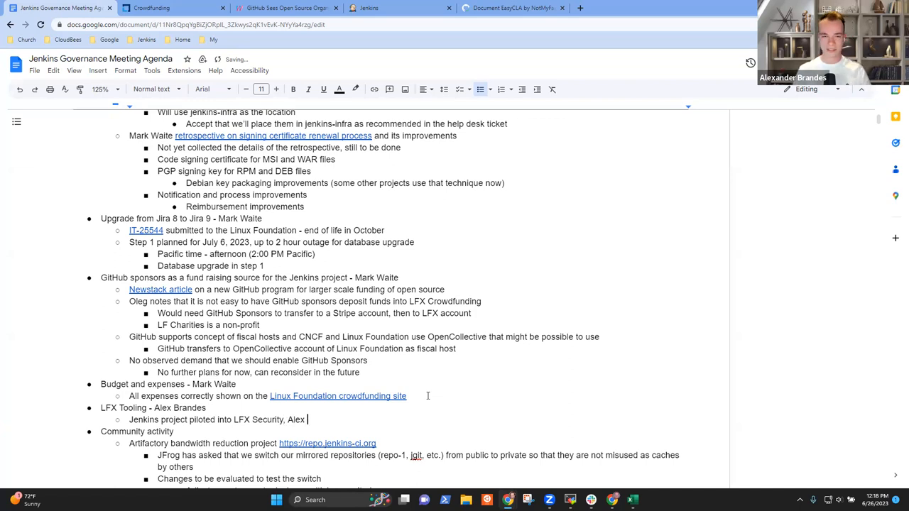
{"action": "type", "text": "was exploring"}
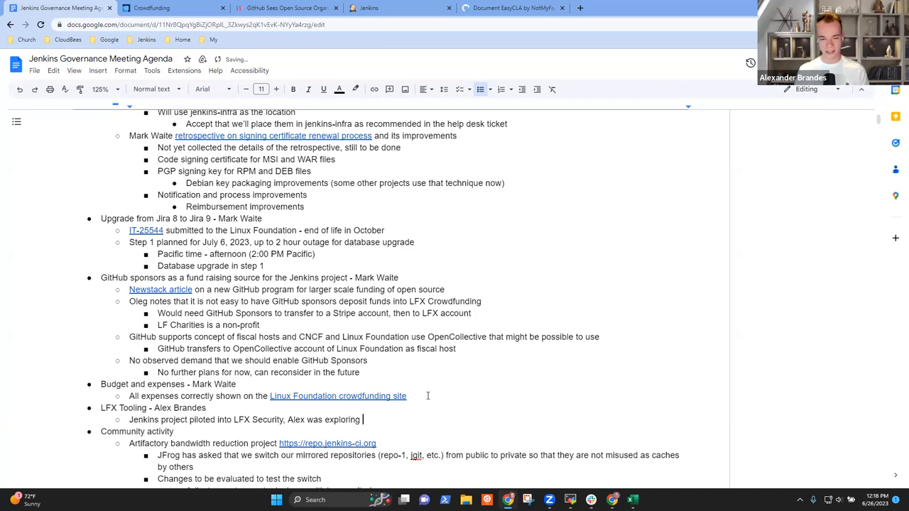
{"action": "type", "text": "it a few weeks ago"}
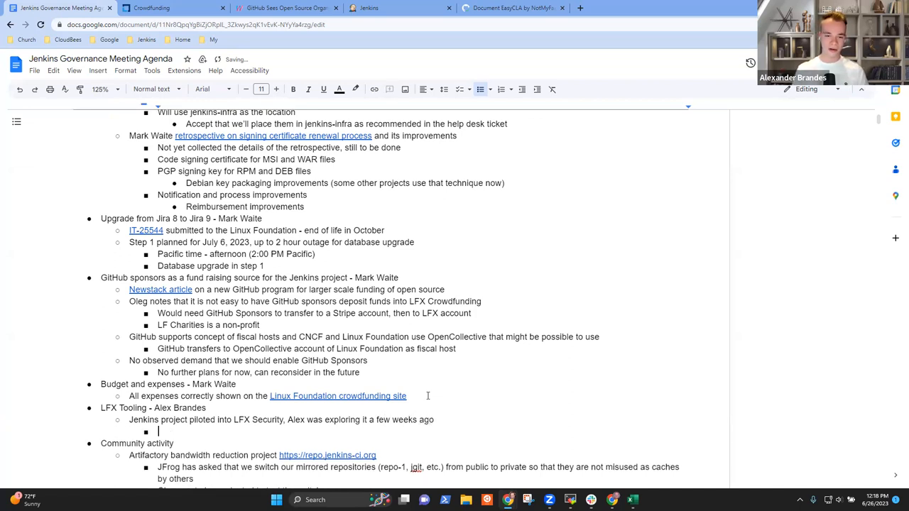
- Begin the nested follow-up question 'Why not onboarded'
{"action": "type", "text": "Why not"}
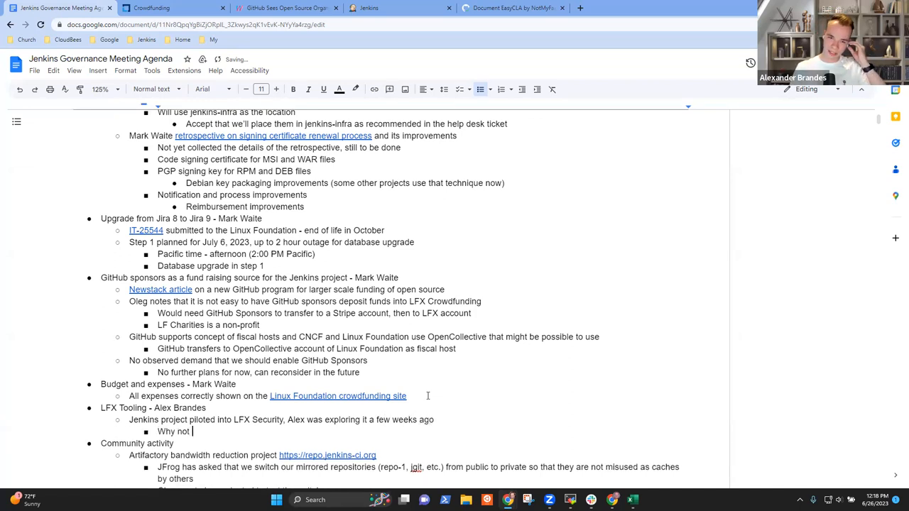
{"action": "type", "text": "obb"}
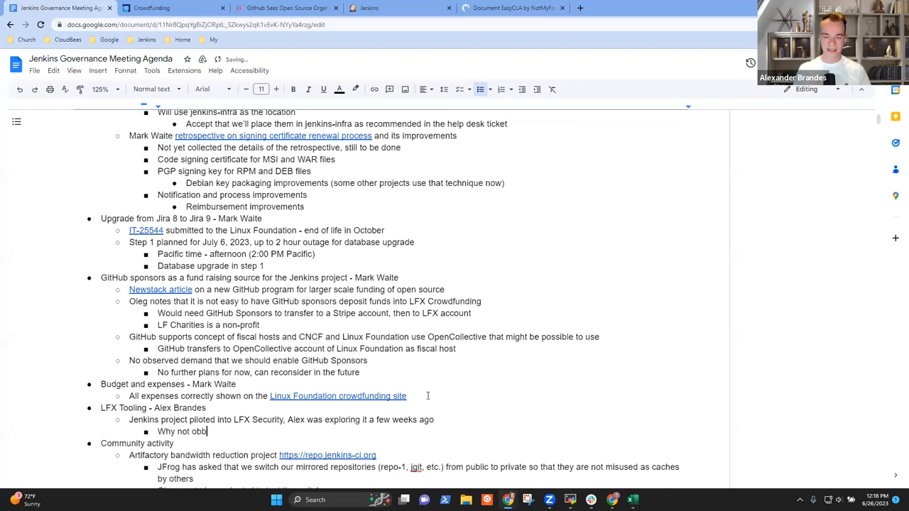
{"action": "type", "text": "onboarded"}
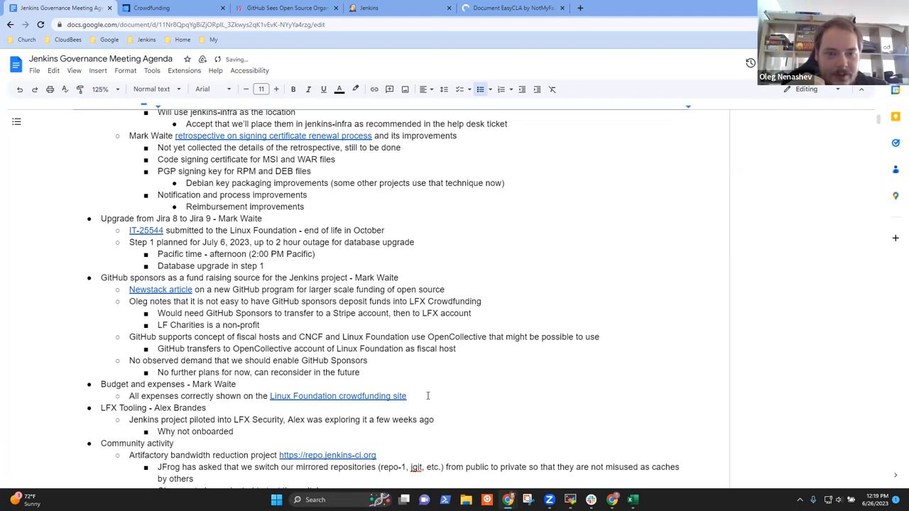
- Finish the question for the main Jenkins portfolio and note the pilot project while waiting for the Linux Foundation
{"action": "type", "text": "the"}
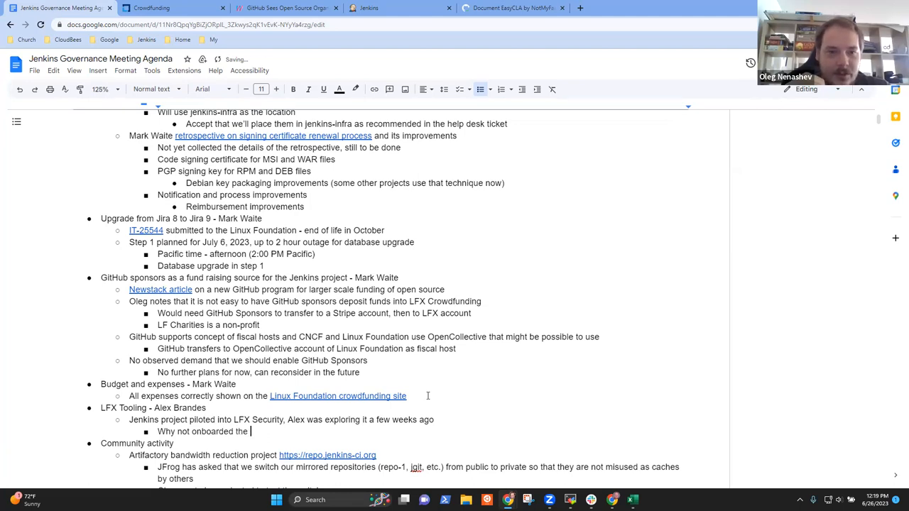
{"action": "type", "text": "main Jenkins por"}
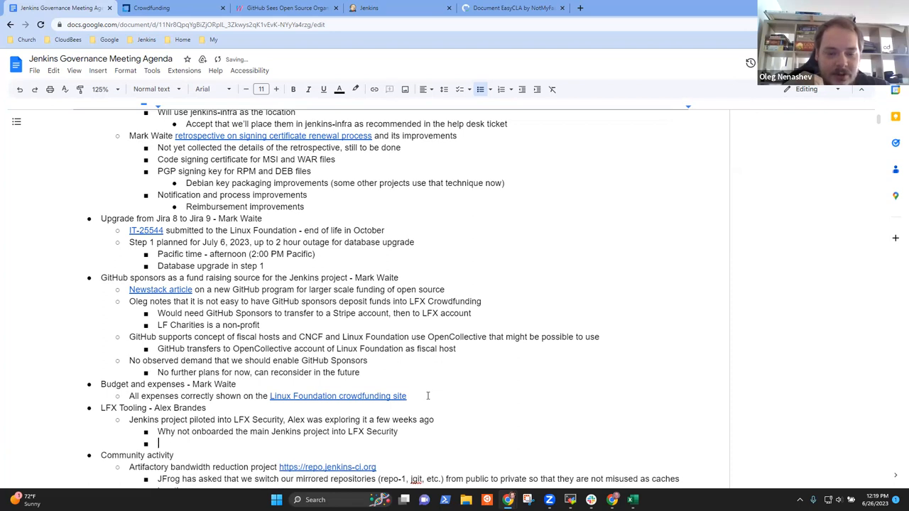
{"action": "type", "text": "Pil"}
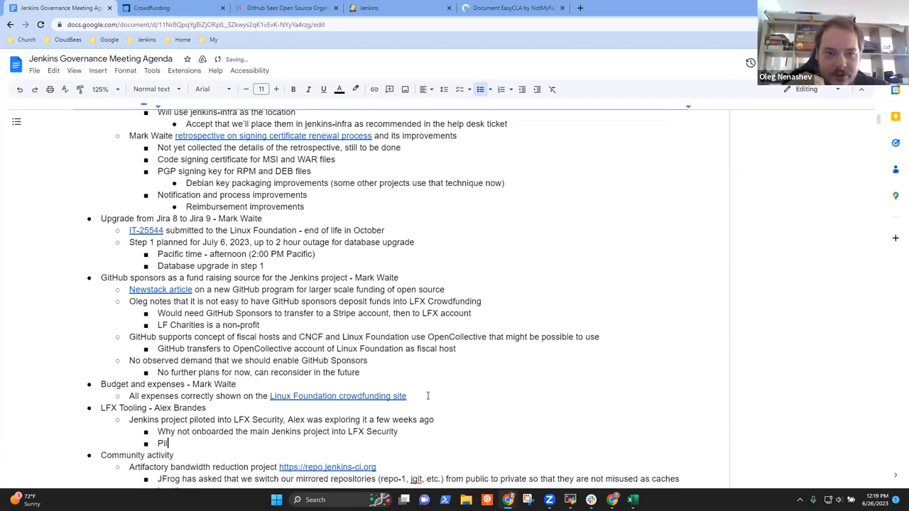
{"action": "type", "text": "ot"}
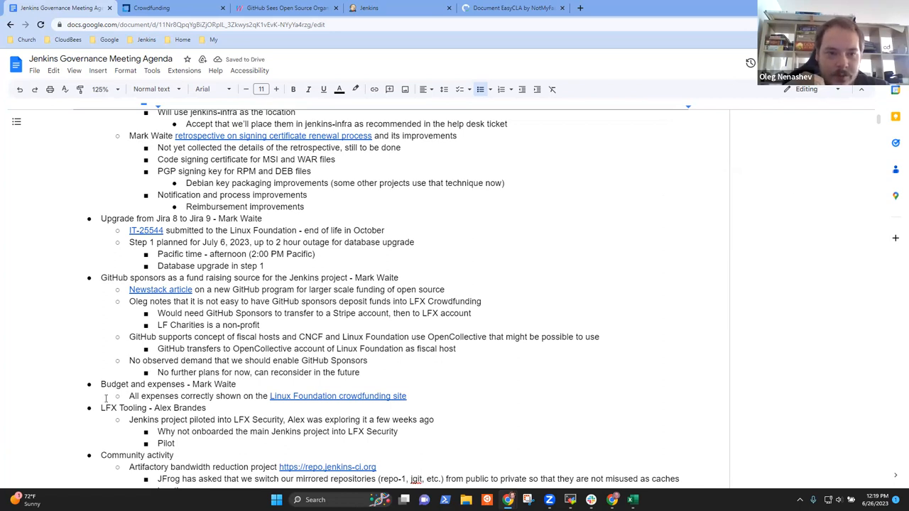
{"action": "type", "text": "project was paused"}
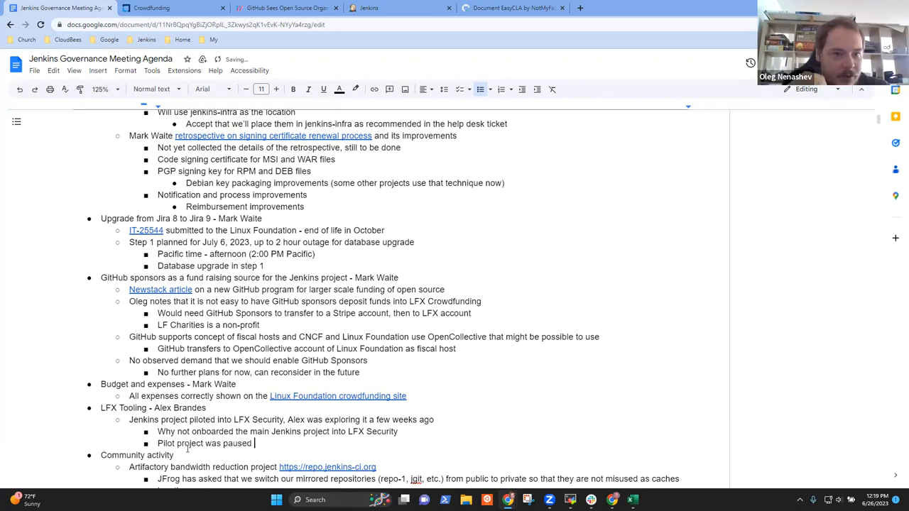
{"action": "type", "text": "whi"}
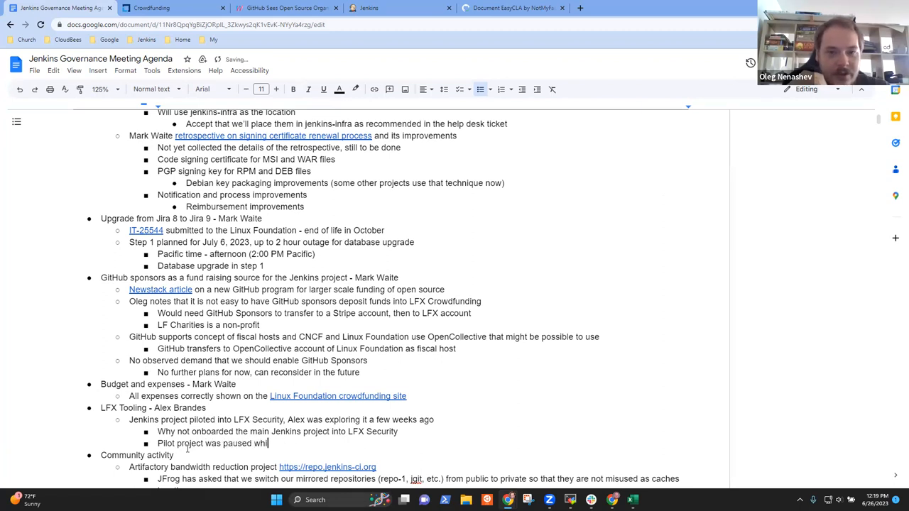
{"action": "type", "text": "le we waited f"}
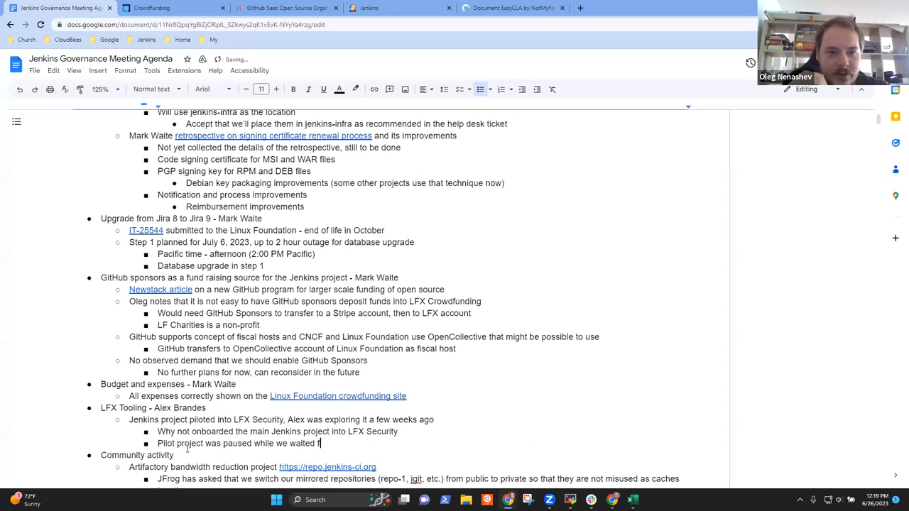
{"action": "type", "text": "or the Linux foundation"}
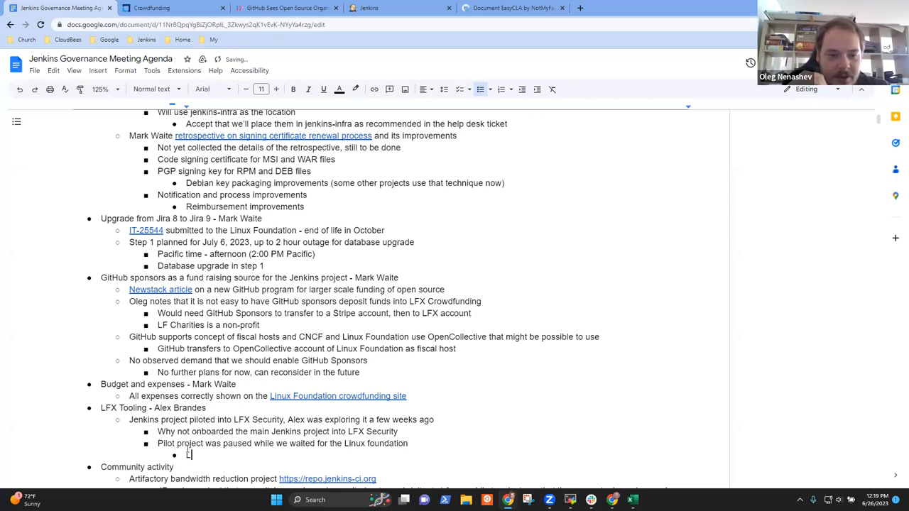
- Note LFX Security couldn't handle exceptions and false positives
{"action": "type", "text": "LFX Security could not handl"}
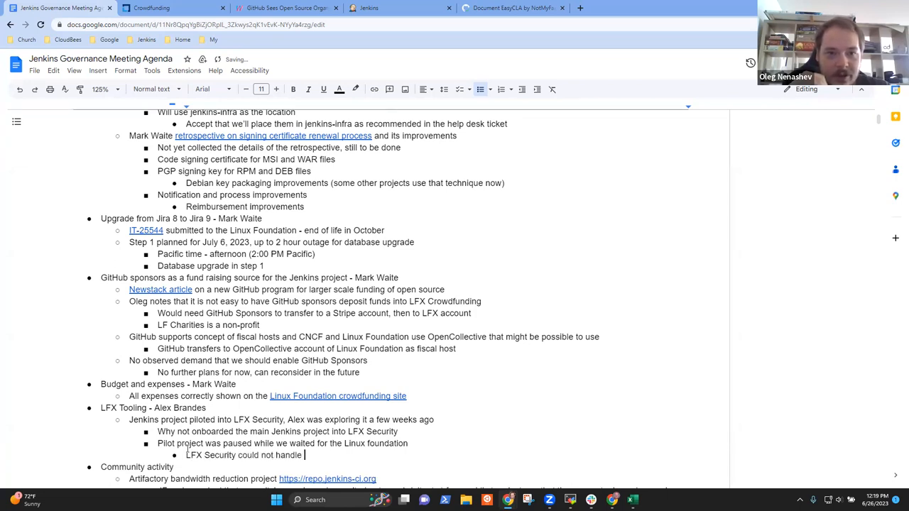
{"action": "type", "text": "exceptions and"}
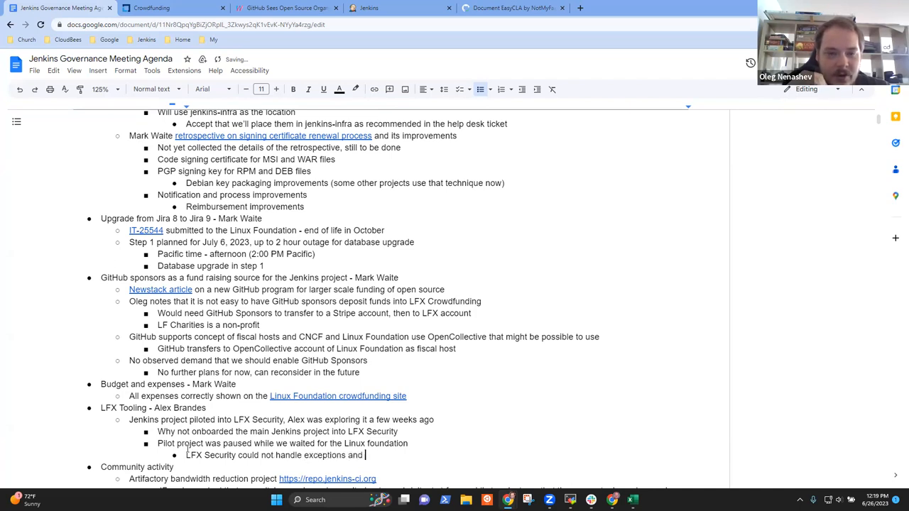
{"action": "type", "text": "false positive handl"}
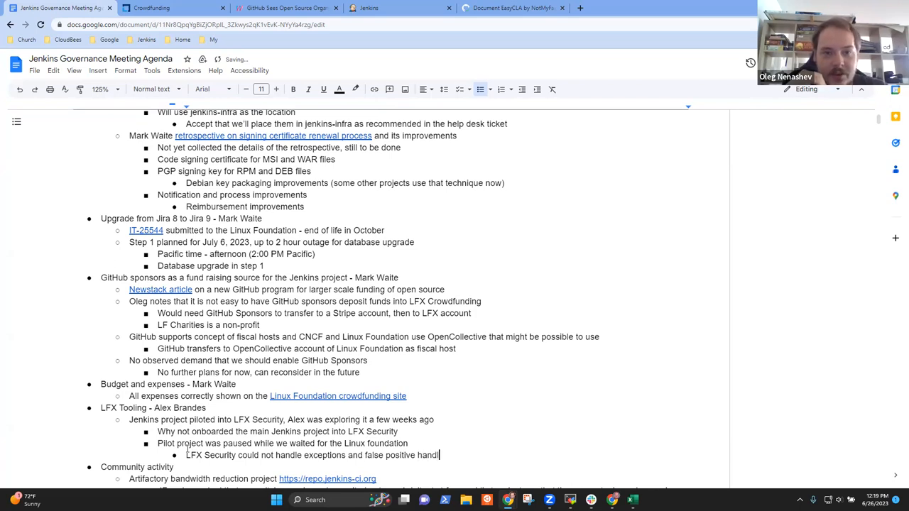
{"action": "key", "text": "enter"}
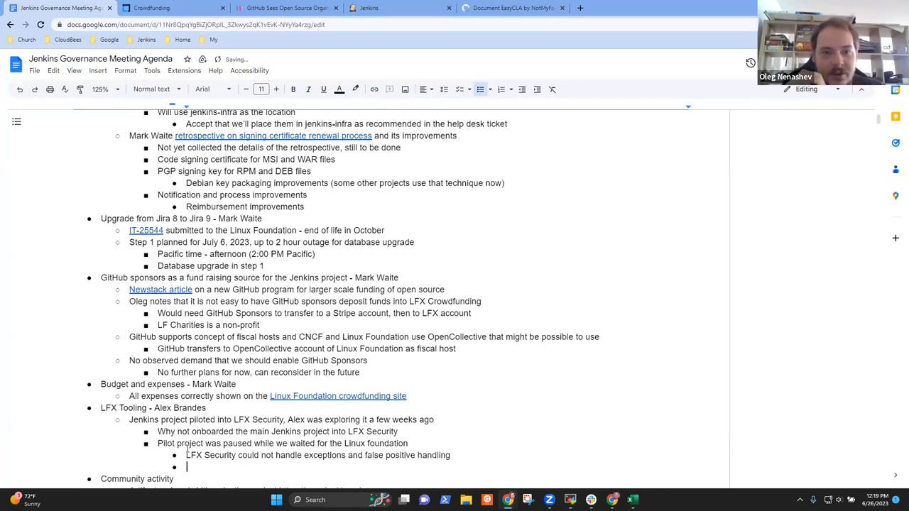
- Note Snyk allowed it, but the Snyk subset for LFX Security did not
{"action": "type", "text": "Snyk"}
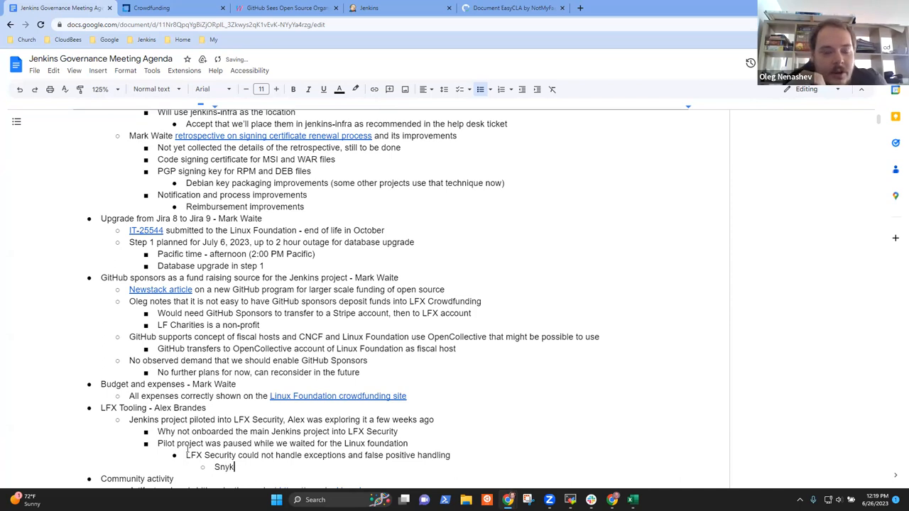
{"action": "type", "text": "allowed"}
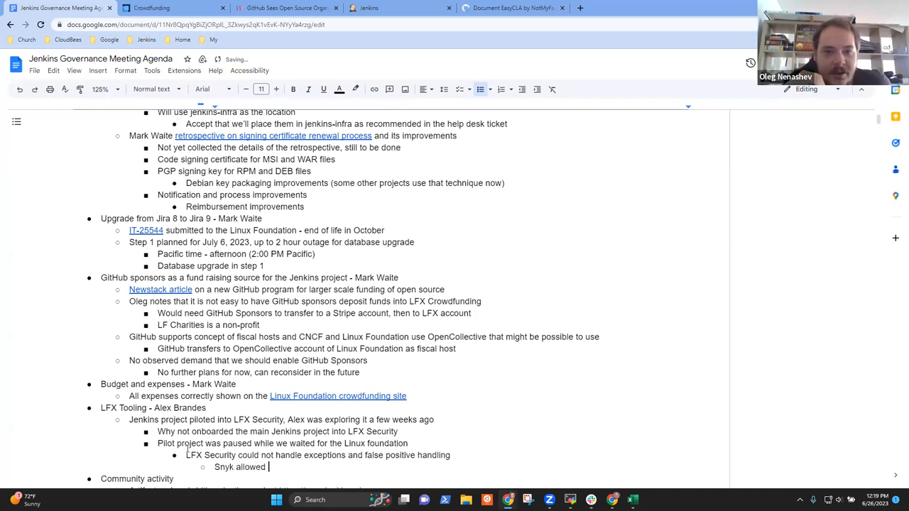
{"action": "type", "text": ", but Sn"}
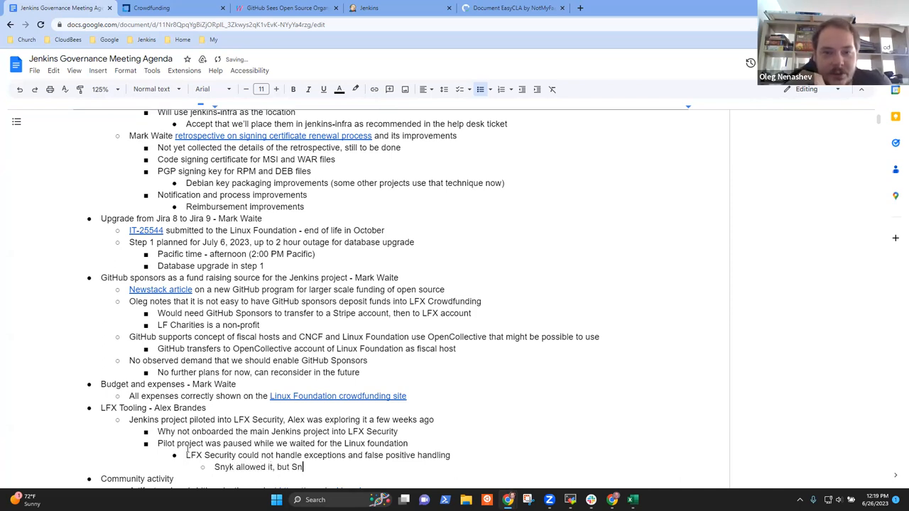
{"action": "type", "text": "ubset"}
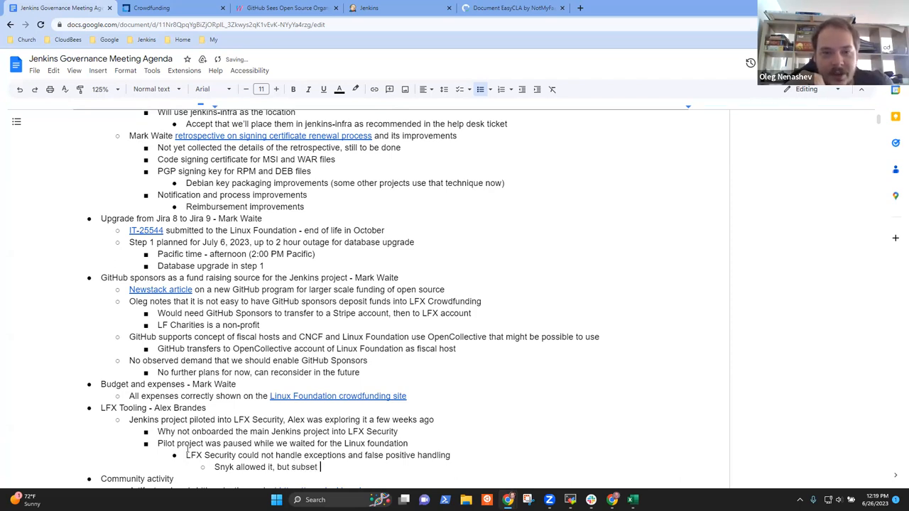
{"action": "type", "text": "ff"}
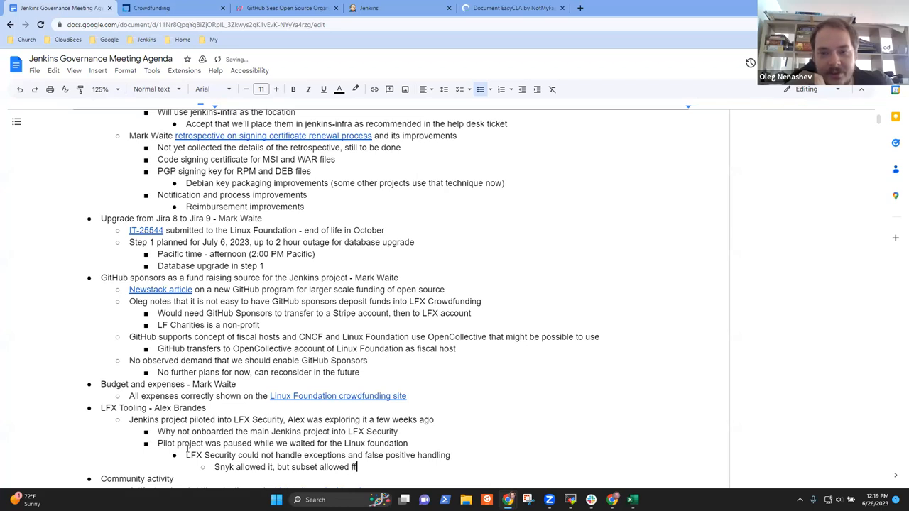
{"action": "type", "text": "or LFX"}
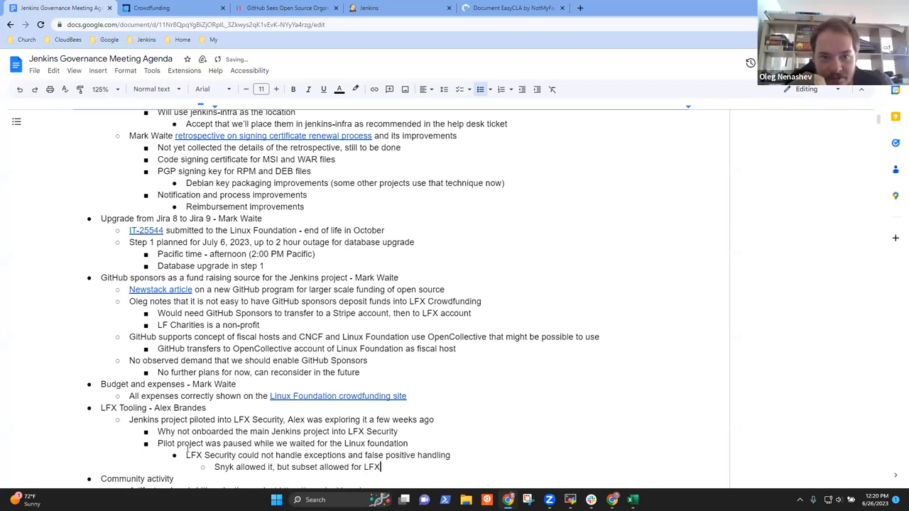
{"action": "type", "text": "Security was"}
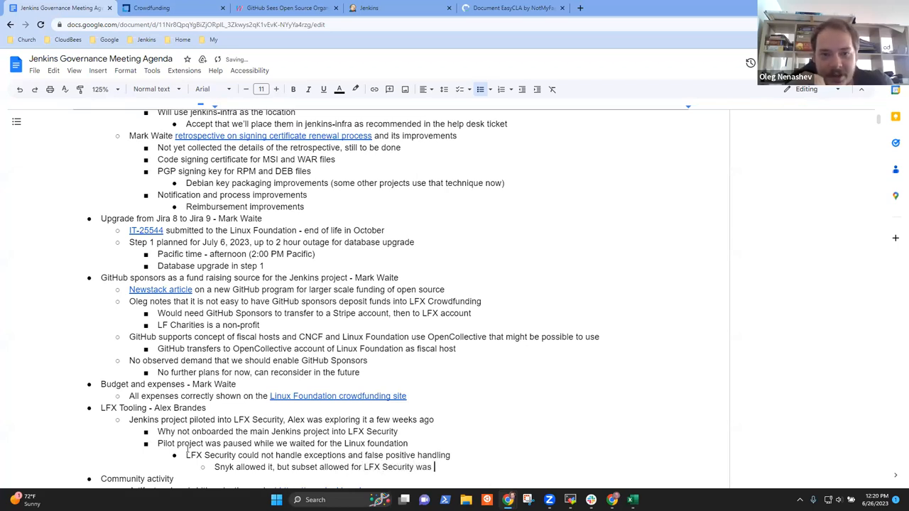
{"action": "type", "text": "did not allow it"}
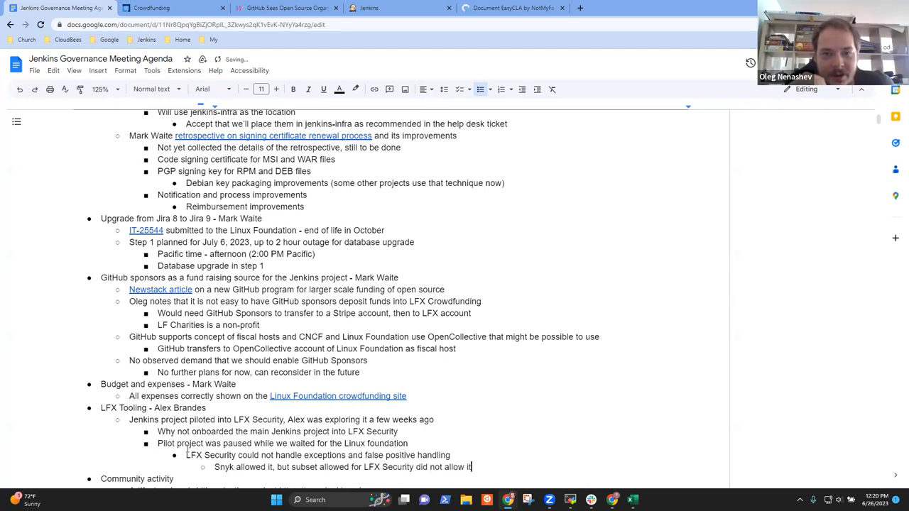
- Add that the team talked to the LFX team
{"action": "type", "text": "T"}
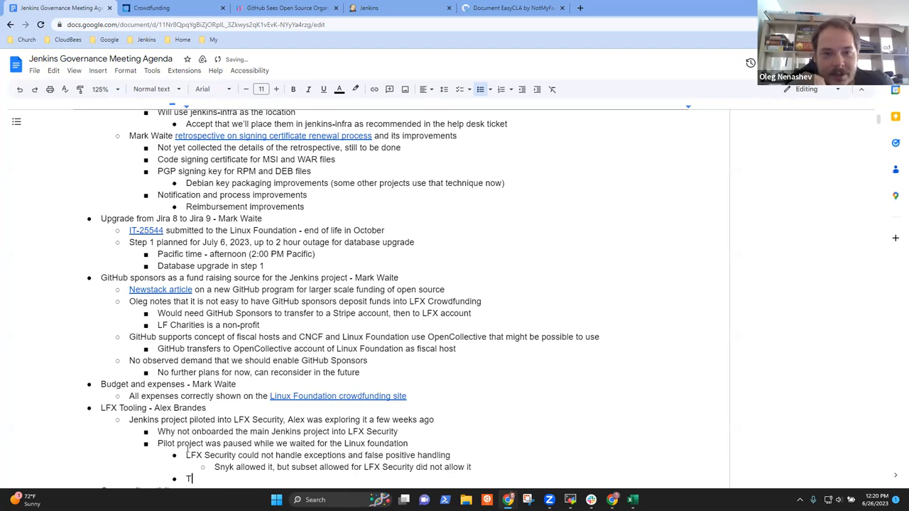
{"action": "type", "text": "alked to"}
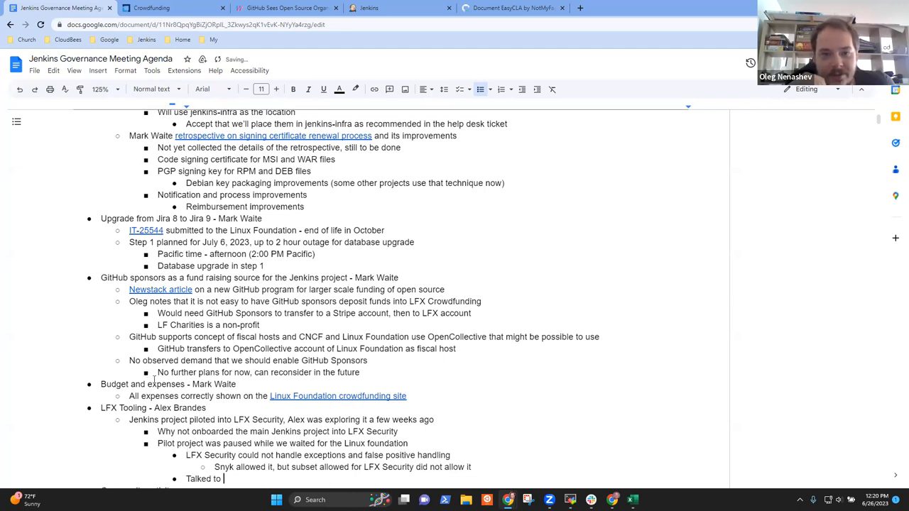
{"action": "type", "text": "LFX team"}
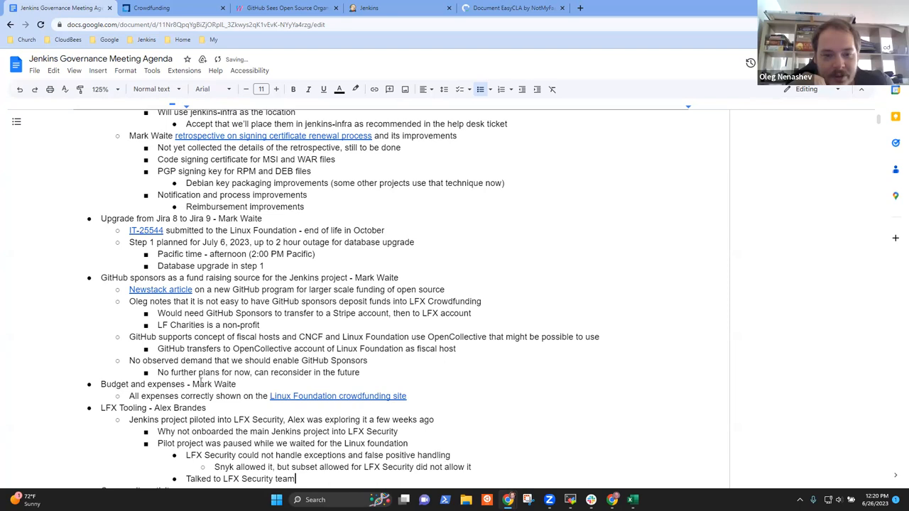
- Record the effort was finally suspended and there is still no global configuration
{"action": "scroll", "scroll_direction": "down", "scroll_amount": 3}
{"action": "type", "text": " and"}
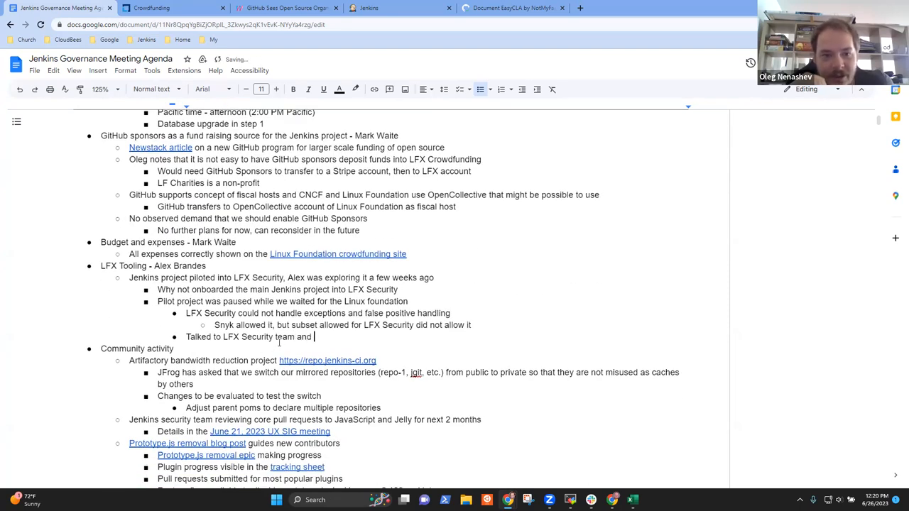
{"action": "type", "text": "finally suspended effort"}
{"action": "type", "text": "Still no globa"}
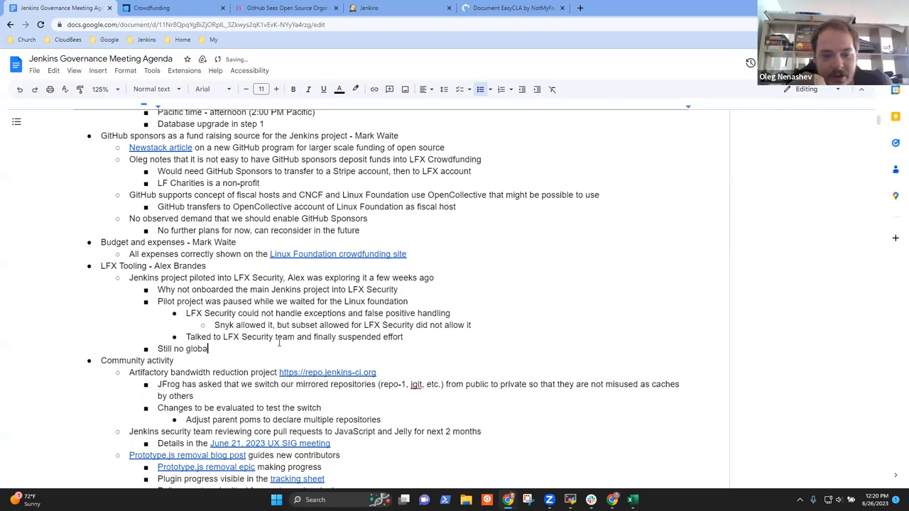
{"action": "type", "text": "configuration"}
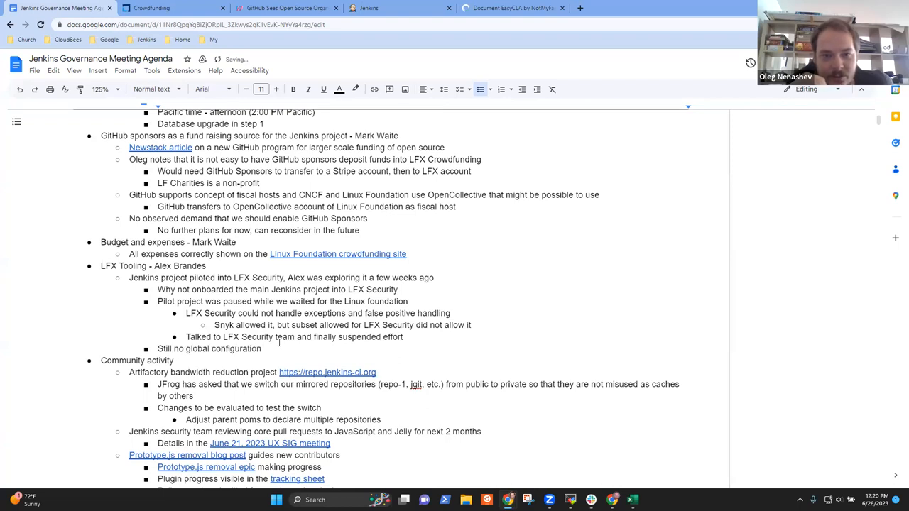
{"action": "type", "text": "IU"}
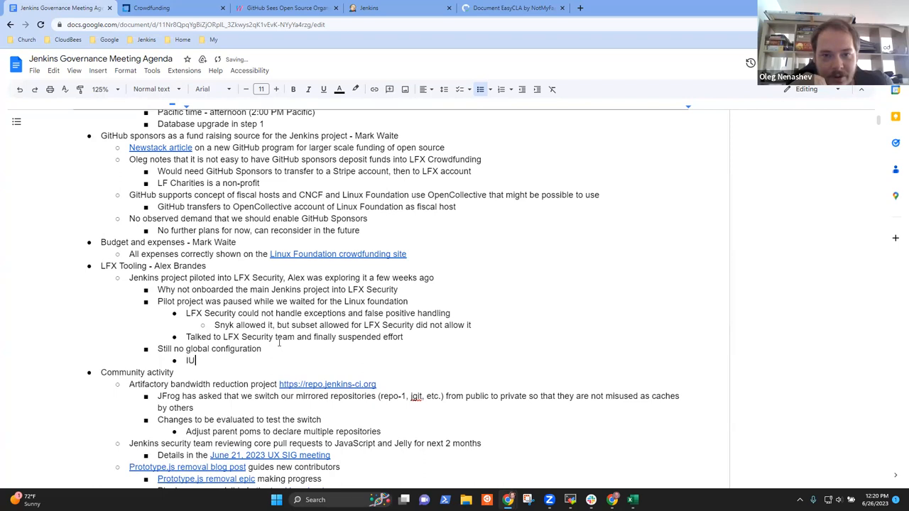
{"action": "type", "text": "It would be"}
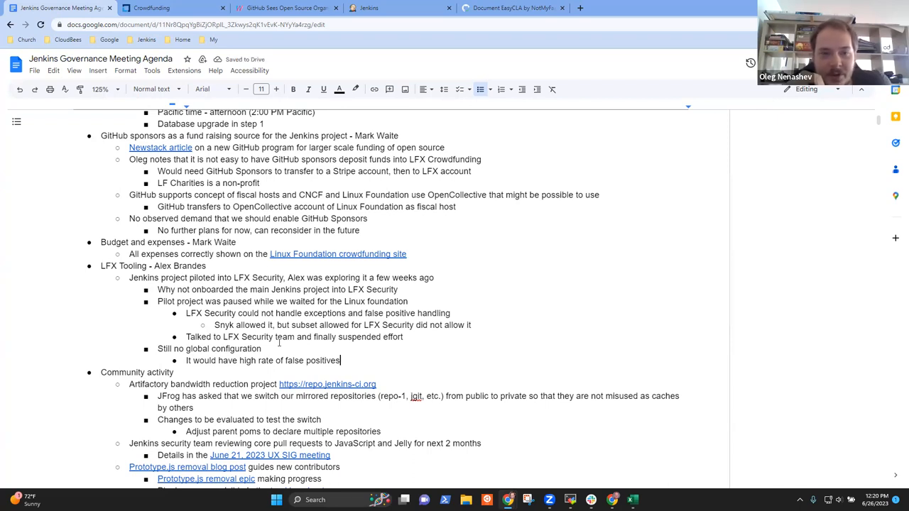
- Add nested reasons: high false positives without excludes, and unavailable Jenkins plugin packaging handling
{"action": "type", "text": "with no easy way to"}
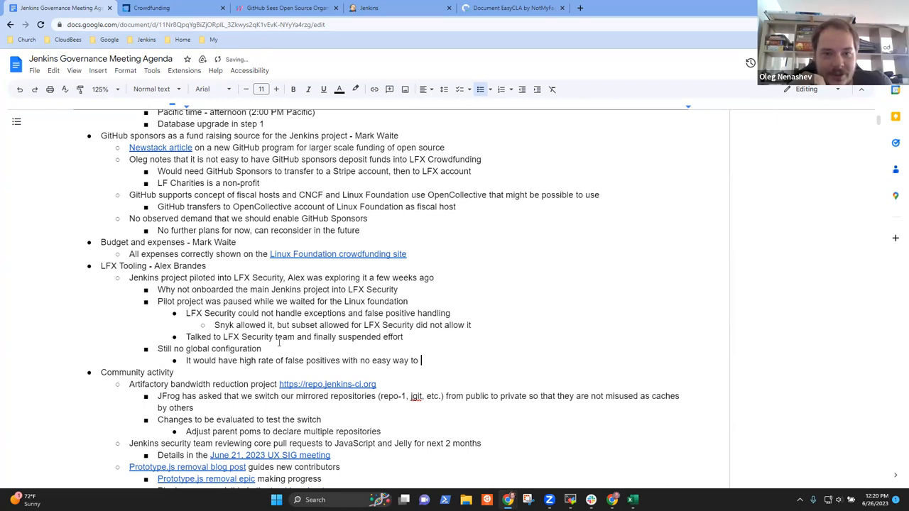
{"action": "type", "text": "exclude"}
{"action": "type", "text": "Java packaging of"}
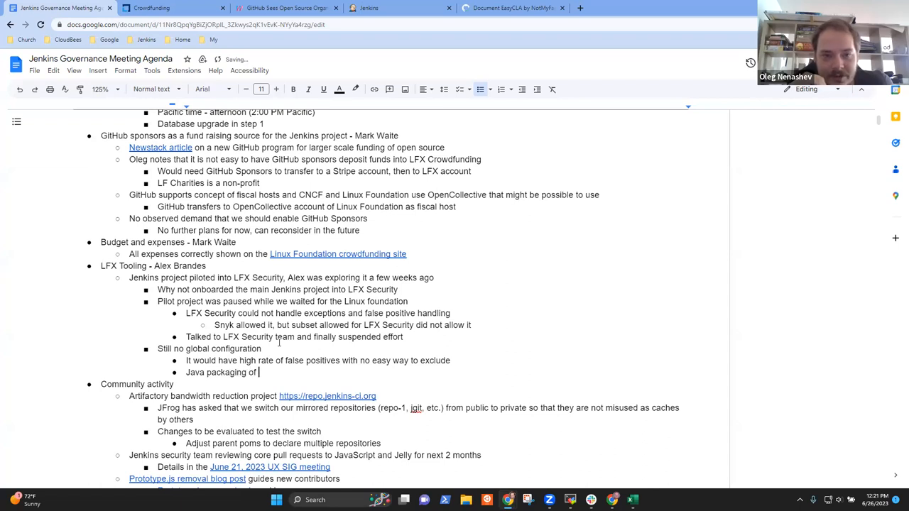
{"action": "type", "text": "Jenkins plugins needs special h"}
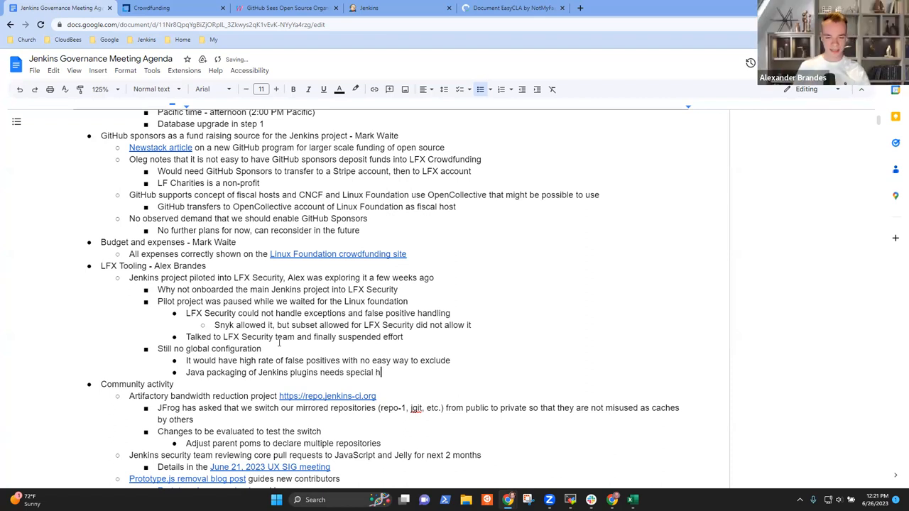
{"action": "type", "text": "andling that is not available"}
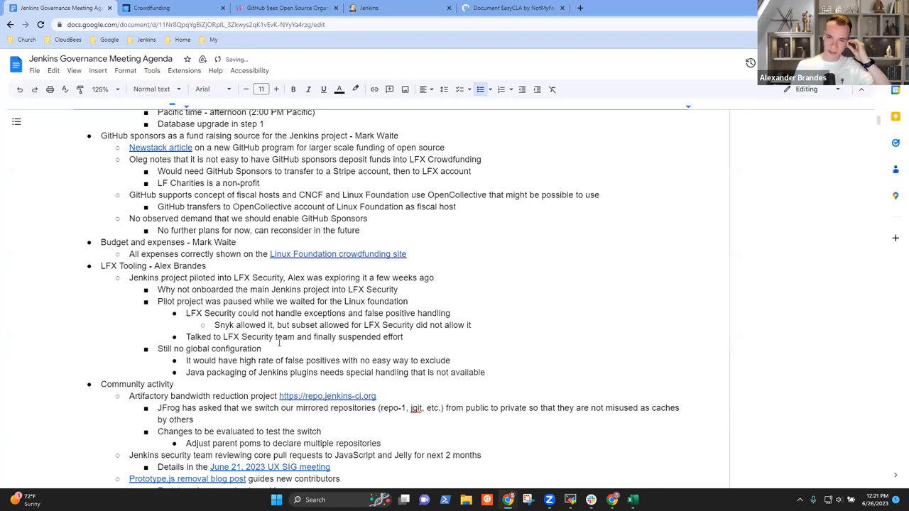
- Note it could be enabled for Jenkins core but is not workable for Jenkins plugins
{"action": "left_click", "coordinate": [485, 372]}
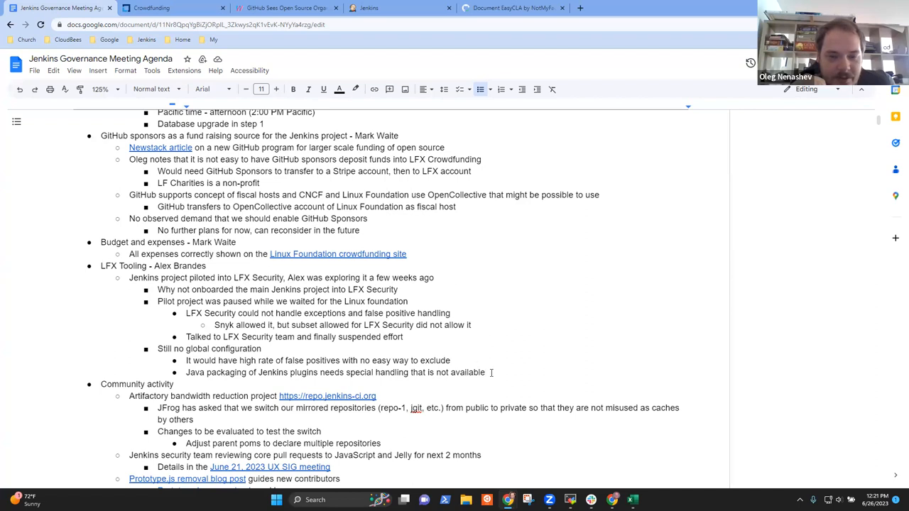
{"action": "type", "text": "Could enable it"}
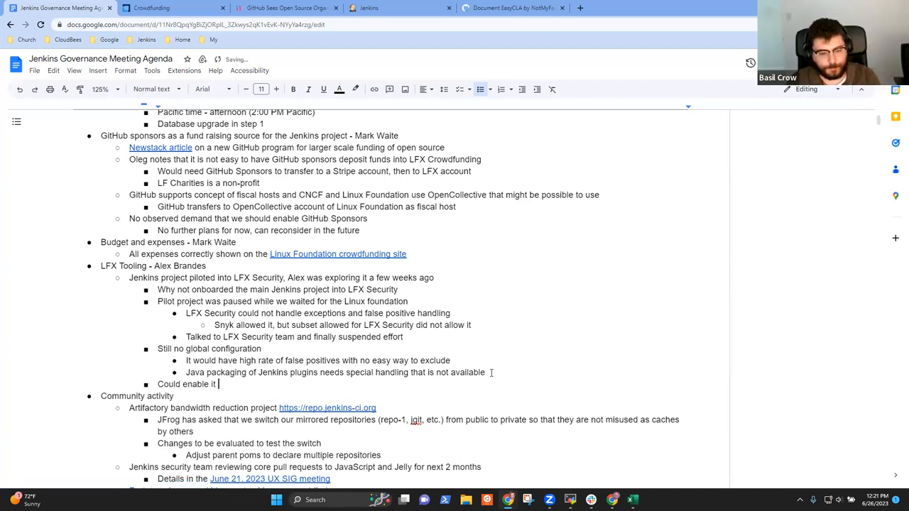
{"action": "type", "text": "for Jenkins"}
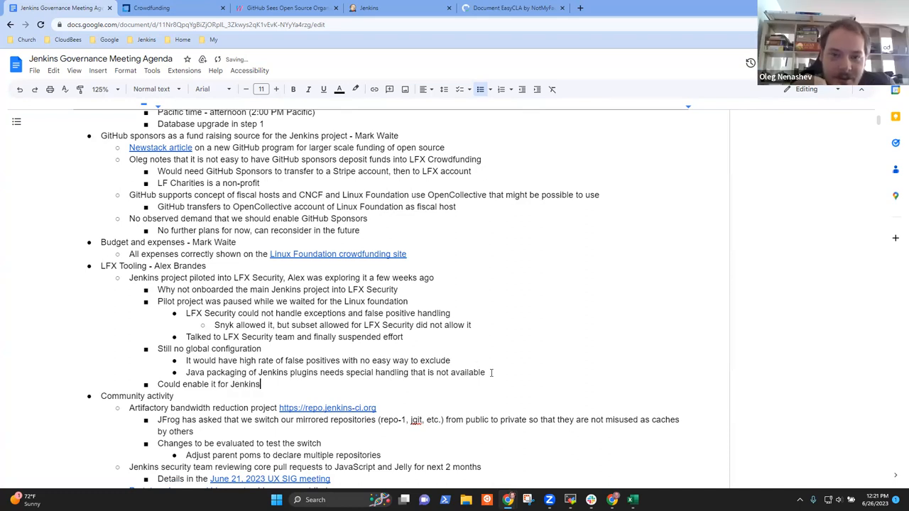
{"action": "type", "text": "core by"}
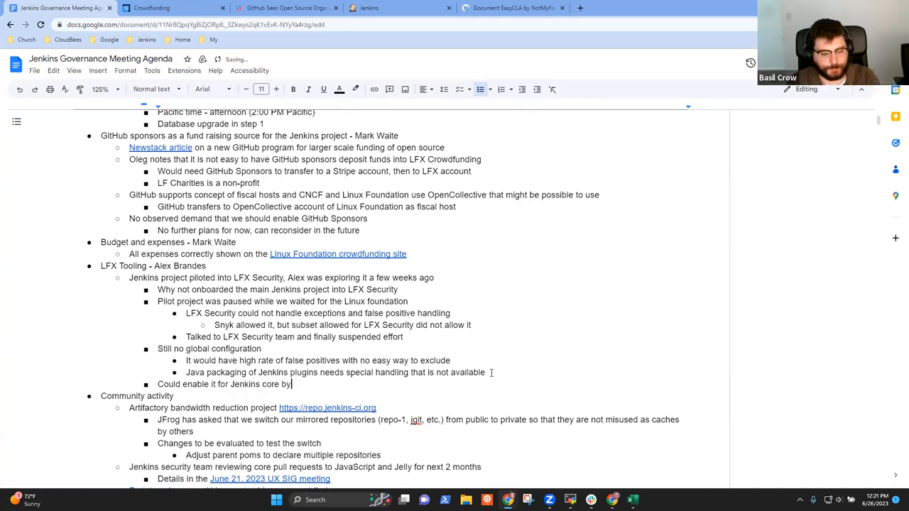
{"action": "type", "text": "but not workabil"}
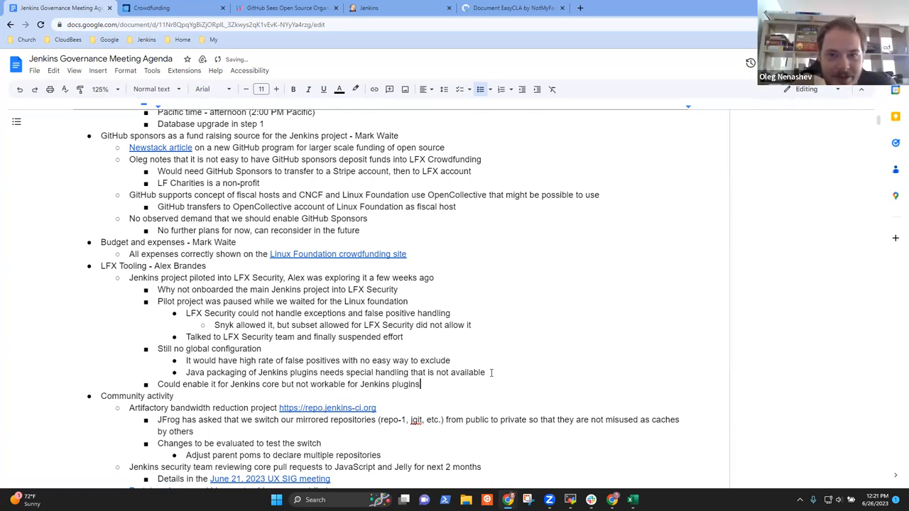
{"action": "key", "text": "enter"}
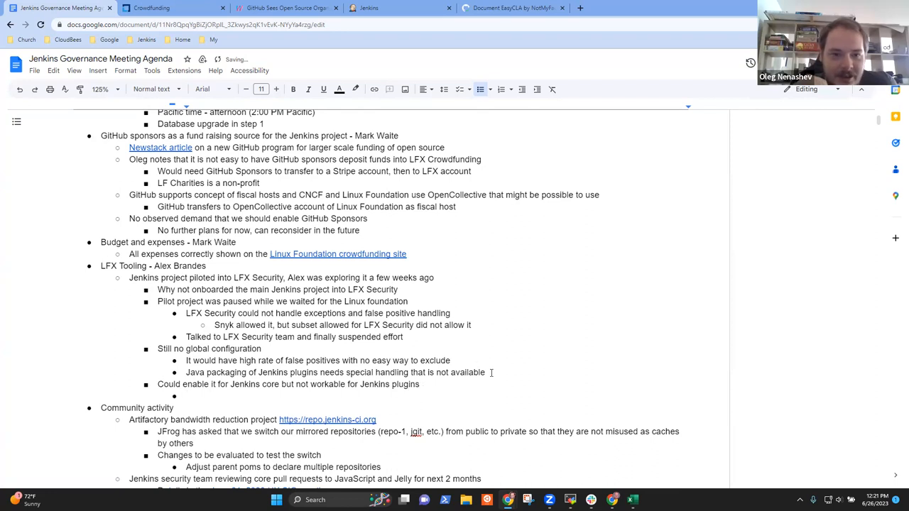
- Add nested note: dependencies on other plugins are assumed to be a bundled dependency
{"action": "type", "text": "Dependencies on other plugins are"}
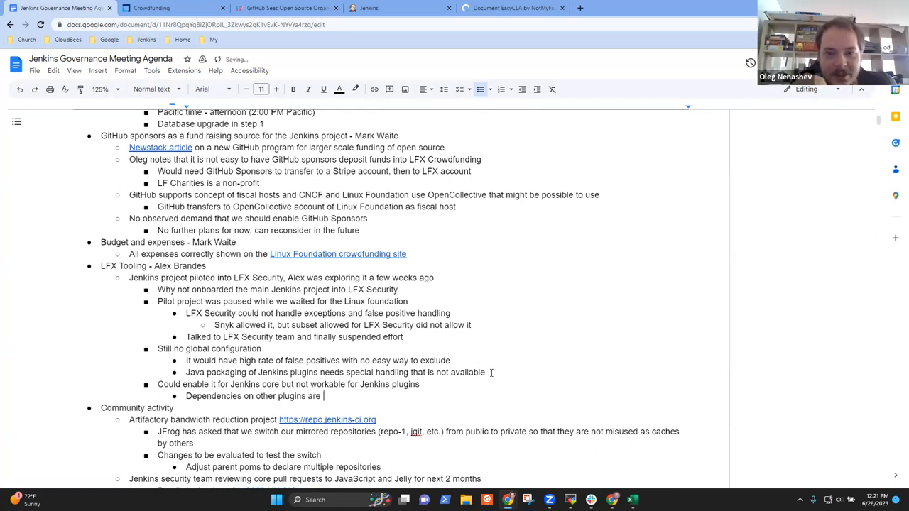
{"action": "type", "text": "assumed to be"}
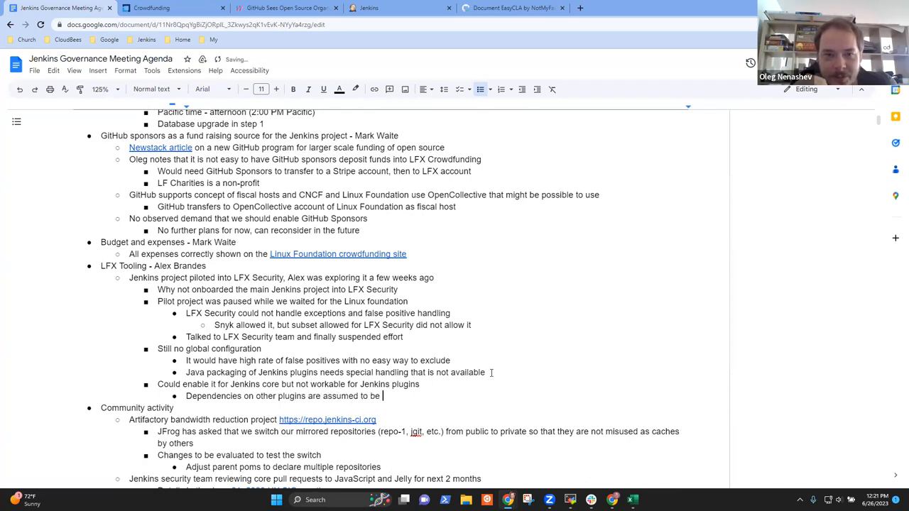
{"action": "type", "text": "a bundled"}
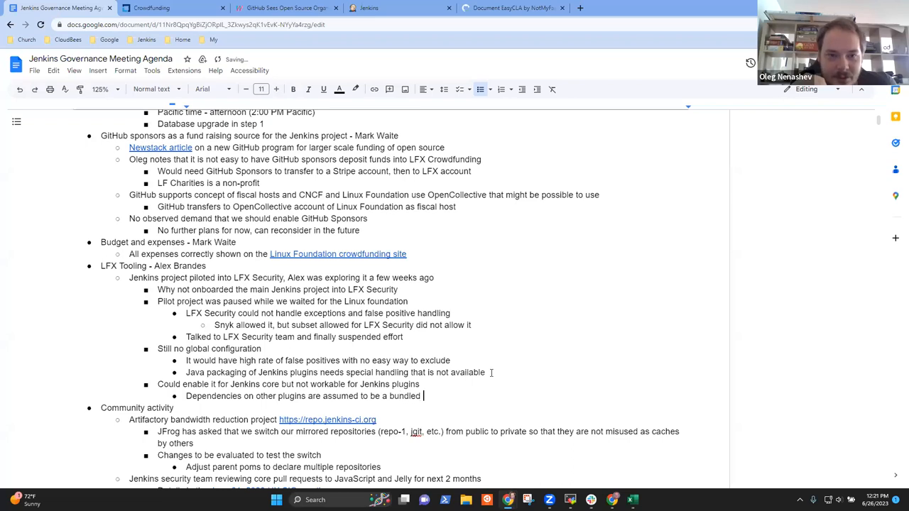
{"action": "type", "text": "dependency"}
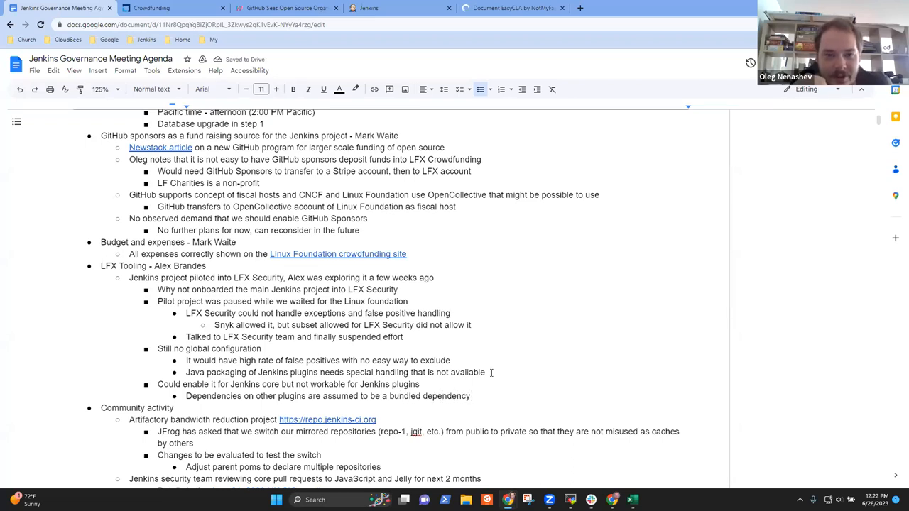
- Add example: false positive when plugin A declares a dependency on older version of plugin B
{"action": "type", "text": "Re"}
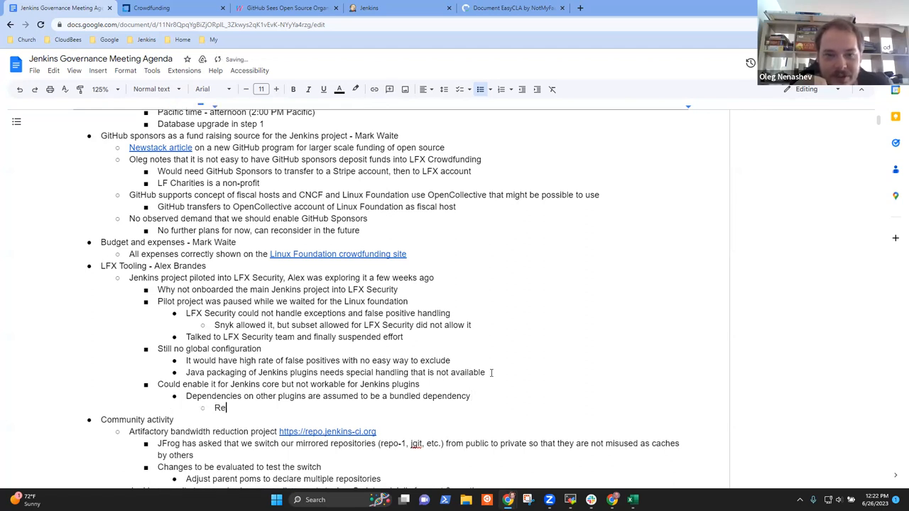
{"action": "type", "text": "False positive w"}
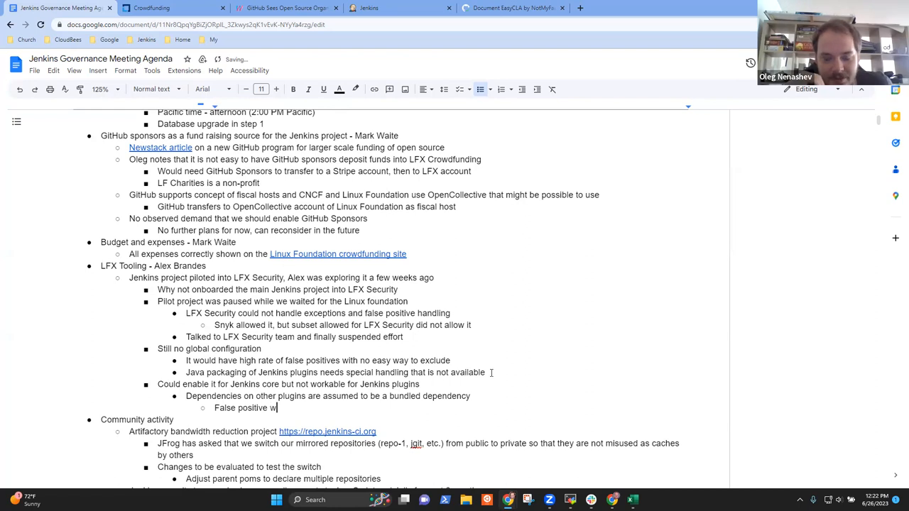
{"action": "type", "text": "en plugin A"}
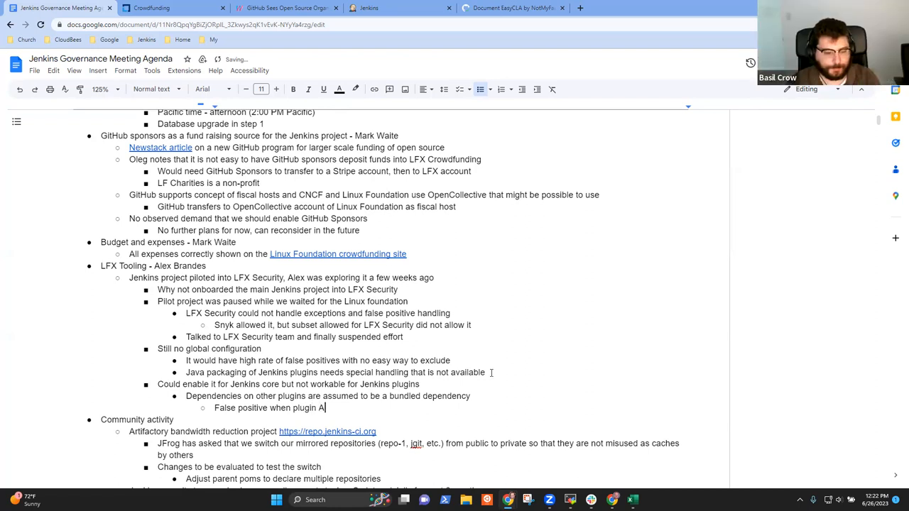
{"action": "type", "text": "declares a"}
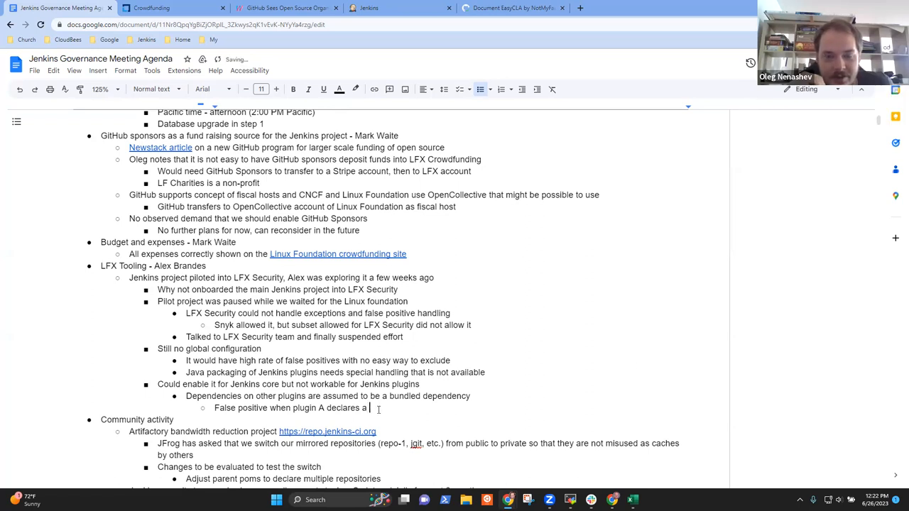
{"action": "type", "text": "dependency"}
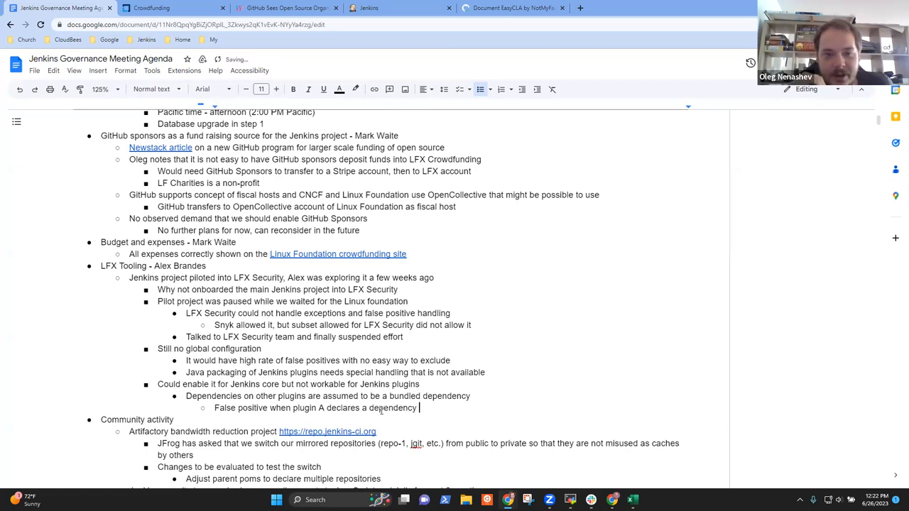
{"action": "type", "text": "on older version of V"}
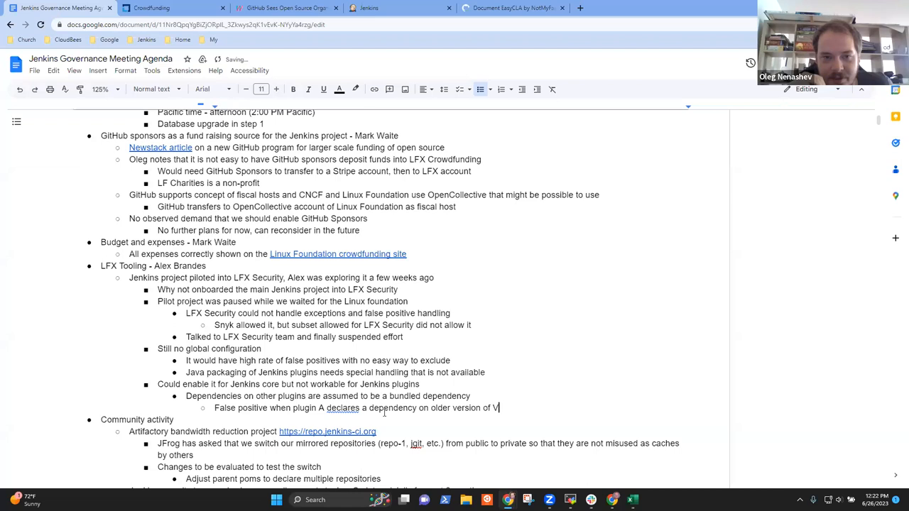
{"action": "type", "text": "B"}
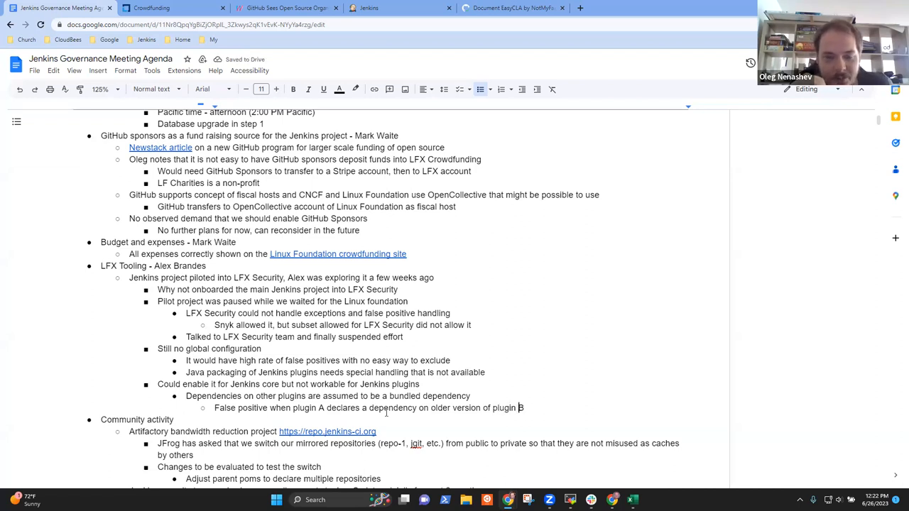
{"action": "key", "text": "enter"}
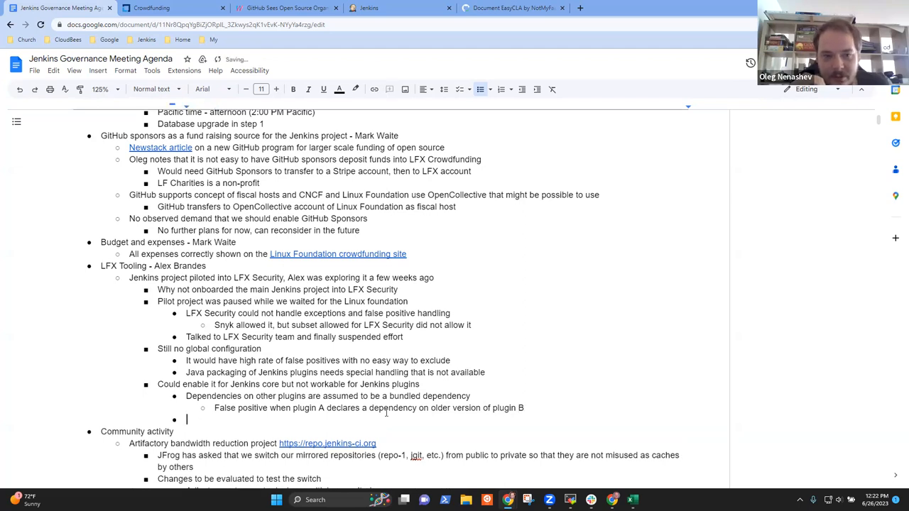
- Note it can be done with Snyk and some custom work, but not with LFX Security
{"action": "type", "text": "Wou"}
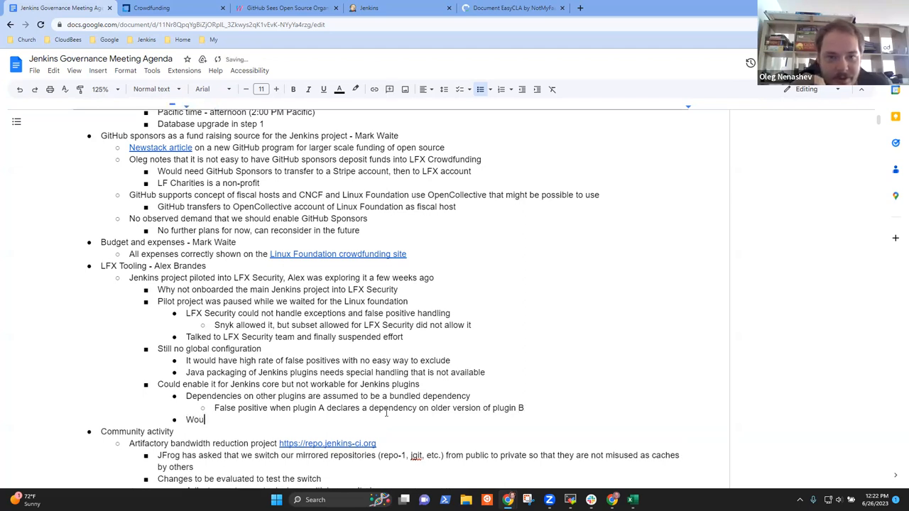
{"action": "key", "text": "Backspace"}
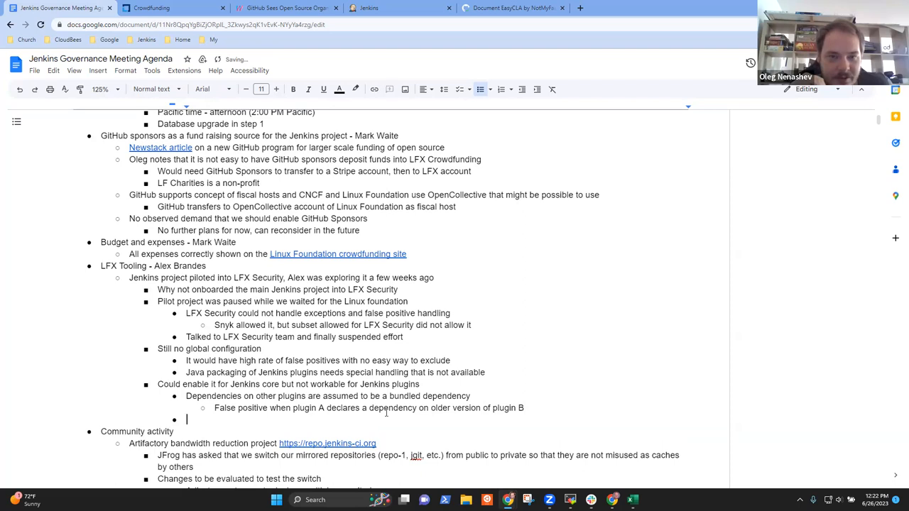
{"action": "type", "text": "Can be"}
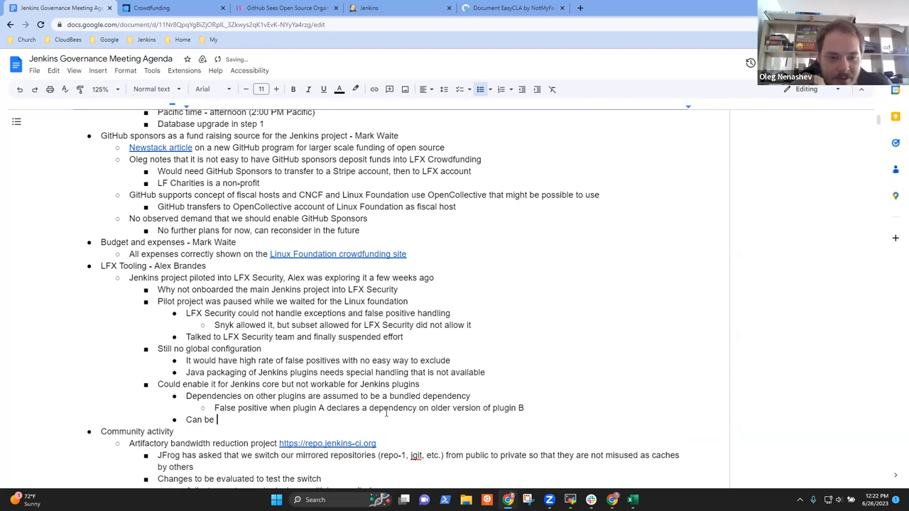
{"action": "type", "text": "done with Syn"}
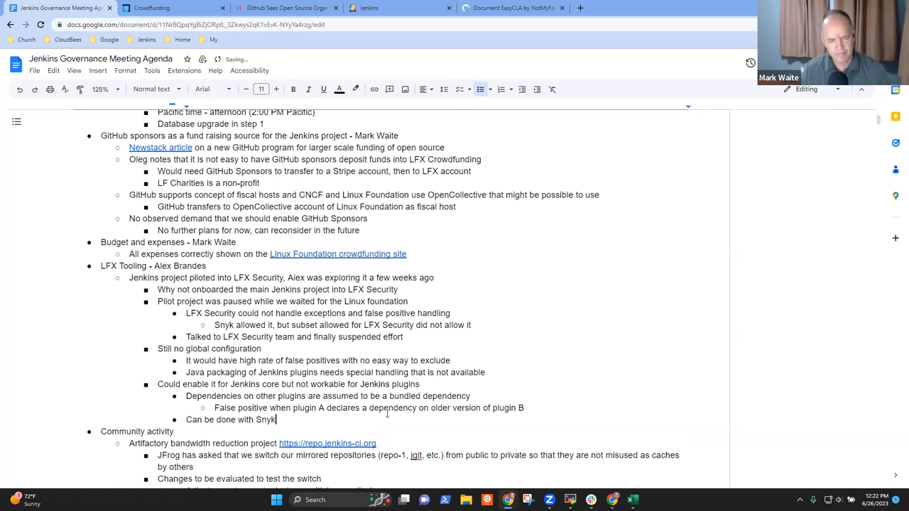
{"action": "type", "text": ","}
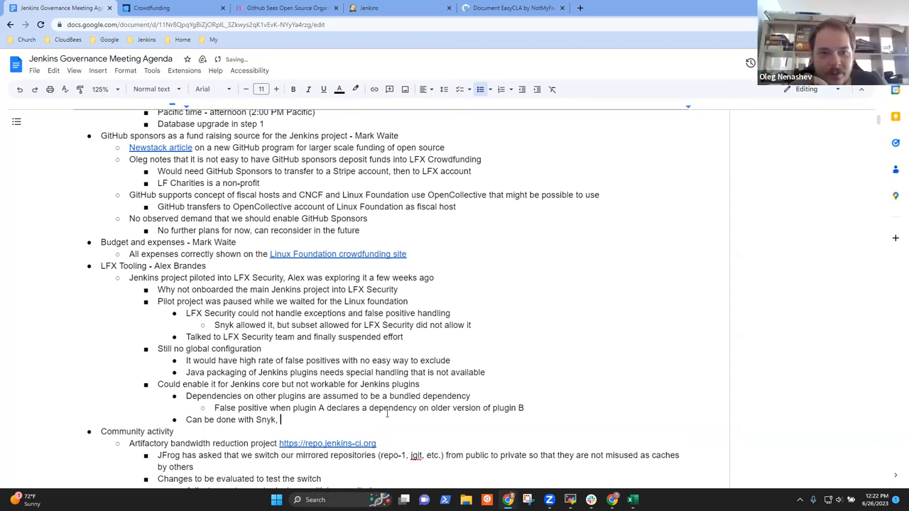
{"action": "type", "text": "but not with LFX Security"}
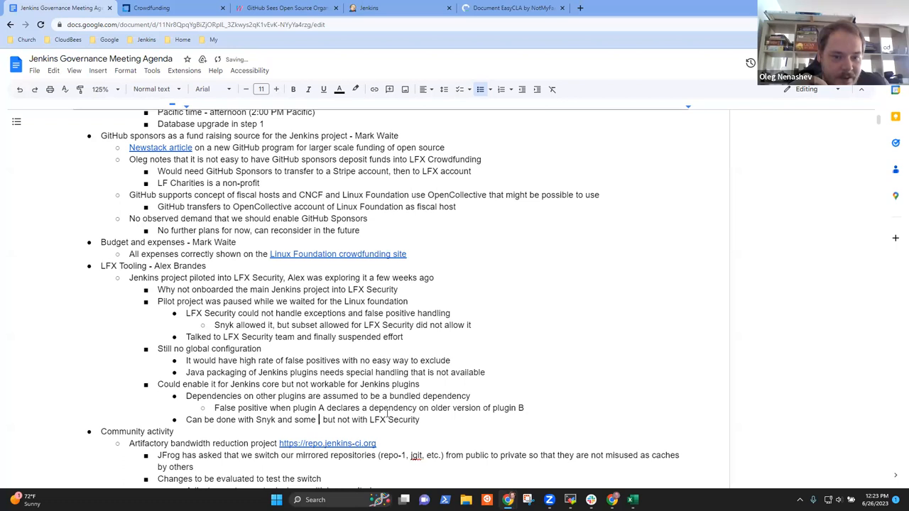
{"action": "type", "text": "custom work"}
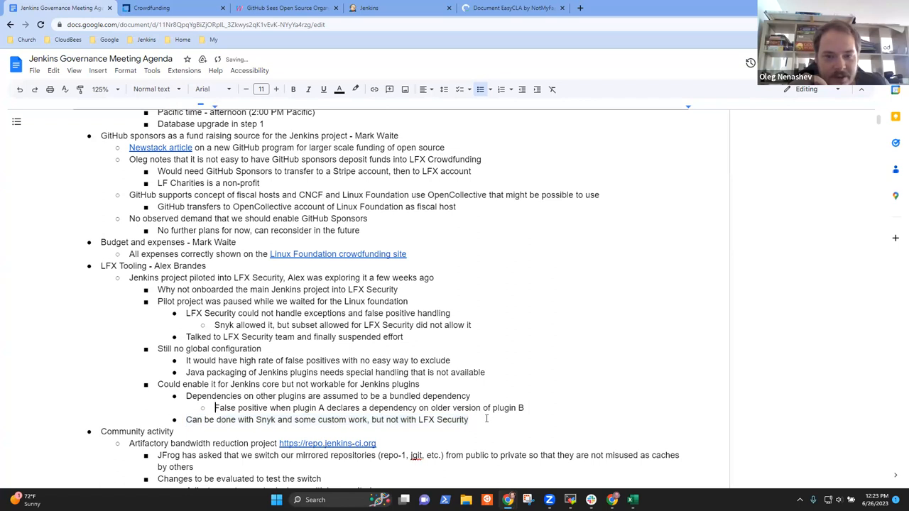
{"action": "key", "text": "enter"}
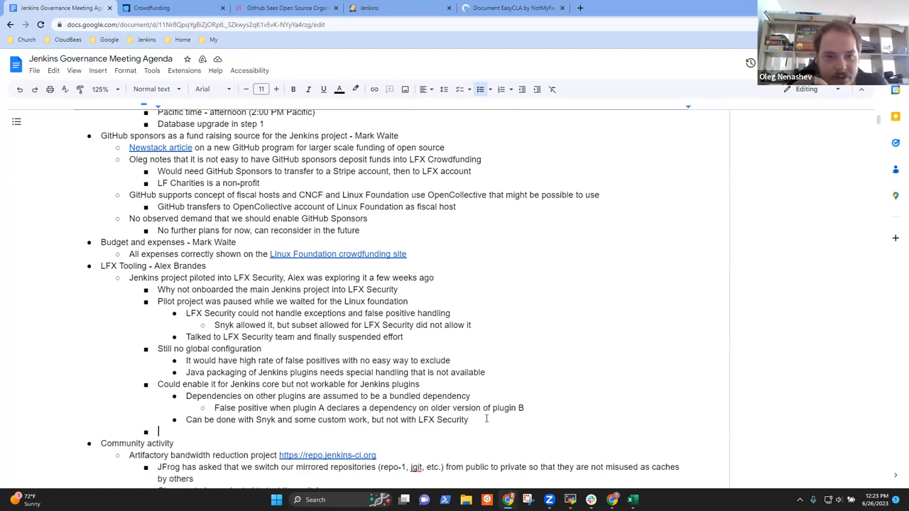
- Describe LFX tooling as a working group inside the CDF that Tracy Ragan leads
{"action": "type", "text": "LFX"}
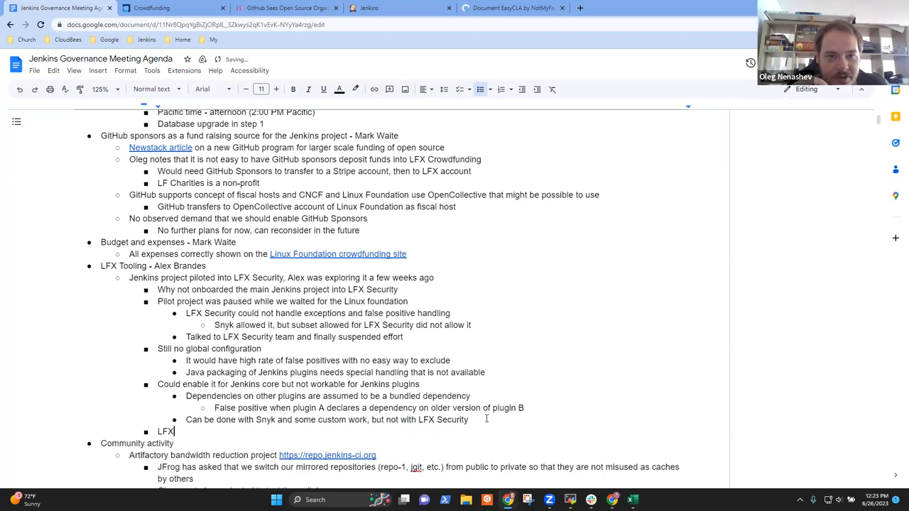
{"action": "type", "text": "tooling discussions are o"}
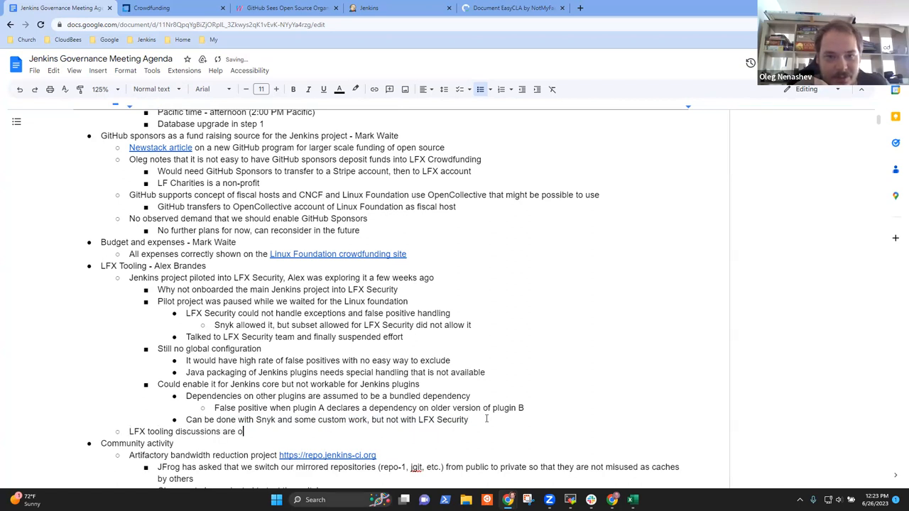
{"action": "type", "text": "n"}
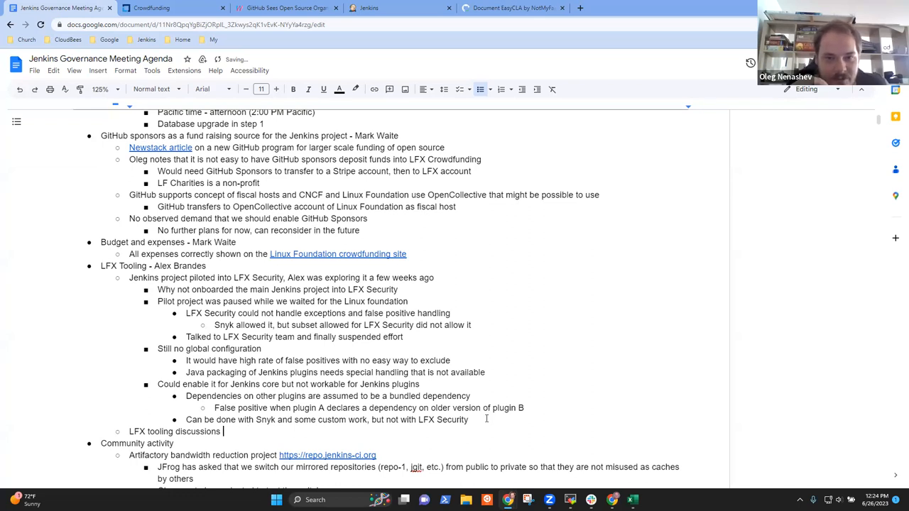
{"action": "key", "text": "BackSpace"}
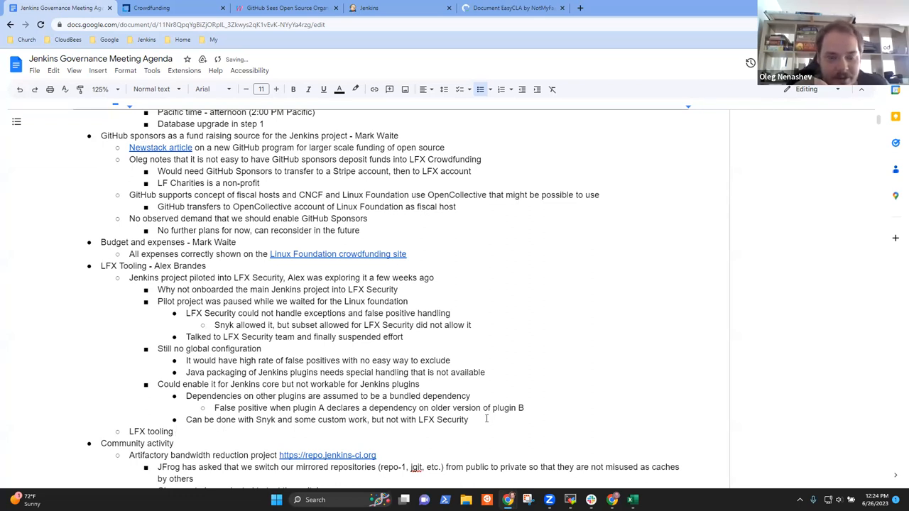
{"action": "type", "text": "working groupo"}
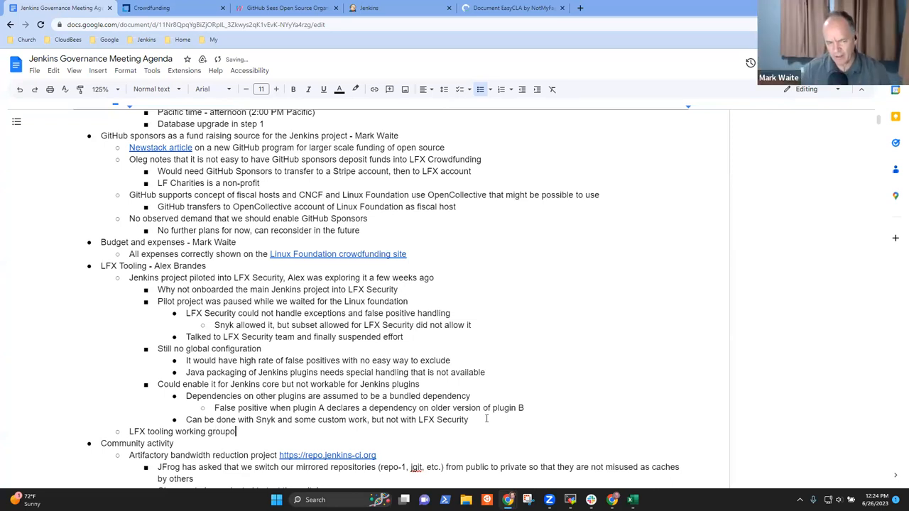
{"action": "type", "text": "inside th"}
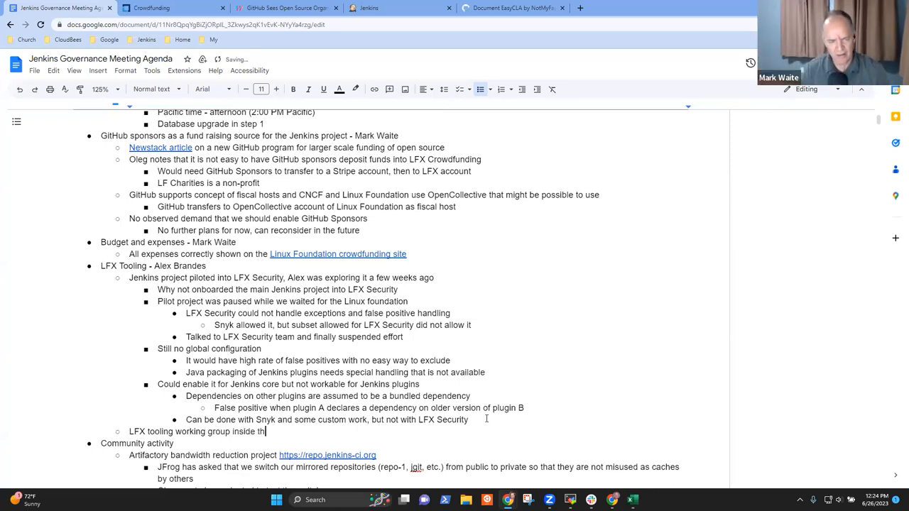
{"action": "type", "text": "e CDF that has started their meetings"}
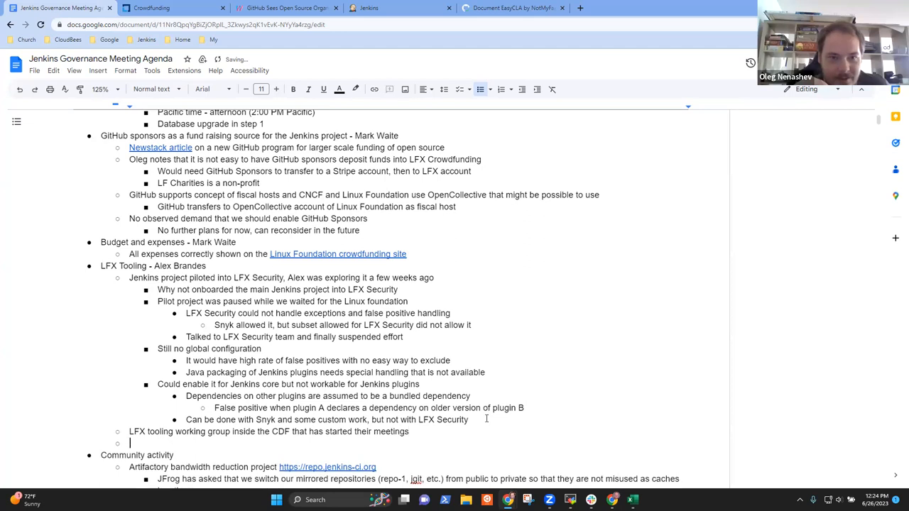
{"action": "type", "text": "Tracy Ragan leading"}
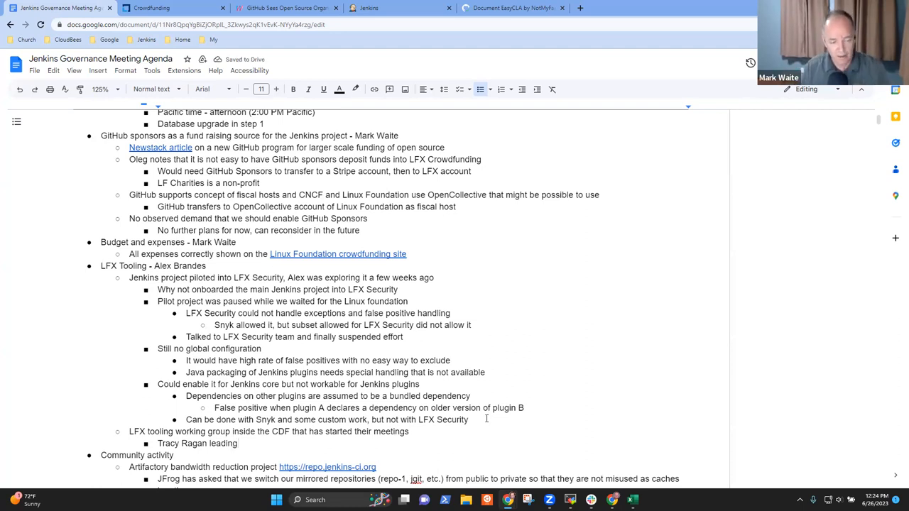
{"action": "type", "text": ", Mark has attended past meetings,"}
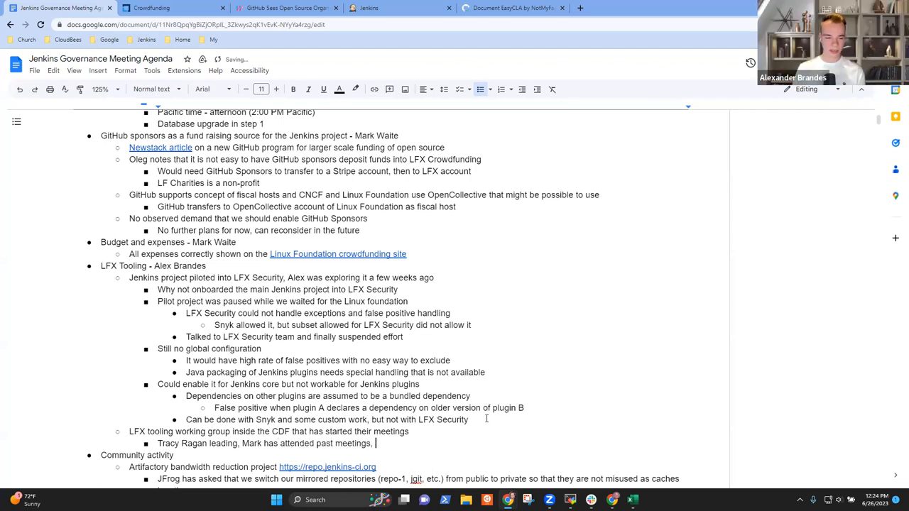
{"action": "type", "text": "invite"}
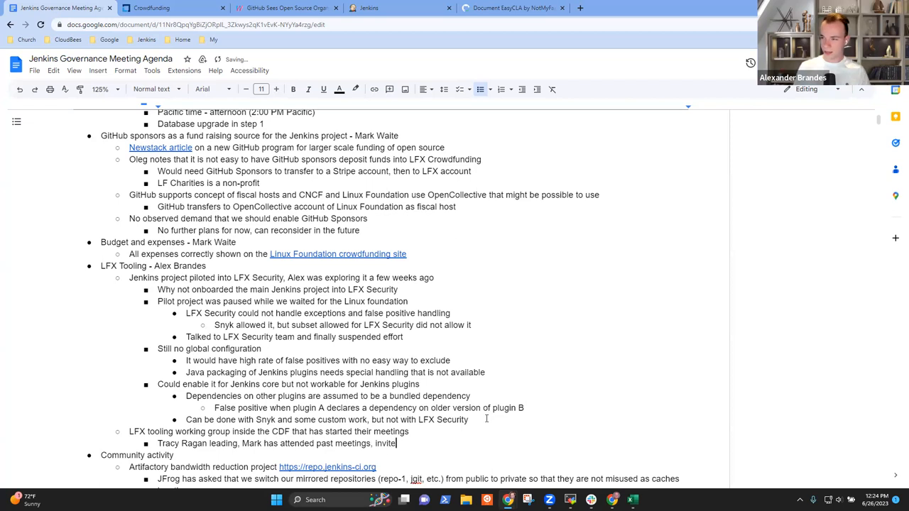
{"action": "type", "text": "Alex"}
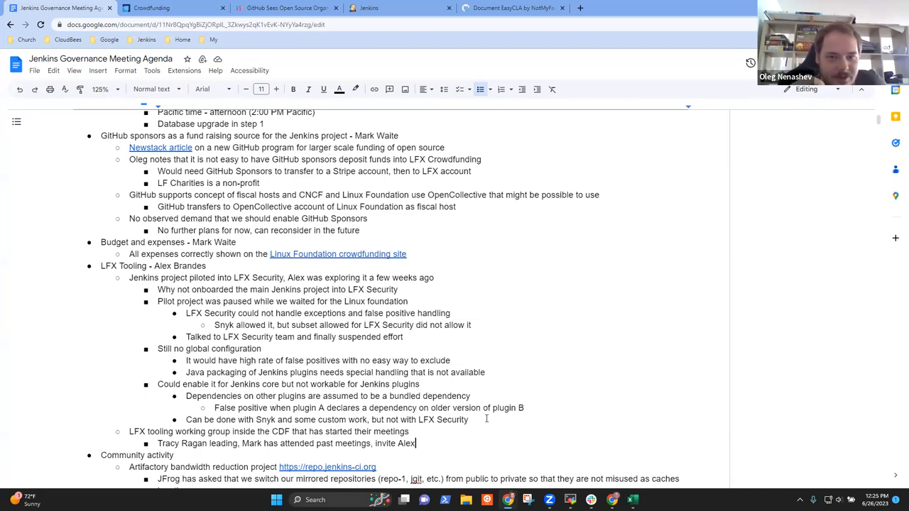
{"action": "type", "text": "B"}
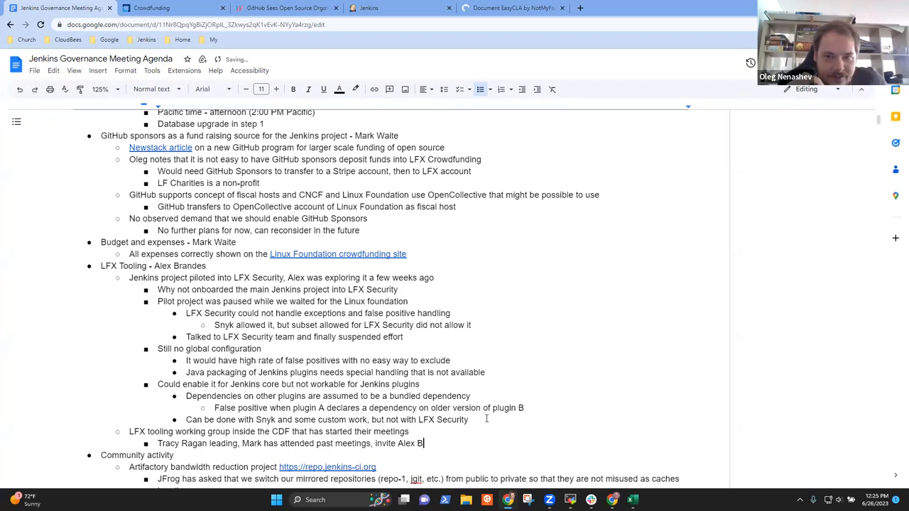
{"action": "type", "text": "randes to teh"}
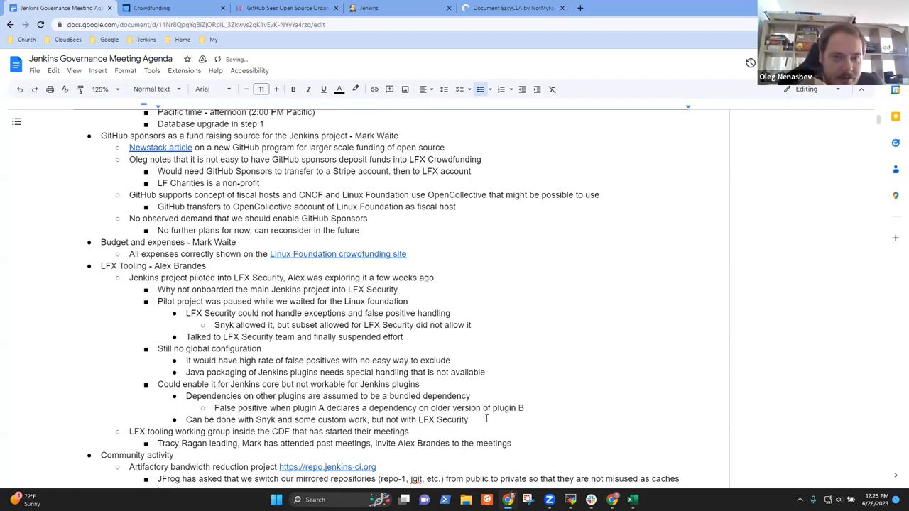
- Write the bullet 'Expanded scope of LFX Security might be worth more investigation' under LFX tooling
{"action": "type", "text": "Expanded sc"}
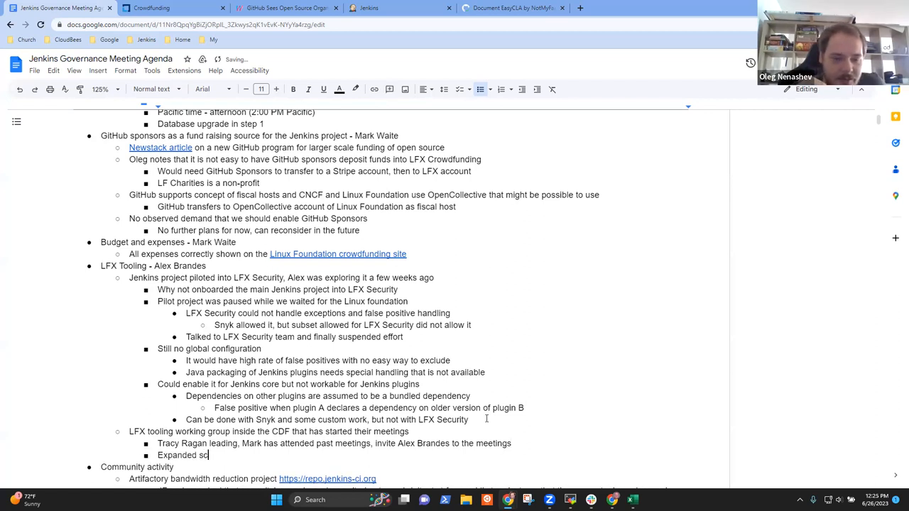
{"action": "type", "text": "ope of LFX"}
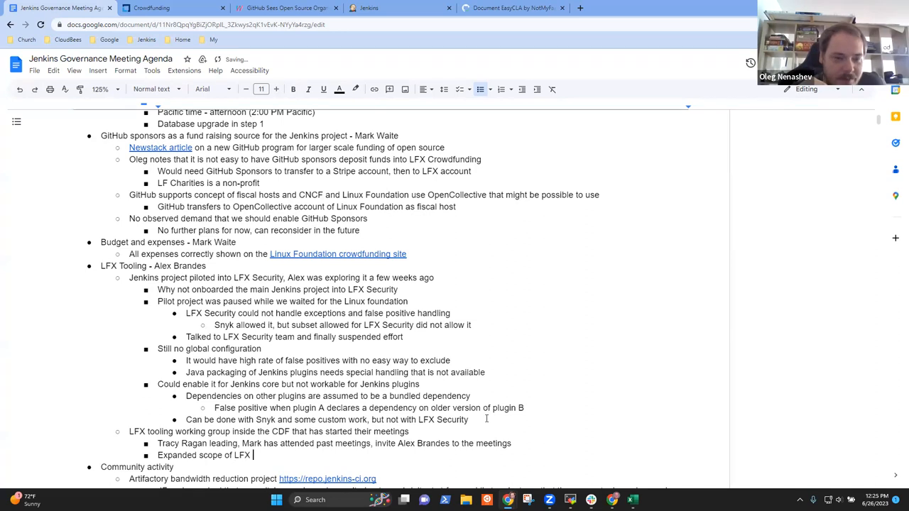
{"action": "type", "text": "Security"}
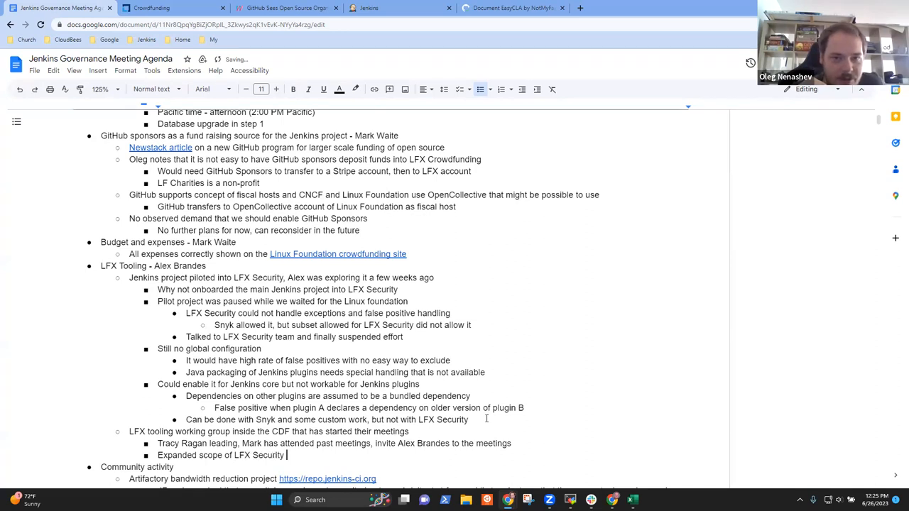
{"action": "type", "text": "might"}
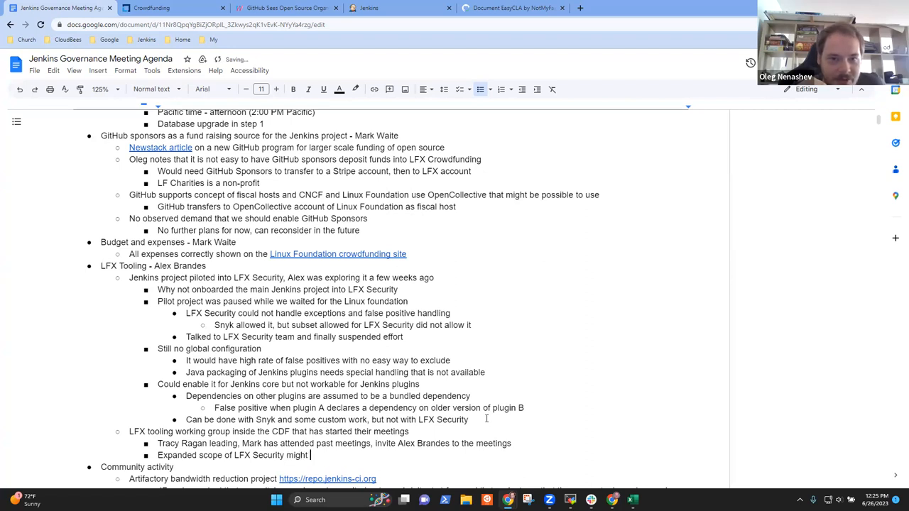
{"action": "type", "text": "be"}
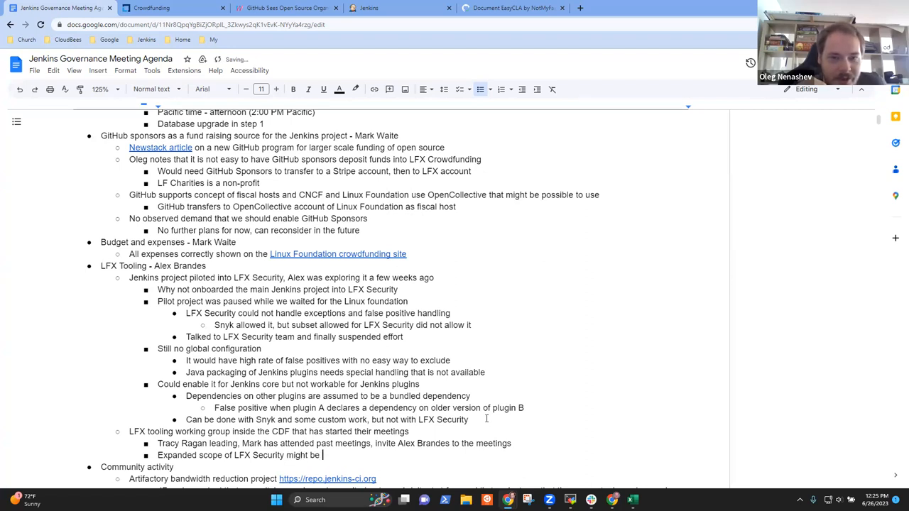
{"action": "type", "text": "worth more inv"}
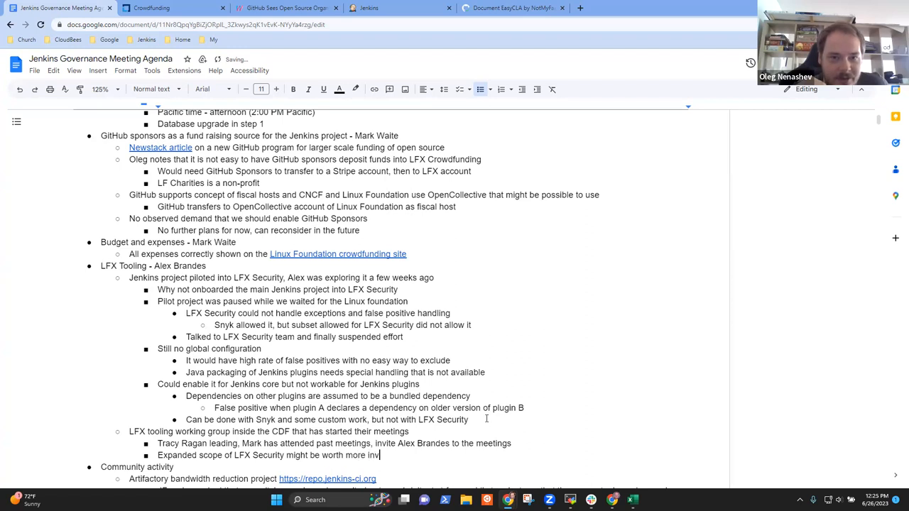
{"action": "type", "text": "estigation"}
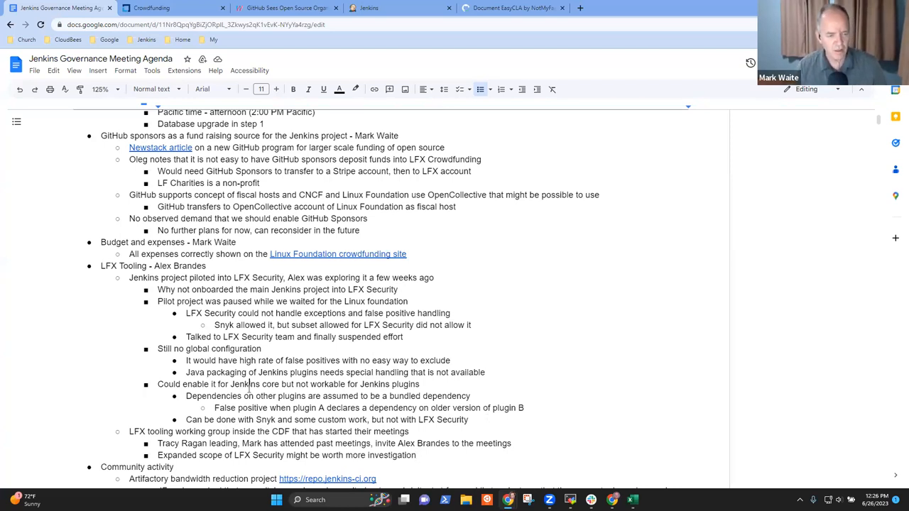
{"action": "scroll", "scroll_direction": "down", "scroll_amount": 3}
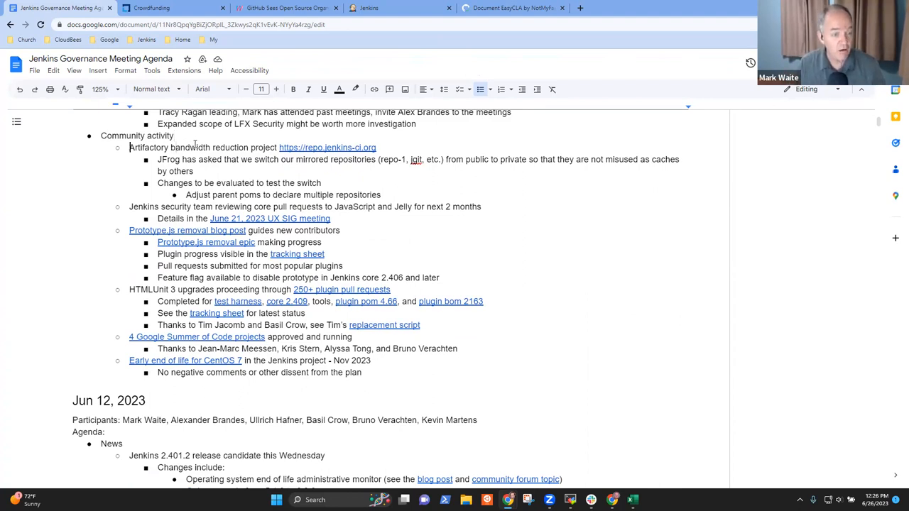
{"action": "triple_click", "coordinate": [213, 146]}
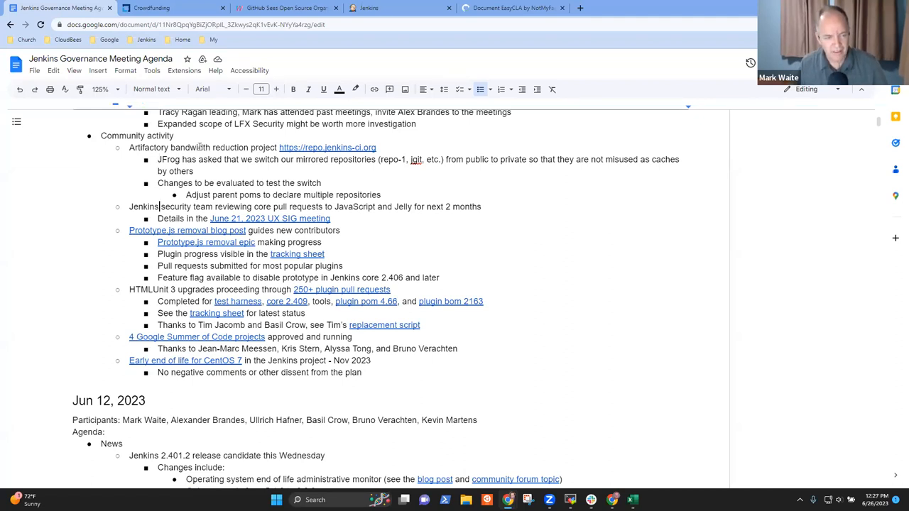
{"action": "triple_click", "coordinate": [305, 208]}
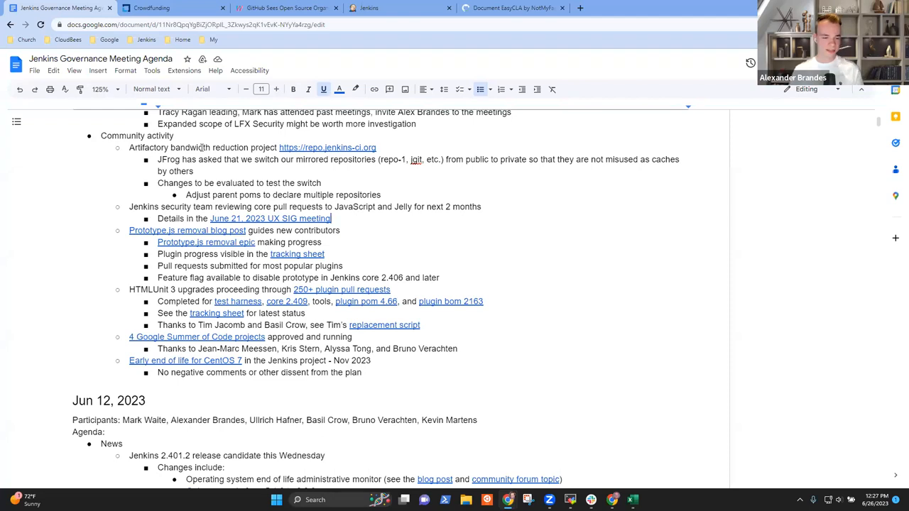
{"action": "type", "text": "Alex Brandes"}
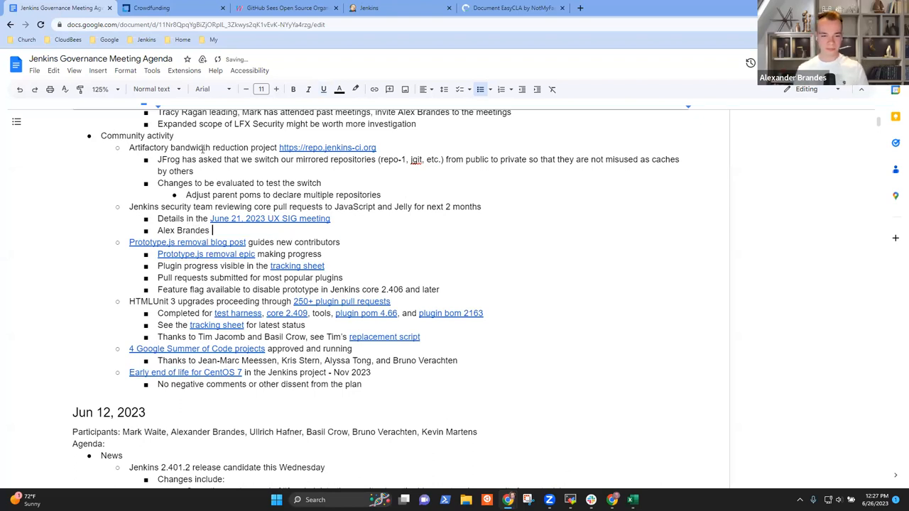
{"action": "type", "text": "reqy"}
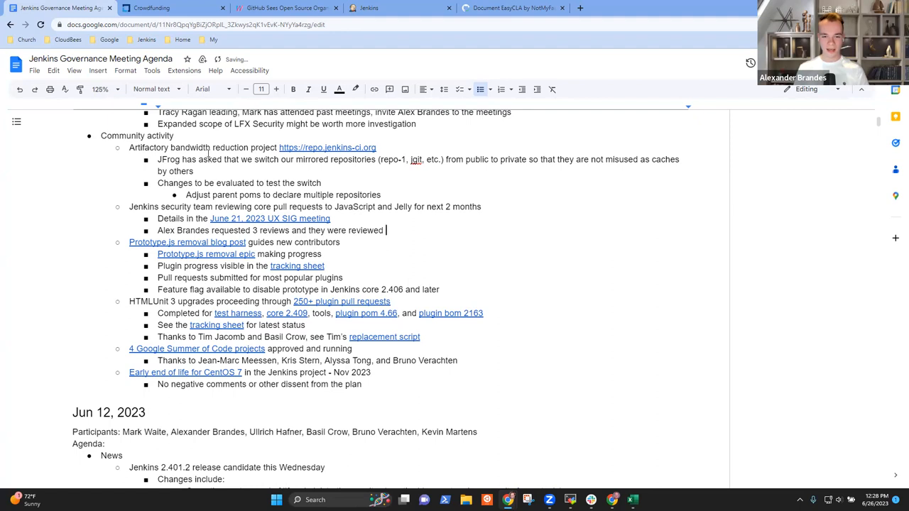
{"action": "type", "text": "within a few"}
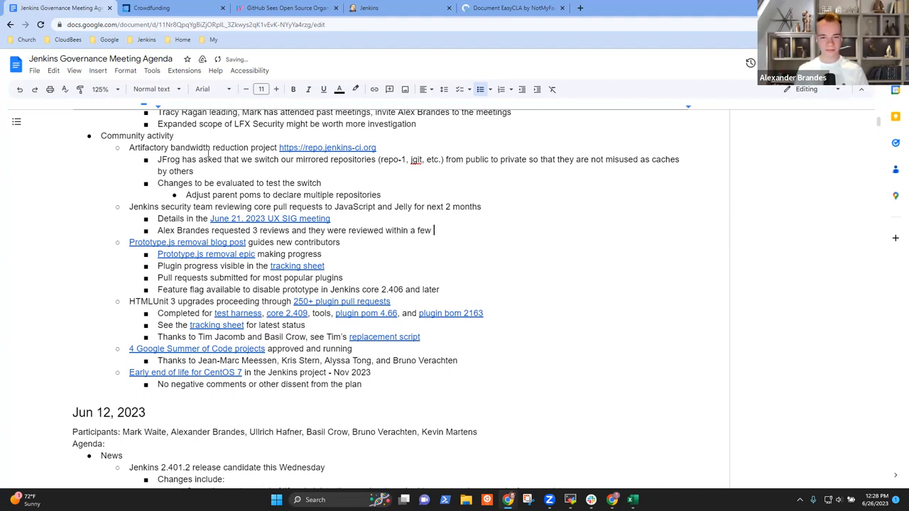
{"action": "type", "text": "hours of the request"}
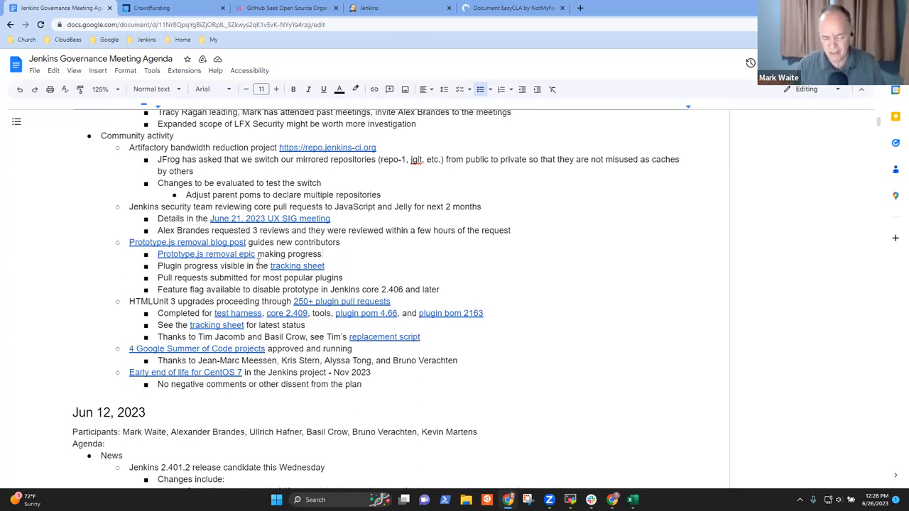
- View the Prototype.js removal tracking sheet, then return to the agenda document
{"action": "left_click", "coordinate": [321, 254]}
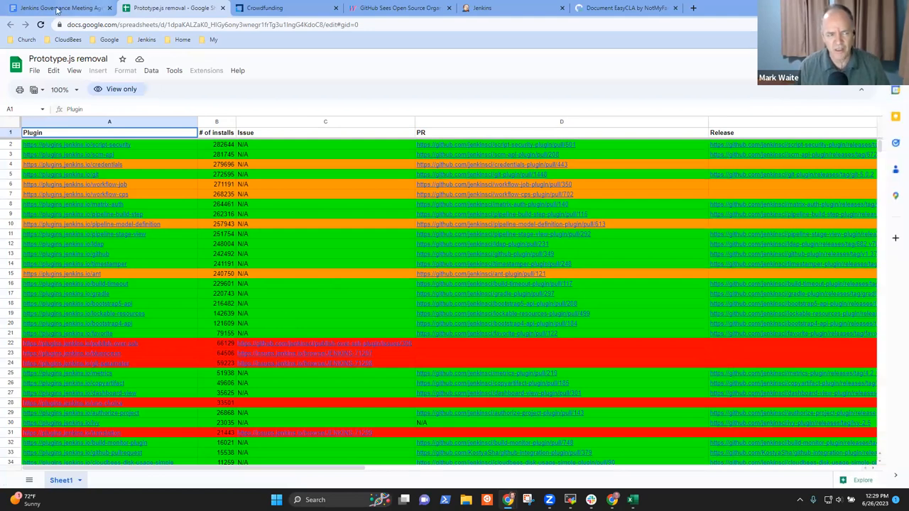
{"action": "left_click", "coordinate": [57, 9]}
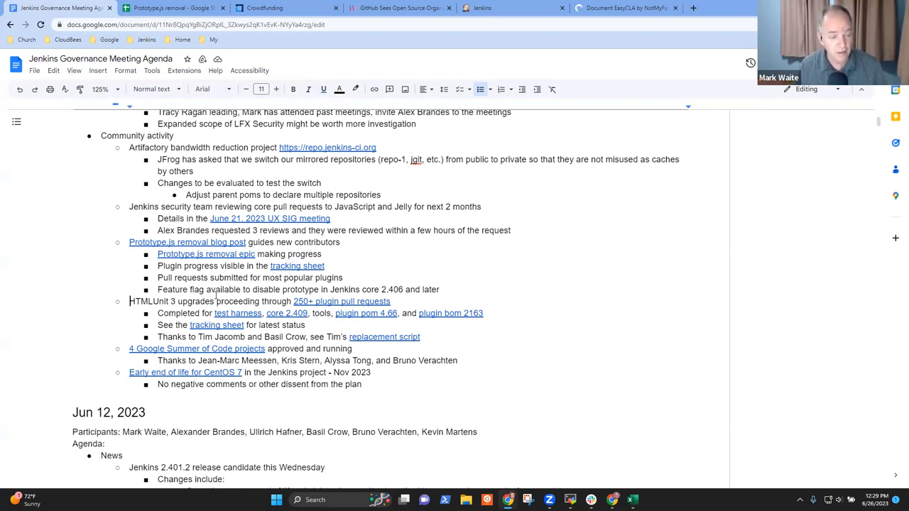
- Select the HTMLUnit 3 upgrades item in the agenda for discussion
{"action": "triple_click", "coordinate": [213, 301]}
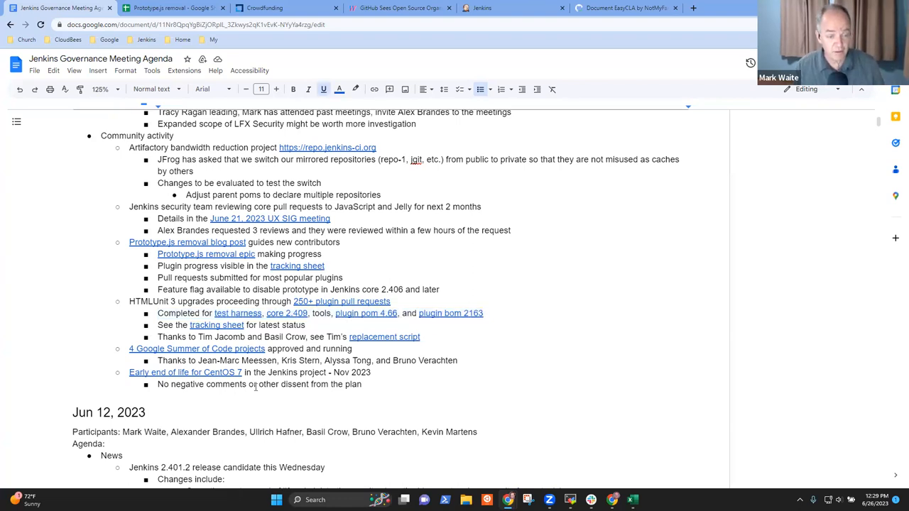
{"action": "mouse_move", "coordinate": [380, 298]}
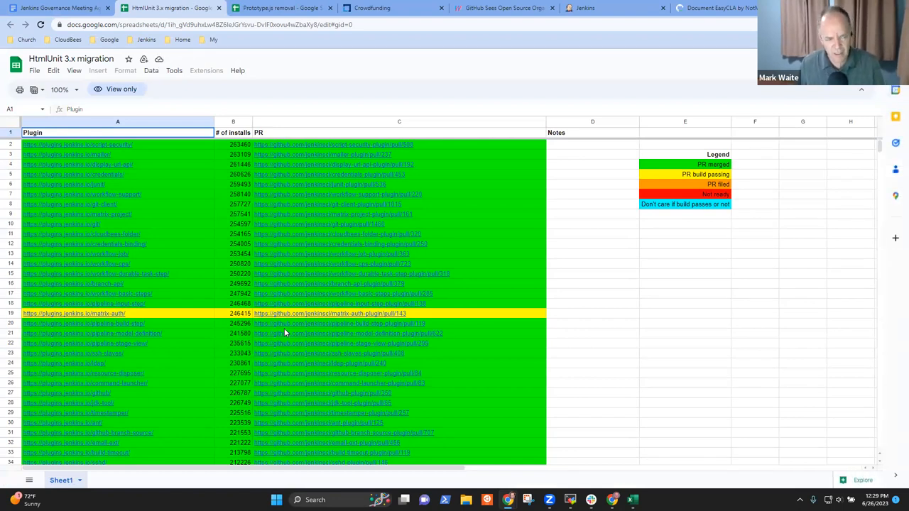
- Scroll through the HtmlUnit 3.x migration plugin rows and their PR-status colour legend
{"action": "scroll", "scroll_direction": "down", "scroll_amount": 3}
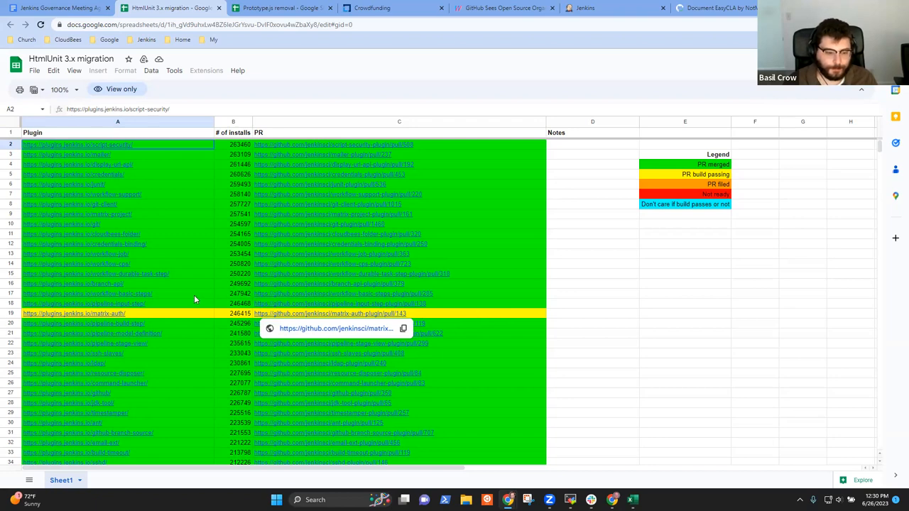
{"action": "scroll", "scroll_direction": "down", "scroll_amount": 3}
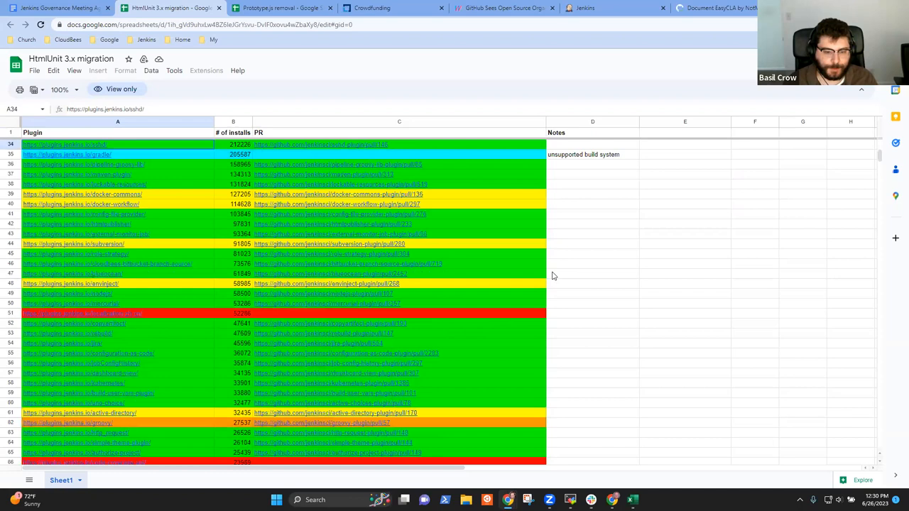
{"action": "scroll", "scroll_direction": "down", "scroll_amount": 3}
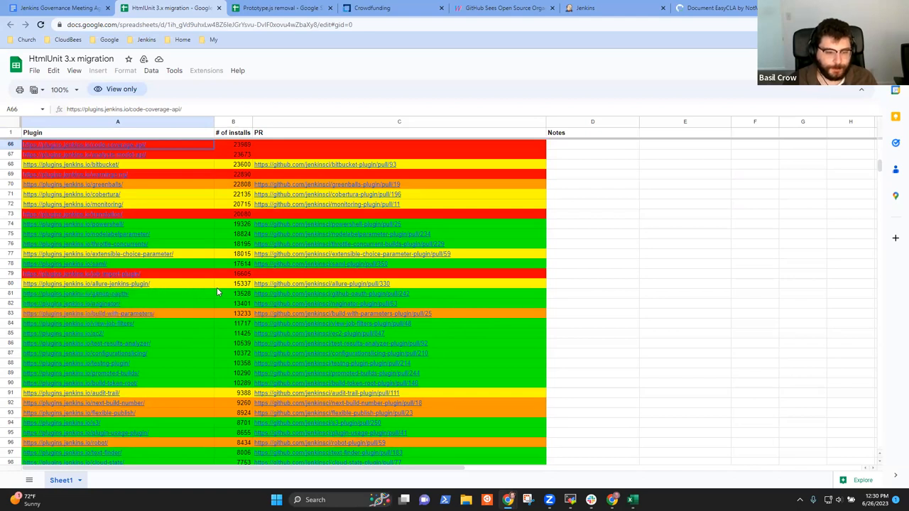
{"action": "left_click", "coordinate": [88, 313]}
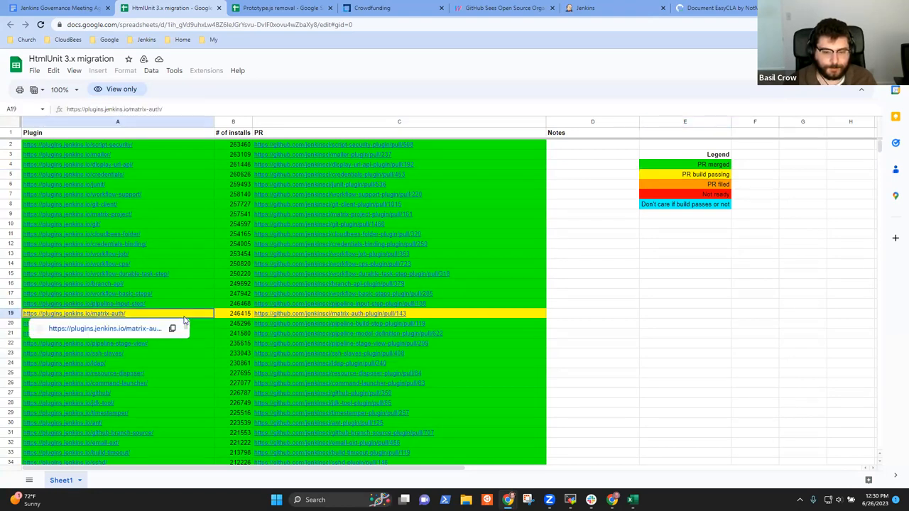
{"action": "scroll", "scroll_direction": "down", "scroll_amount": 3}
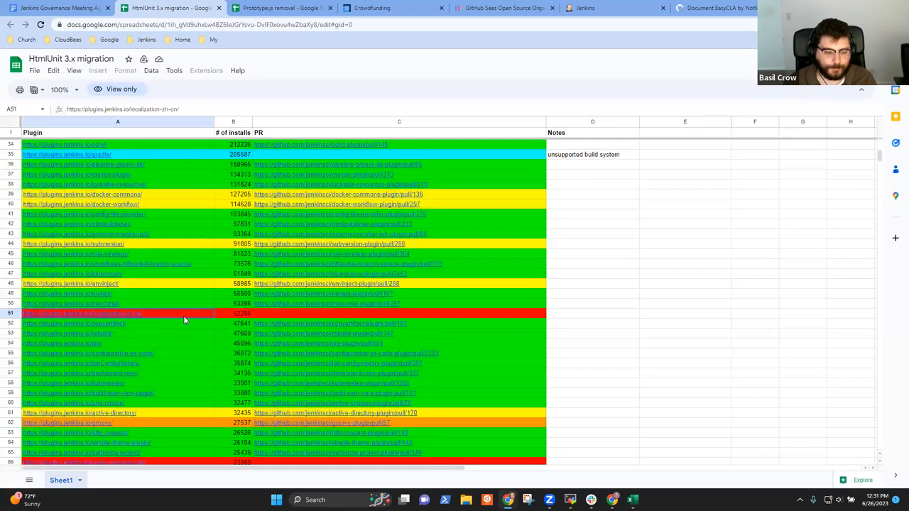
{"action": "scroll", "scroll_direction": "down", "scroll_amount": 3}
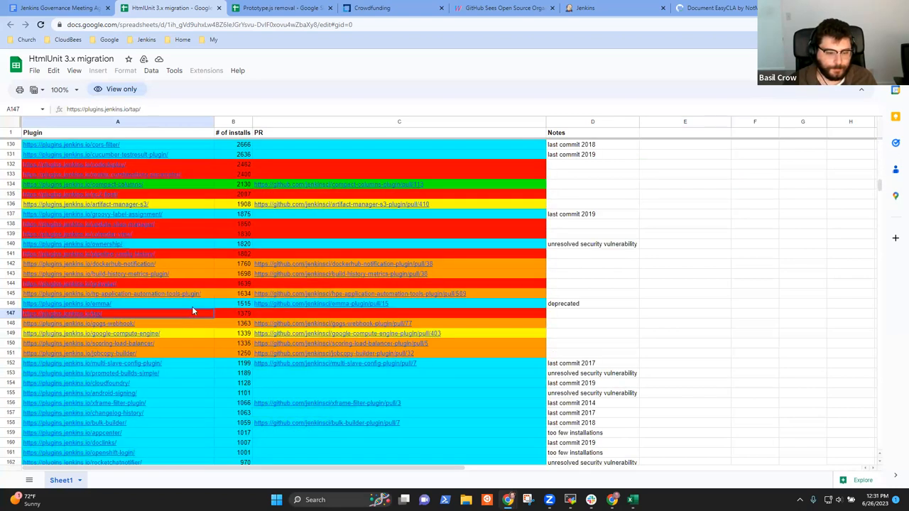
{"action": "scroll", "scroll_direction": "up", "scroll_amount": 3}
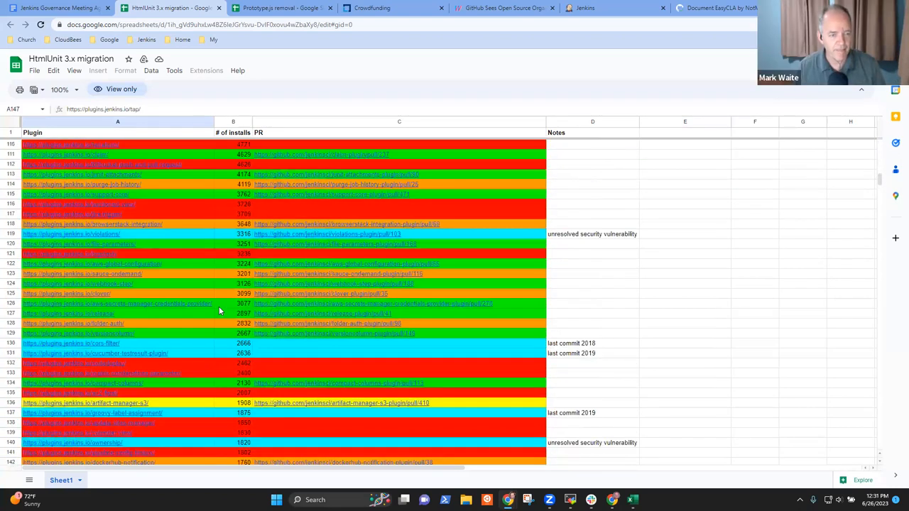
{"action": "scroll", "scroll_direction": "up", "scroll_amount": 3}
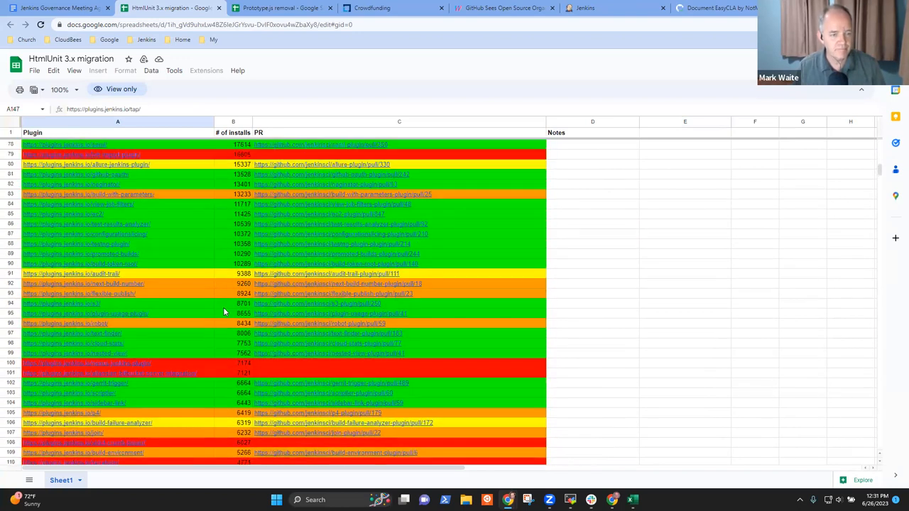
{"action": "scroll", "scroll_direction": "down", "scroll_amount": 3}
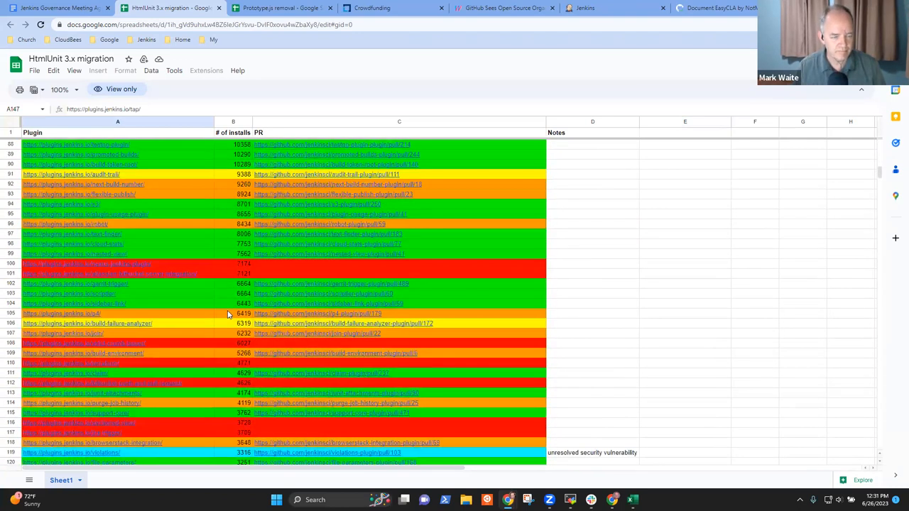
{"action": "scroll", "scroll_direction": "down", "scroll_amount": 3}
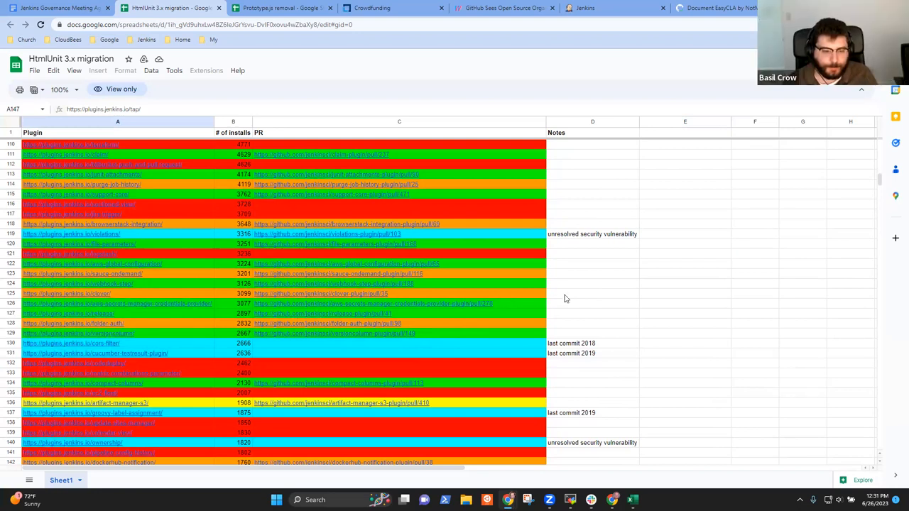
{"action": "mouse_move", "coordinate": [319, 293]}
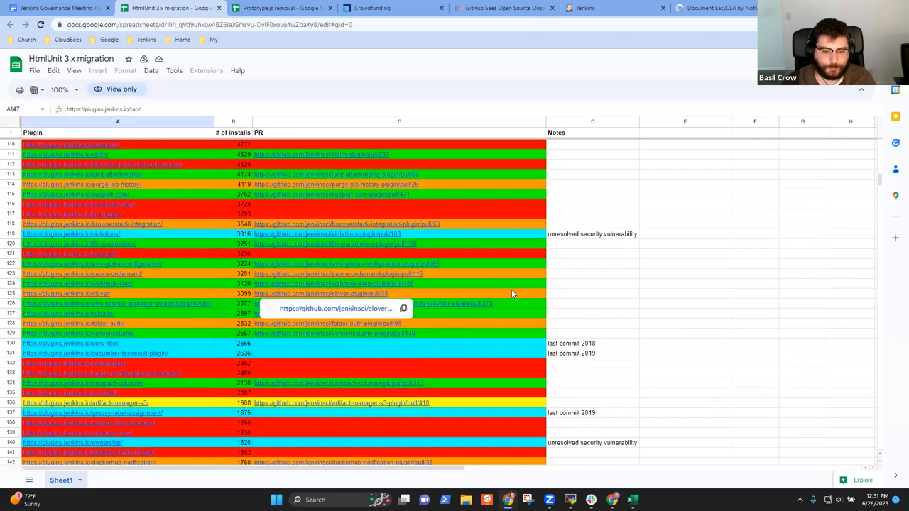
{"action": "mouse_move", "coordinate": [577, 402]}
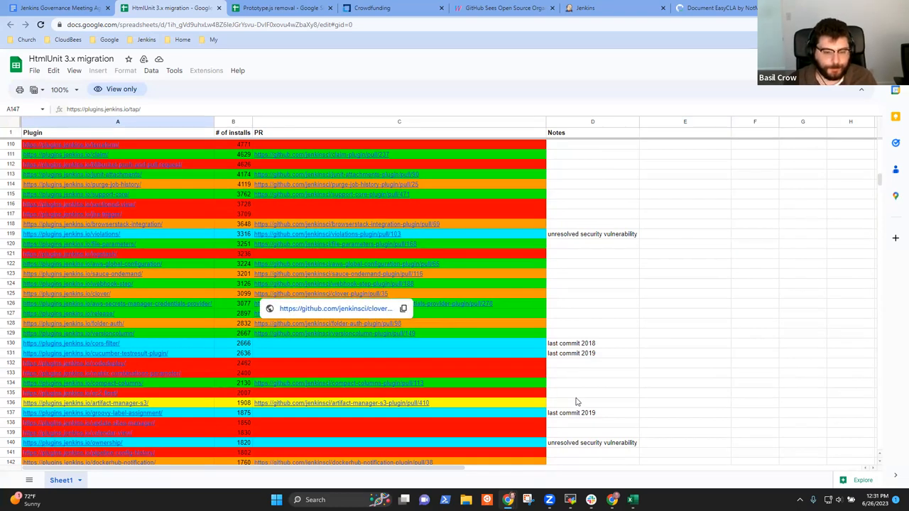
{"action": "left_click", "coordinate": [592, 384]}
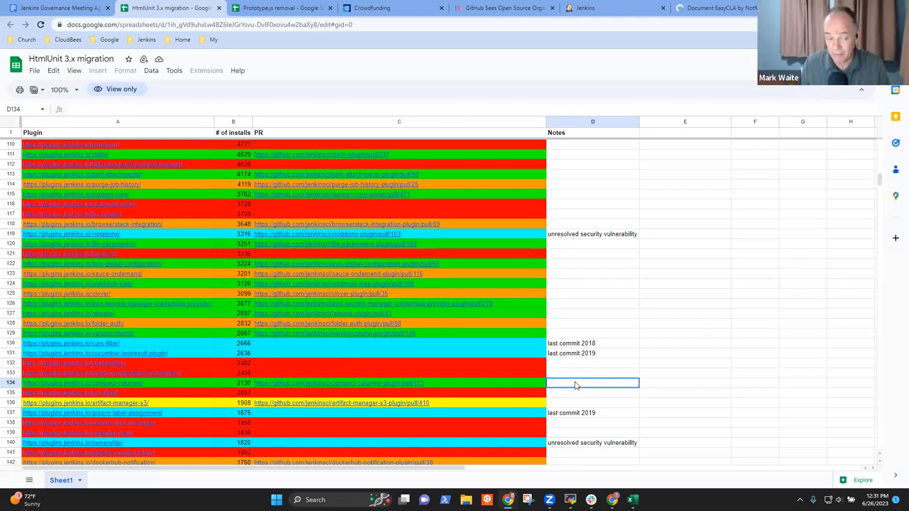
{"action": "left_click", "coordinate": [117, 383]}
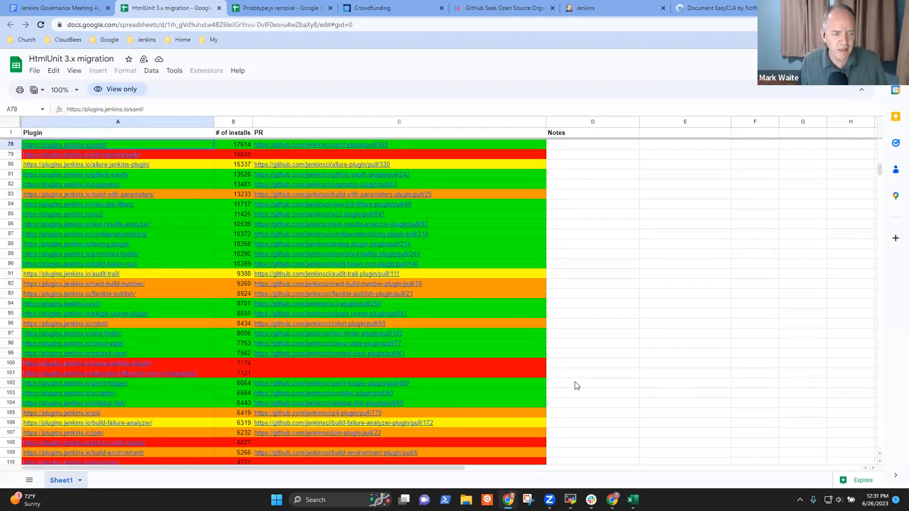
{"action": "scroll", "scroll_direction": "up", "scroll_amount": 3}
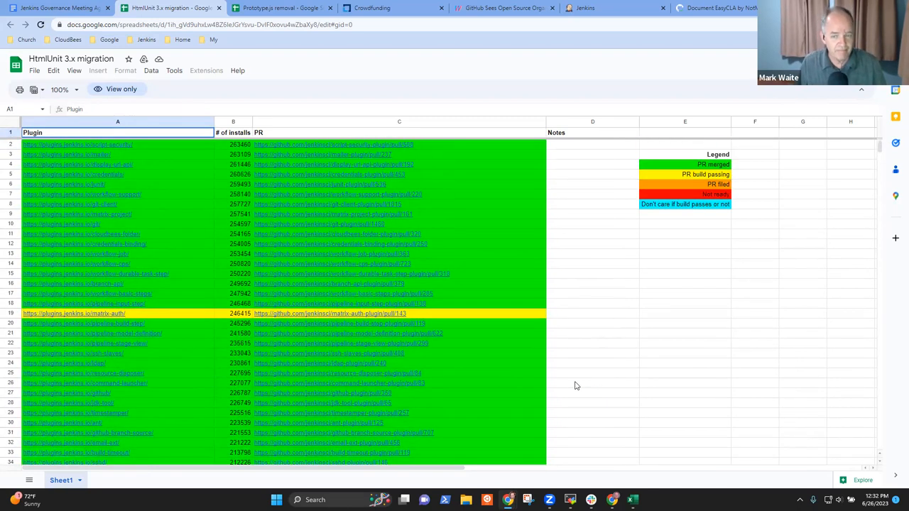
{"action": "scroll", "scroll_direction": "down", "scroll_amount": 3}
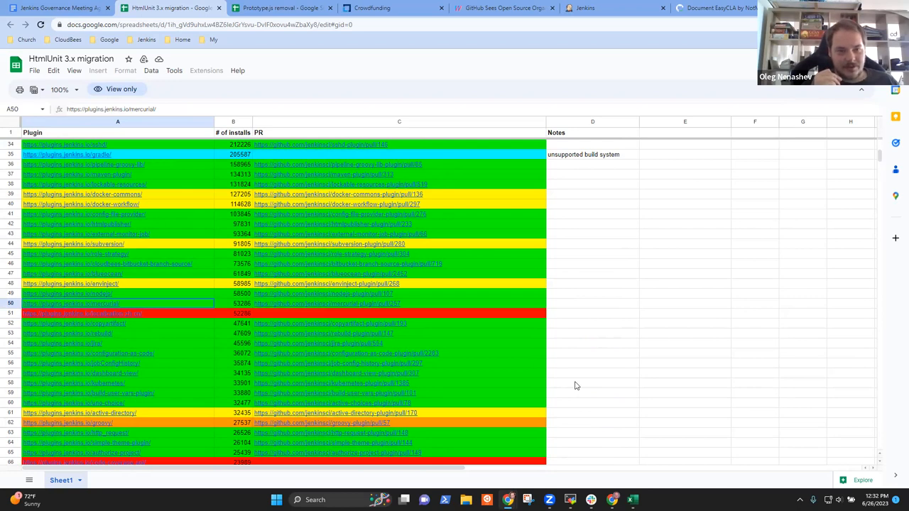
{"action": "left_click", "coordinate": [116, 313]}
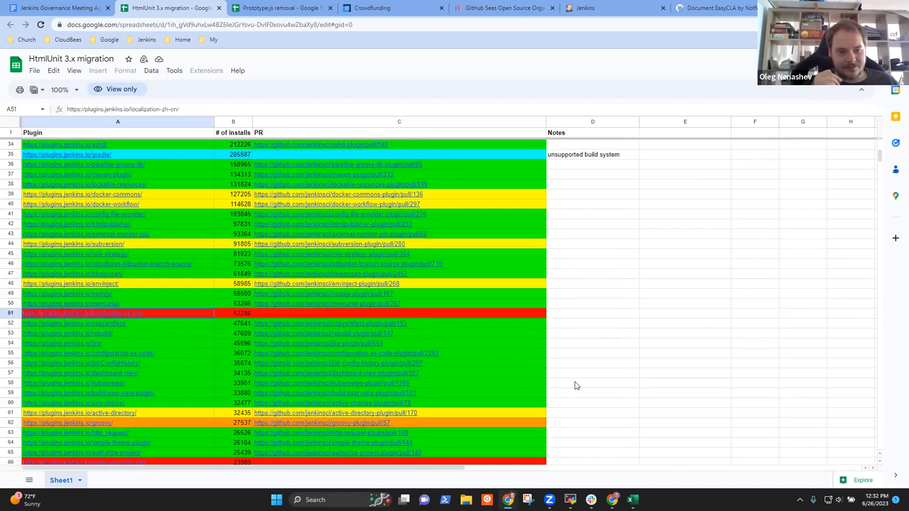
{"action": "scroll", "scroll_direction": "down", "scroll_amount": 3}
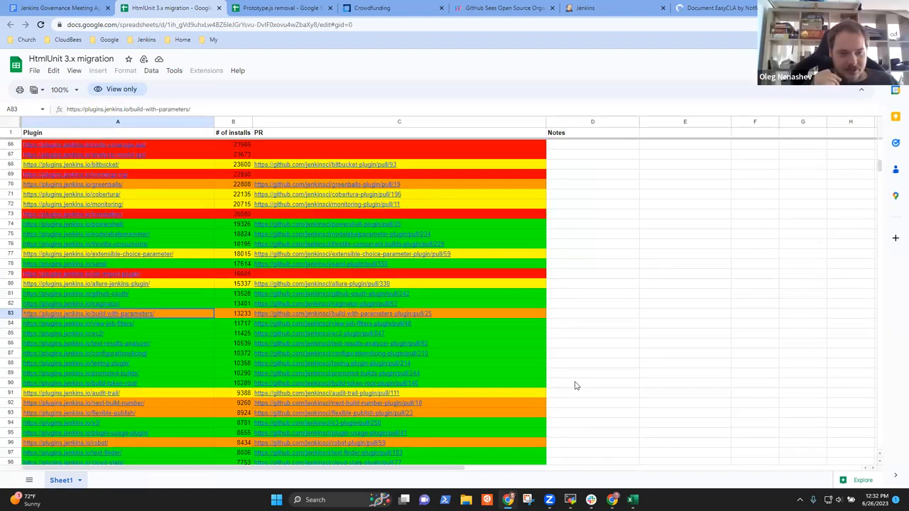
{"action": "scroll", "scroll_direction": "down", "scroll_amount": 3}
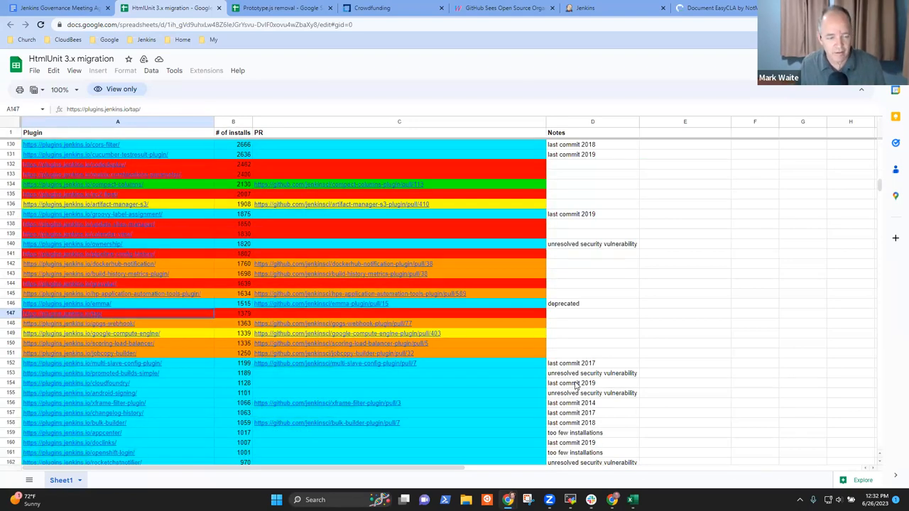
{"action": "left_click", "coordinate": [117, 364]}
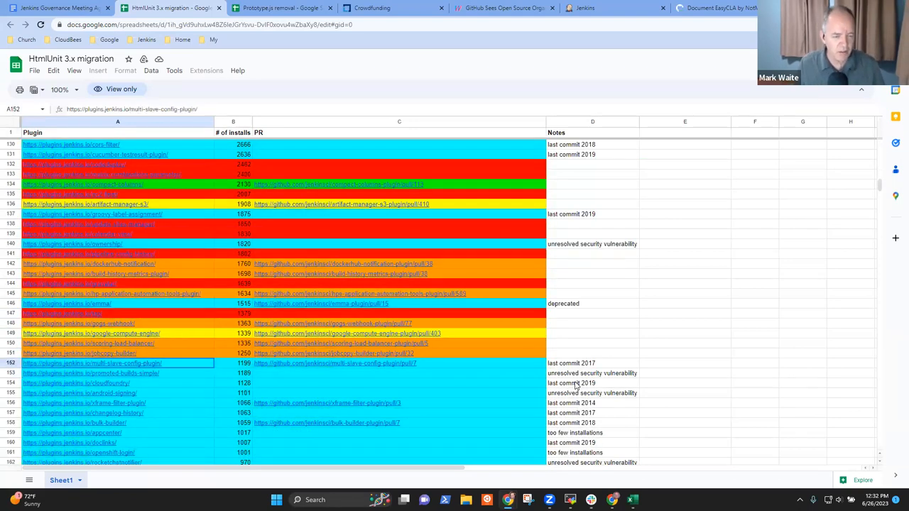
{"action": "left_click", "coordinate": [78, 352]}
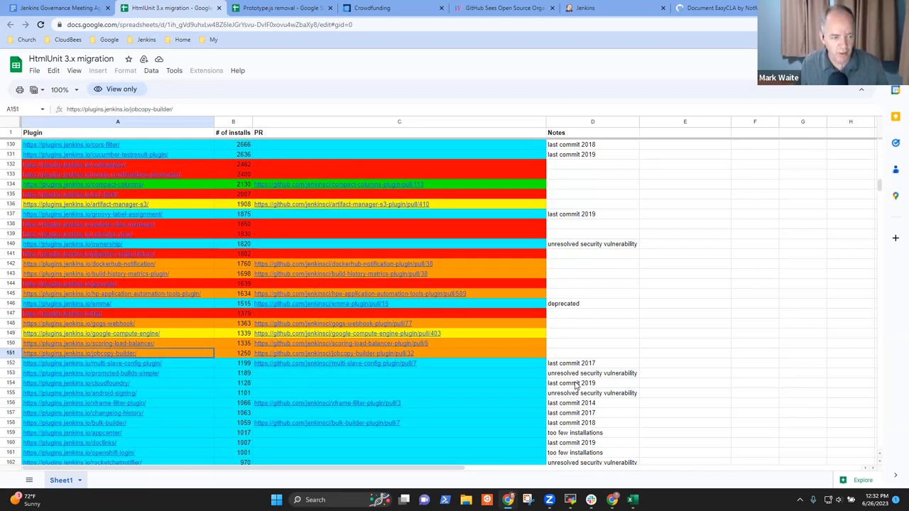
{"action": "left_click", "coordinate": [399, 252]}
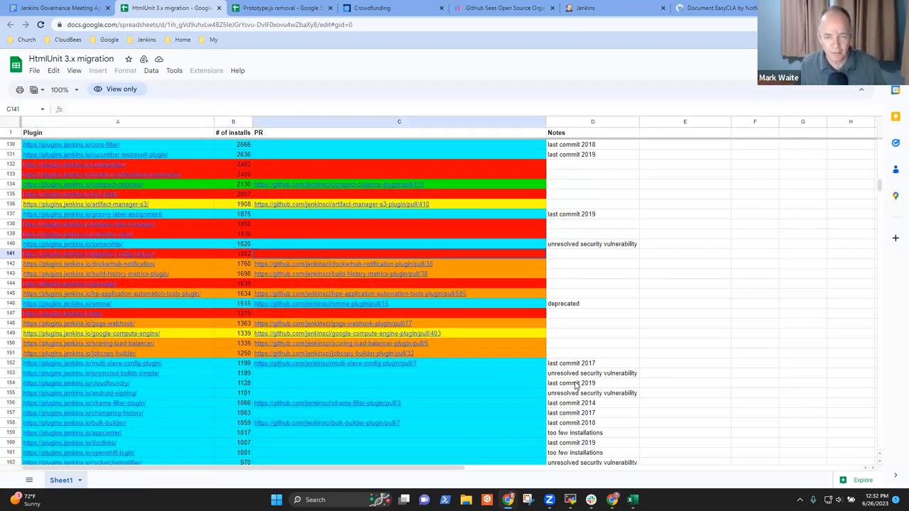
{"action": "left_click", "coordinate": [592, 224]}
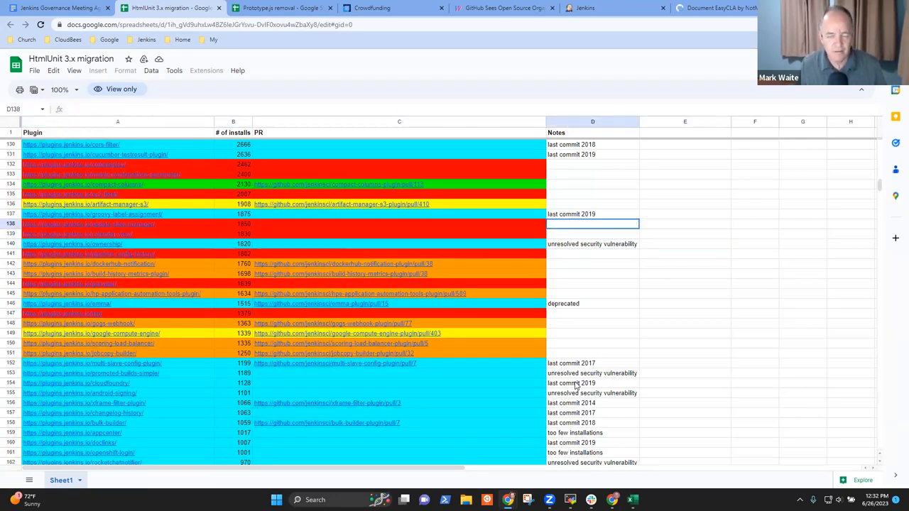
{"action": "left_click", "coordinate": [233, 213]}
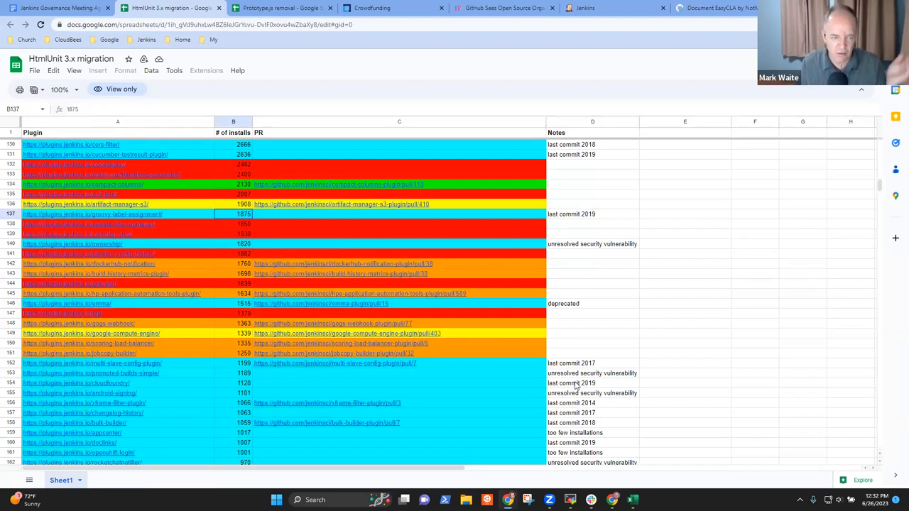
{"action": "left_click", "coordinate": [233, 244]}
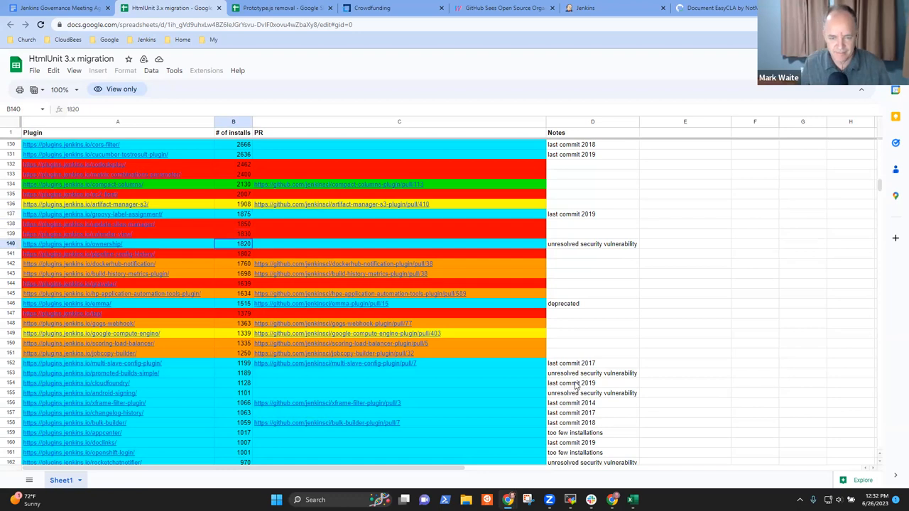
{"action": "left_click", "coordinate": [233, 352]}
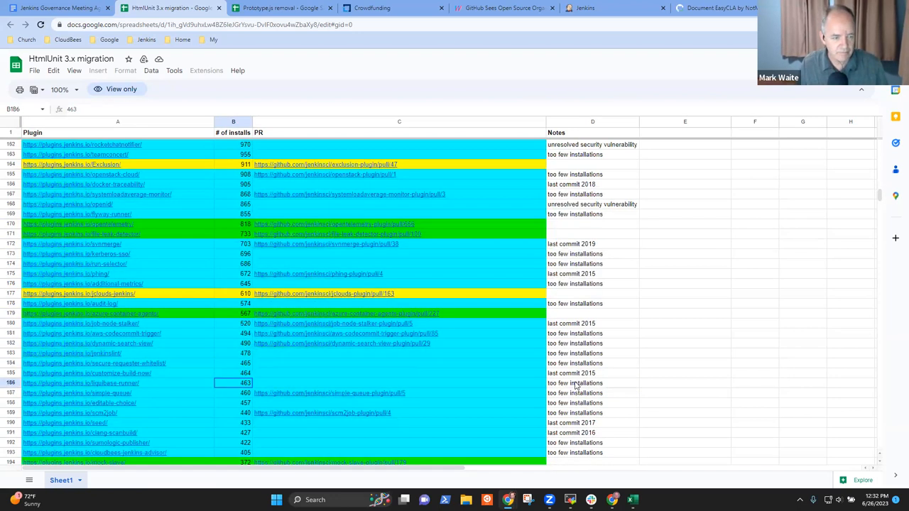
{"action": "scroll", "scroll_direction": "down", "scroll_amount": 3}
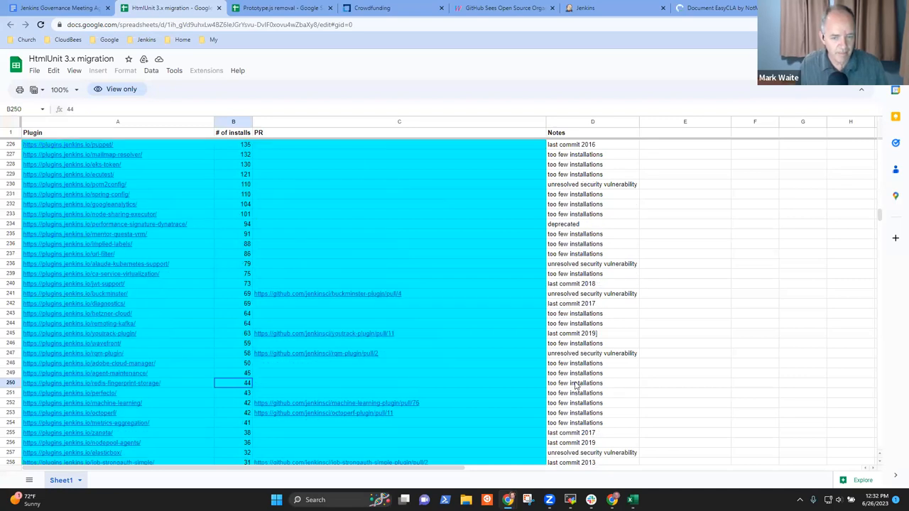
{"action": "scroll", "scroll_direction": "down", "scroll_amount": 3}
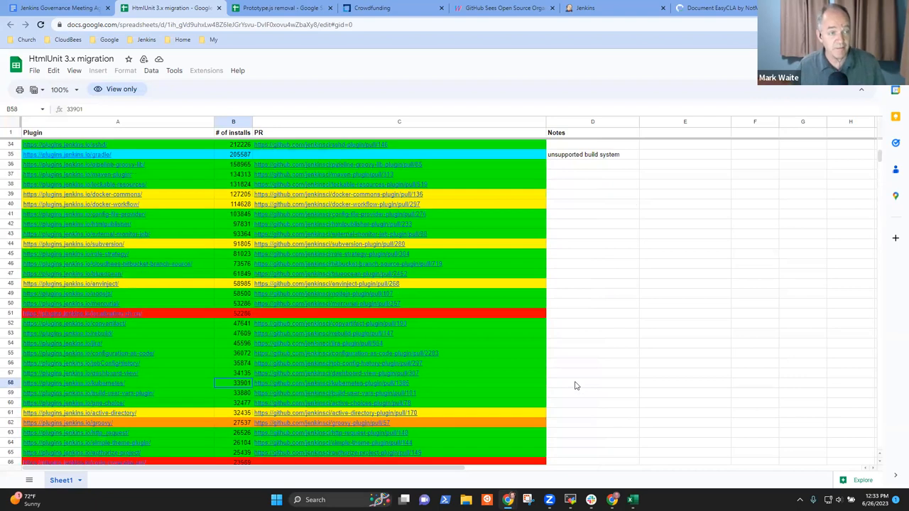
{"action": "left_click", "coordinate": [57, 8]}
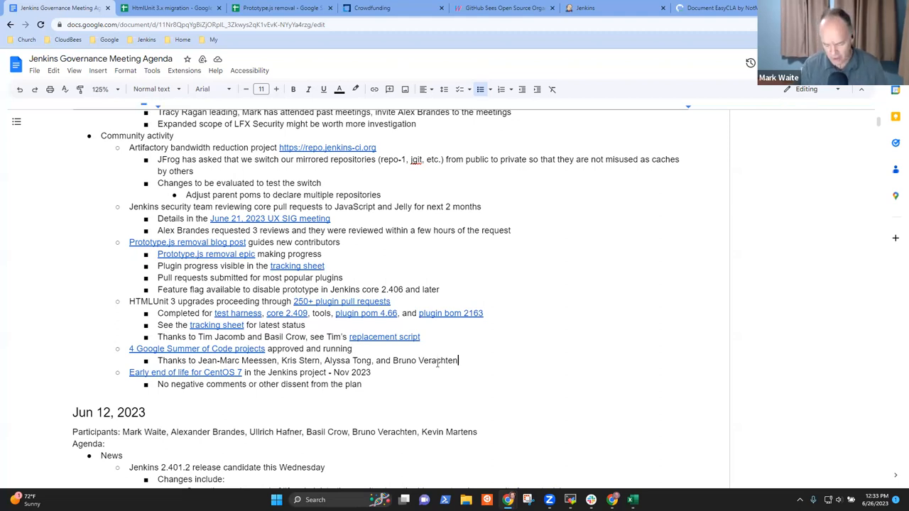
- Write 'Mid-term presentations July 5, 2023' under the GSoC item and adjust the date
{"action": "type", "text": "Mid-term"}
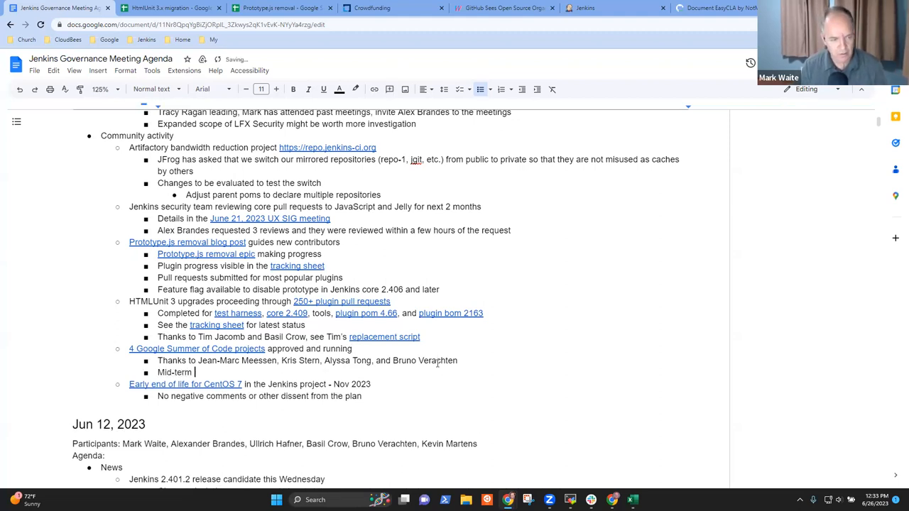
{"action": "type", "text": "presentations J"}
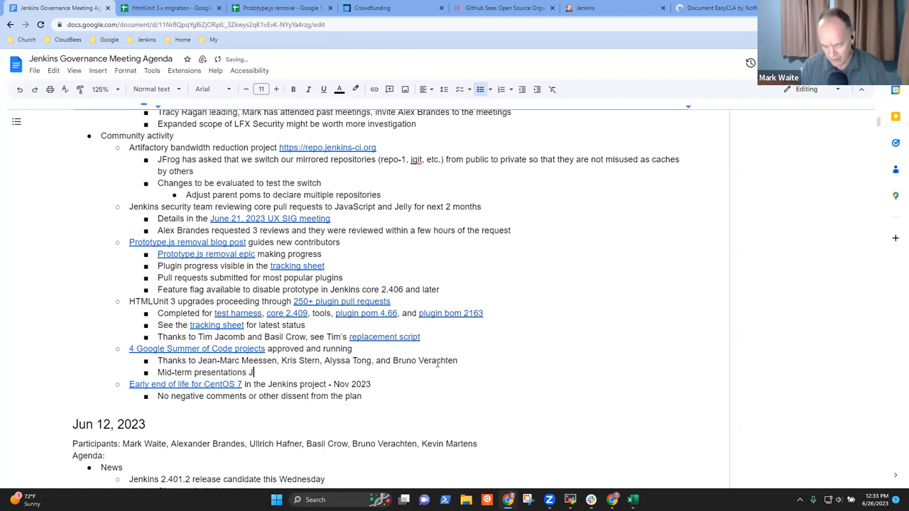
{"action": "type", "text": "uly 5, 2023"}
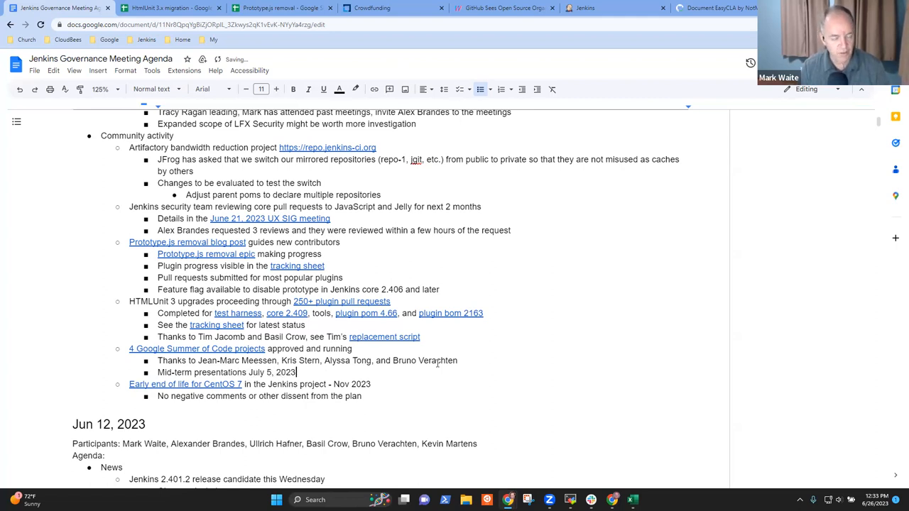
{"action": "key", "text": "Backspace"}
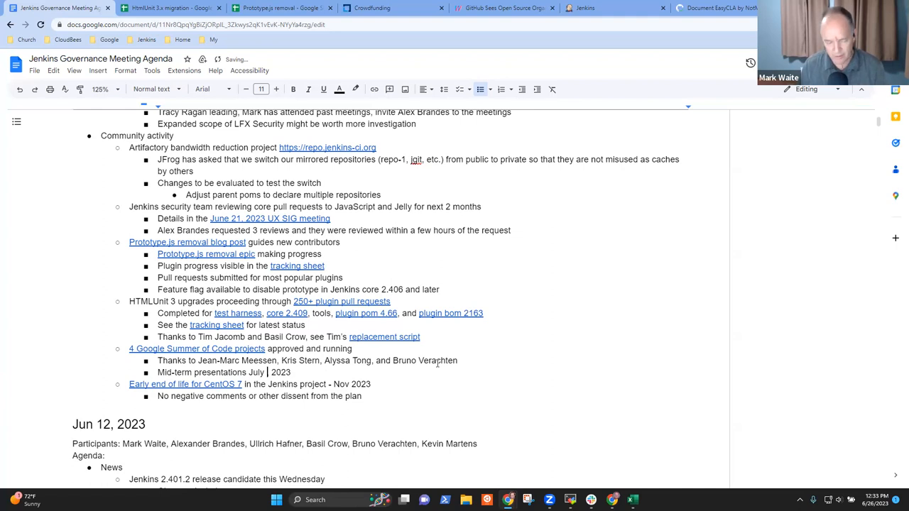